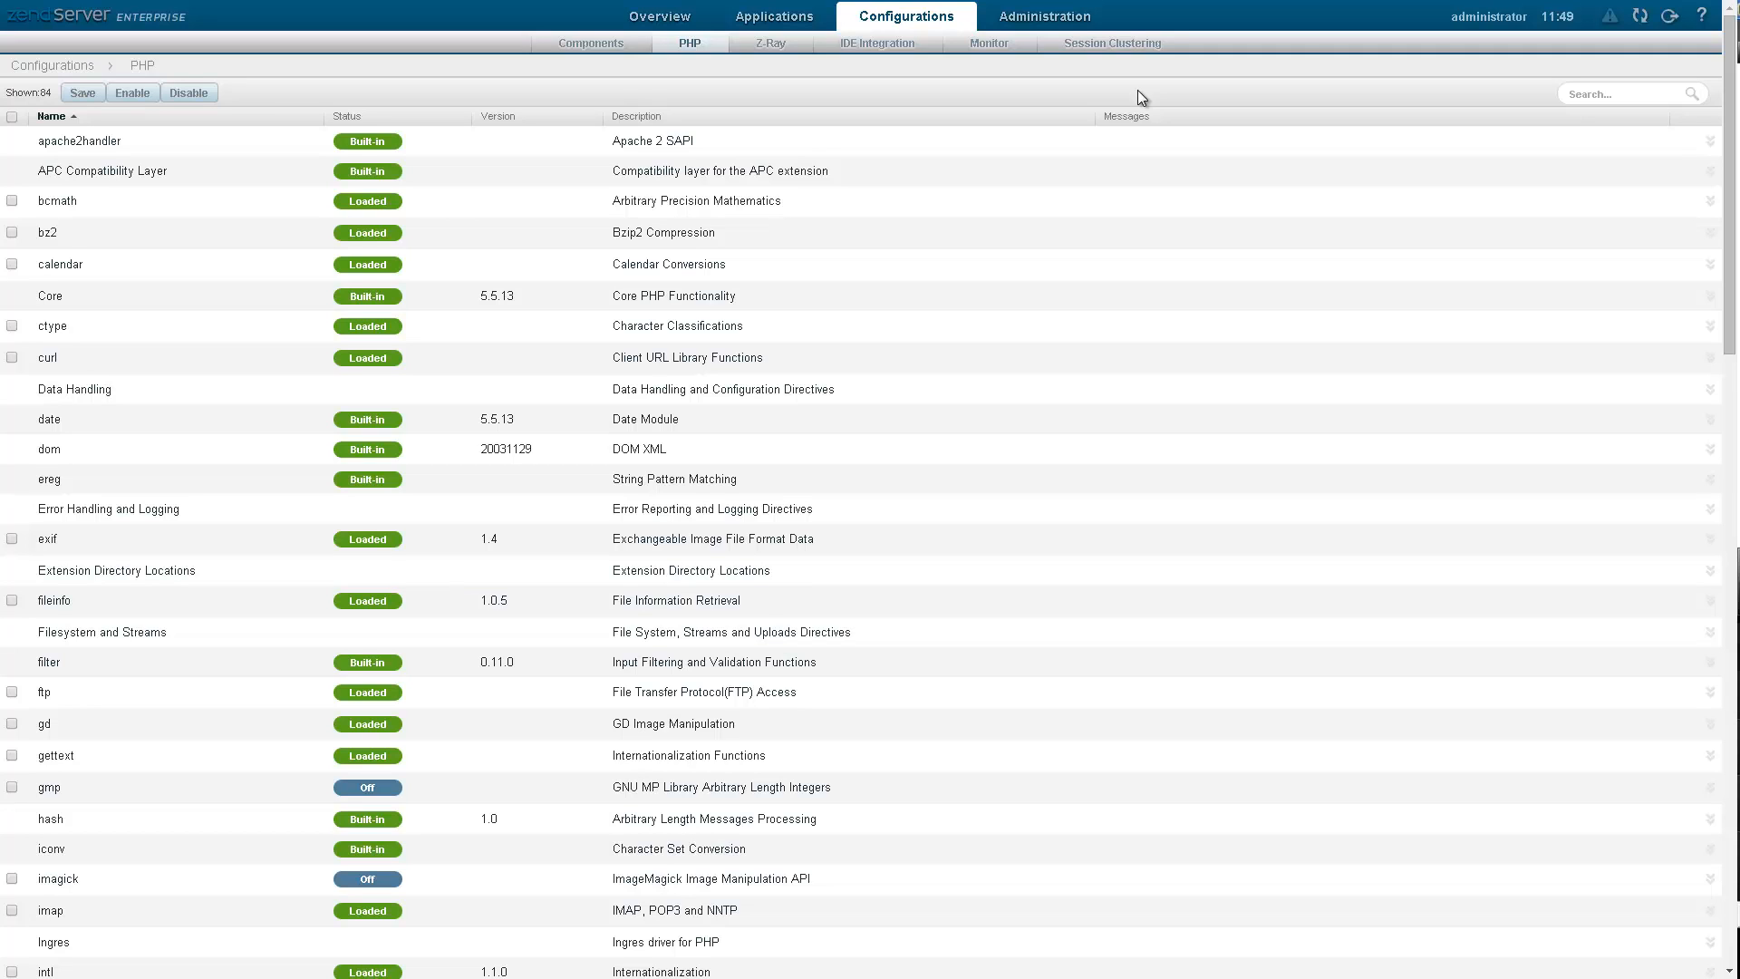
- Locate the mysql extension and switch mysql.allow_local_infile to Off
{"action": "scroll", "scroll_direction": "down", "scroll_amount": 3}
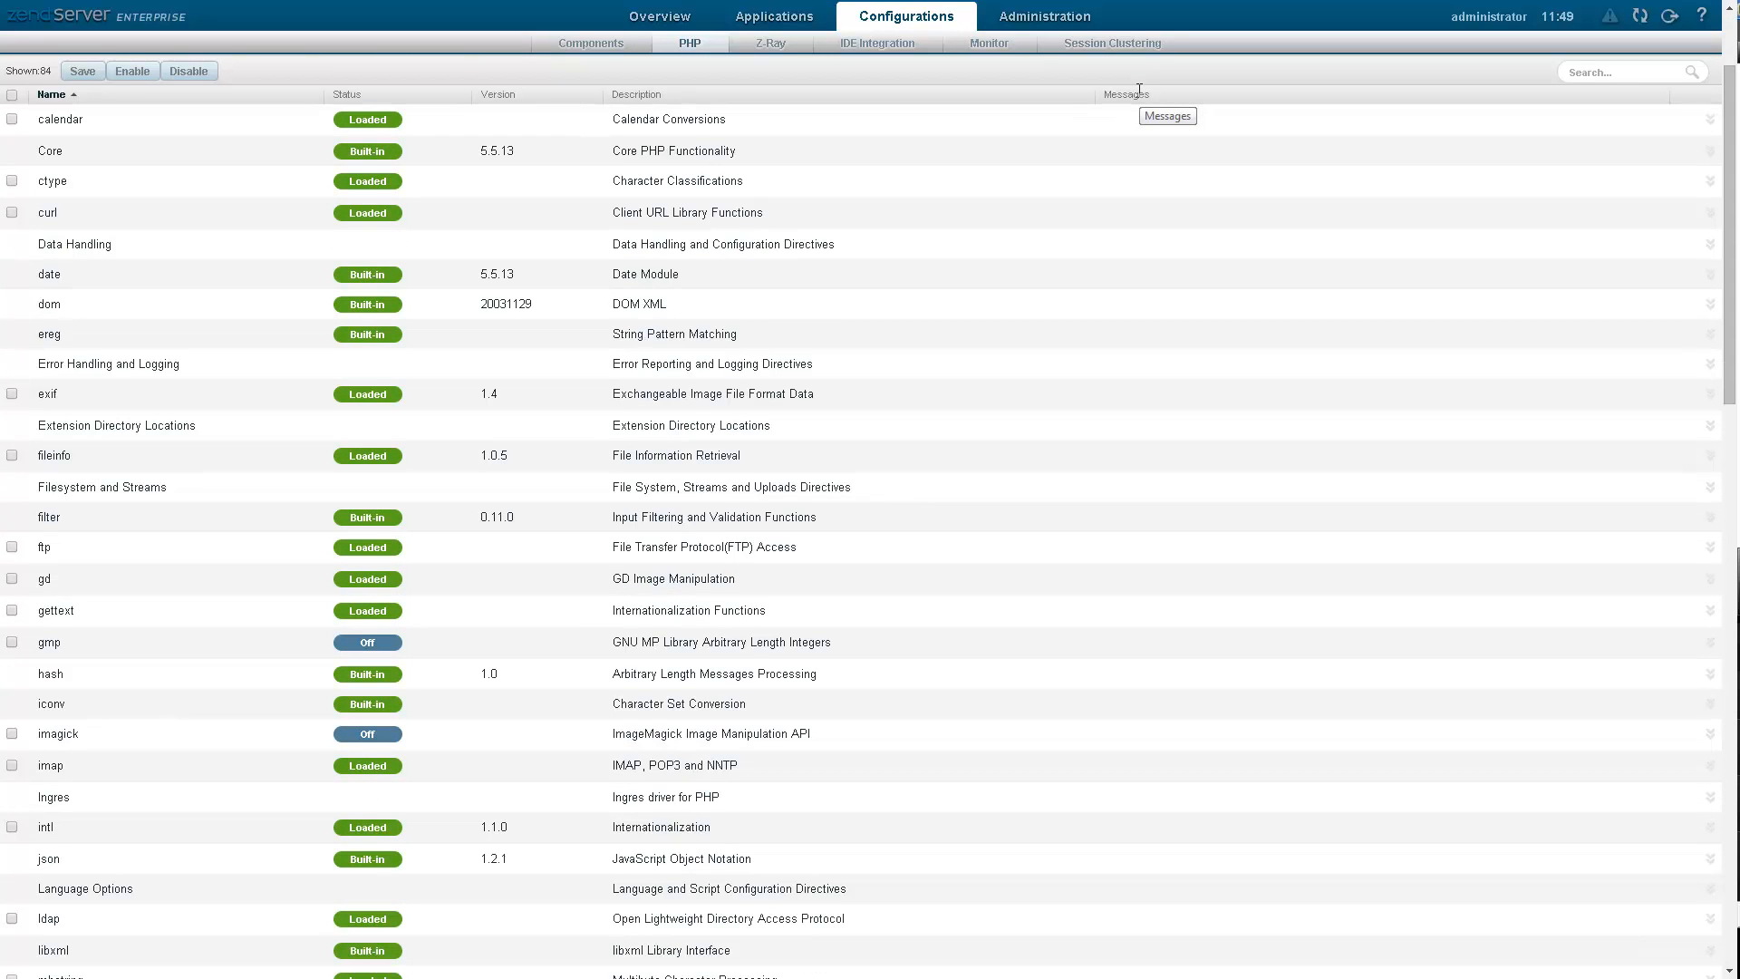
{"action": "scroll", "scroll_direction": "down", "scroll_amount": 3}
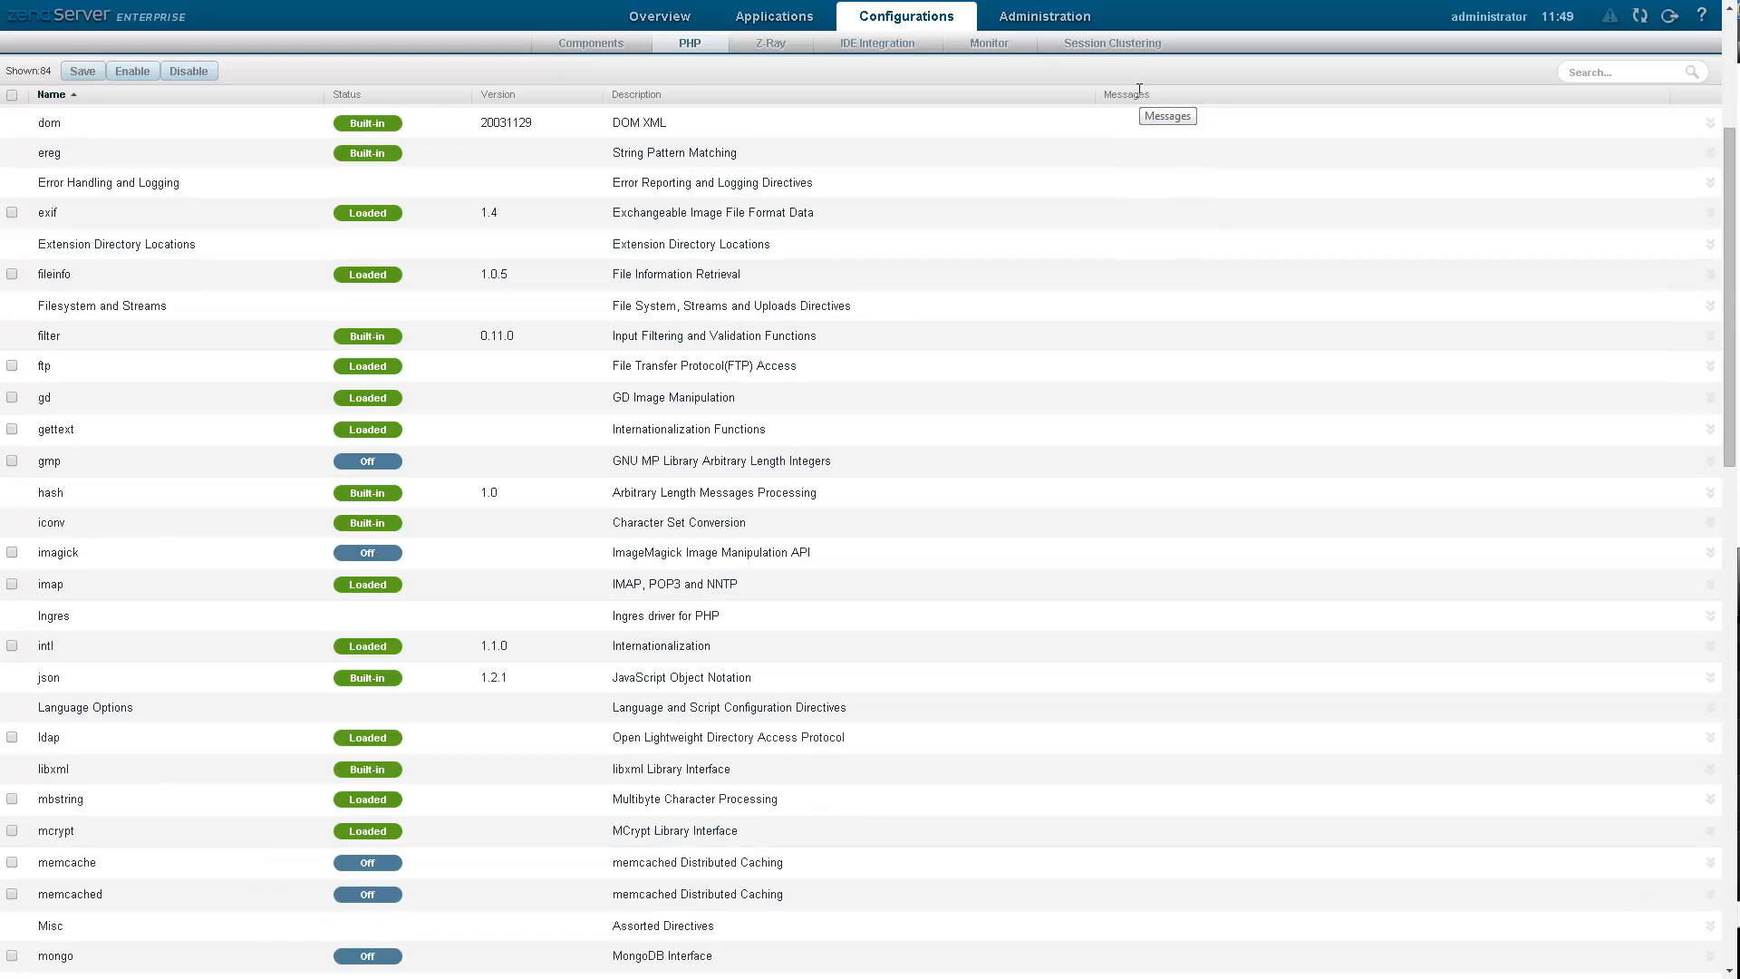
{"action": "scroll", "scroll_direction": "down", "scroll_amount": 3}
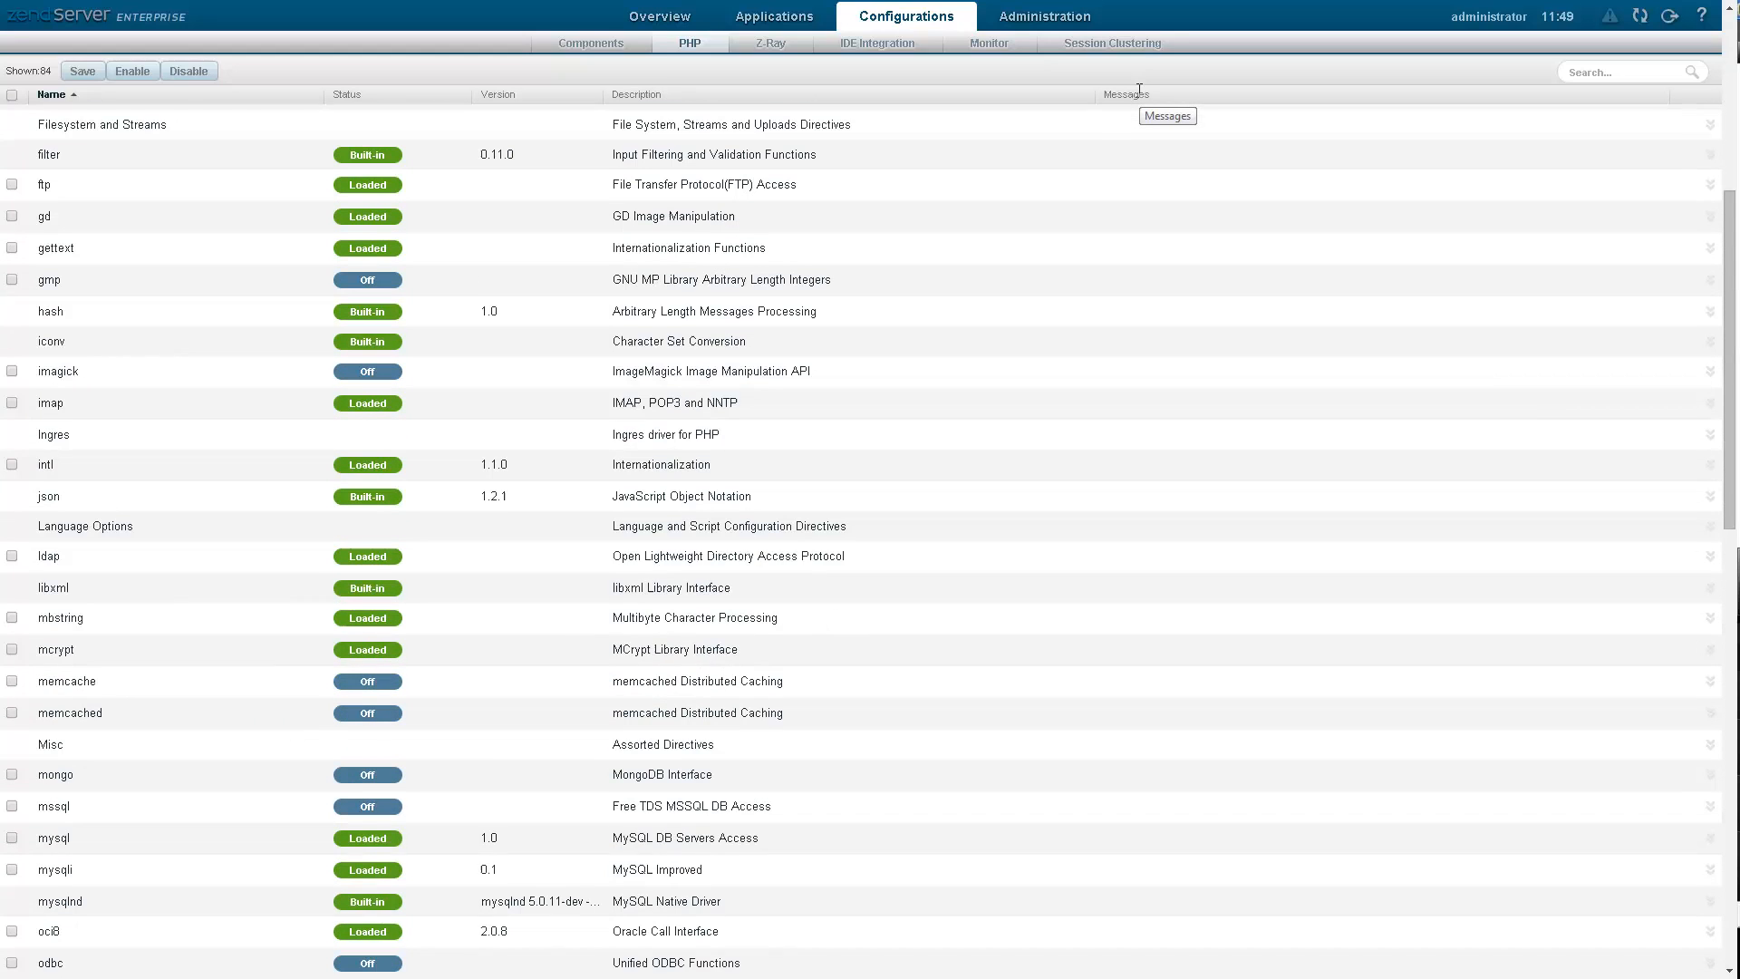
{"action": "scroll", "scroll_direction": "down", "scroll_amount": 3}
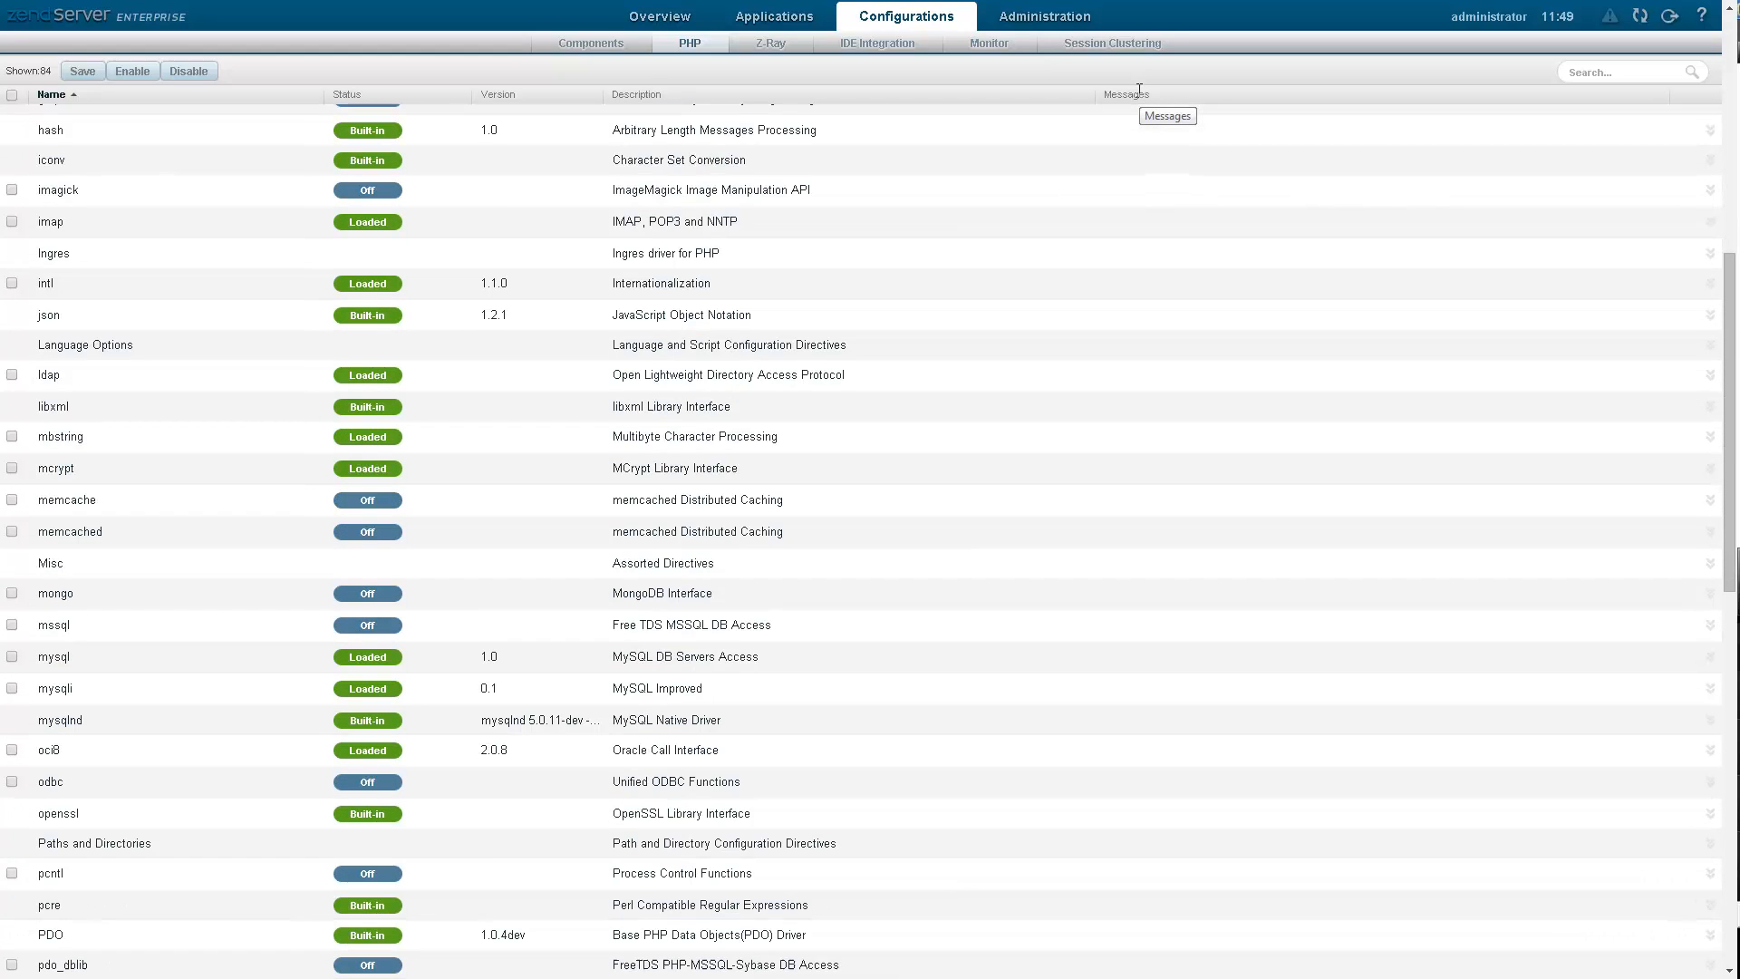
{"action": "scroll", "scroll_direction": "down", "scroll_amount": 3}
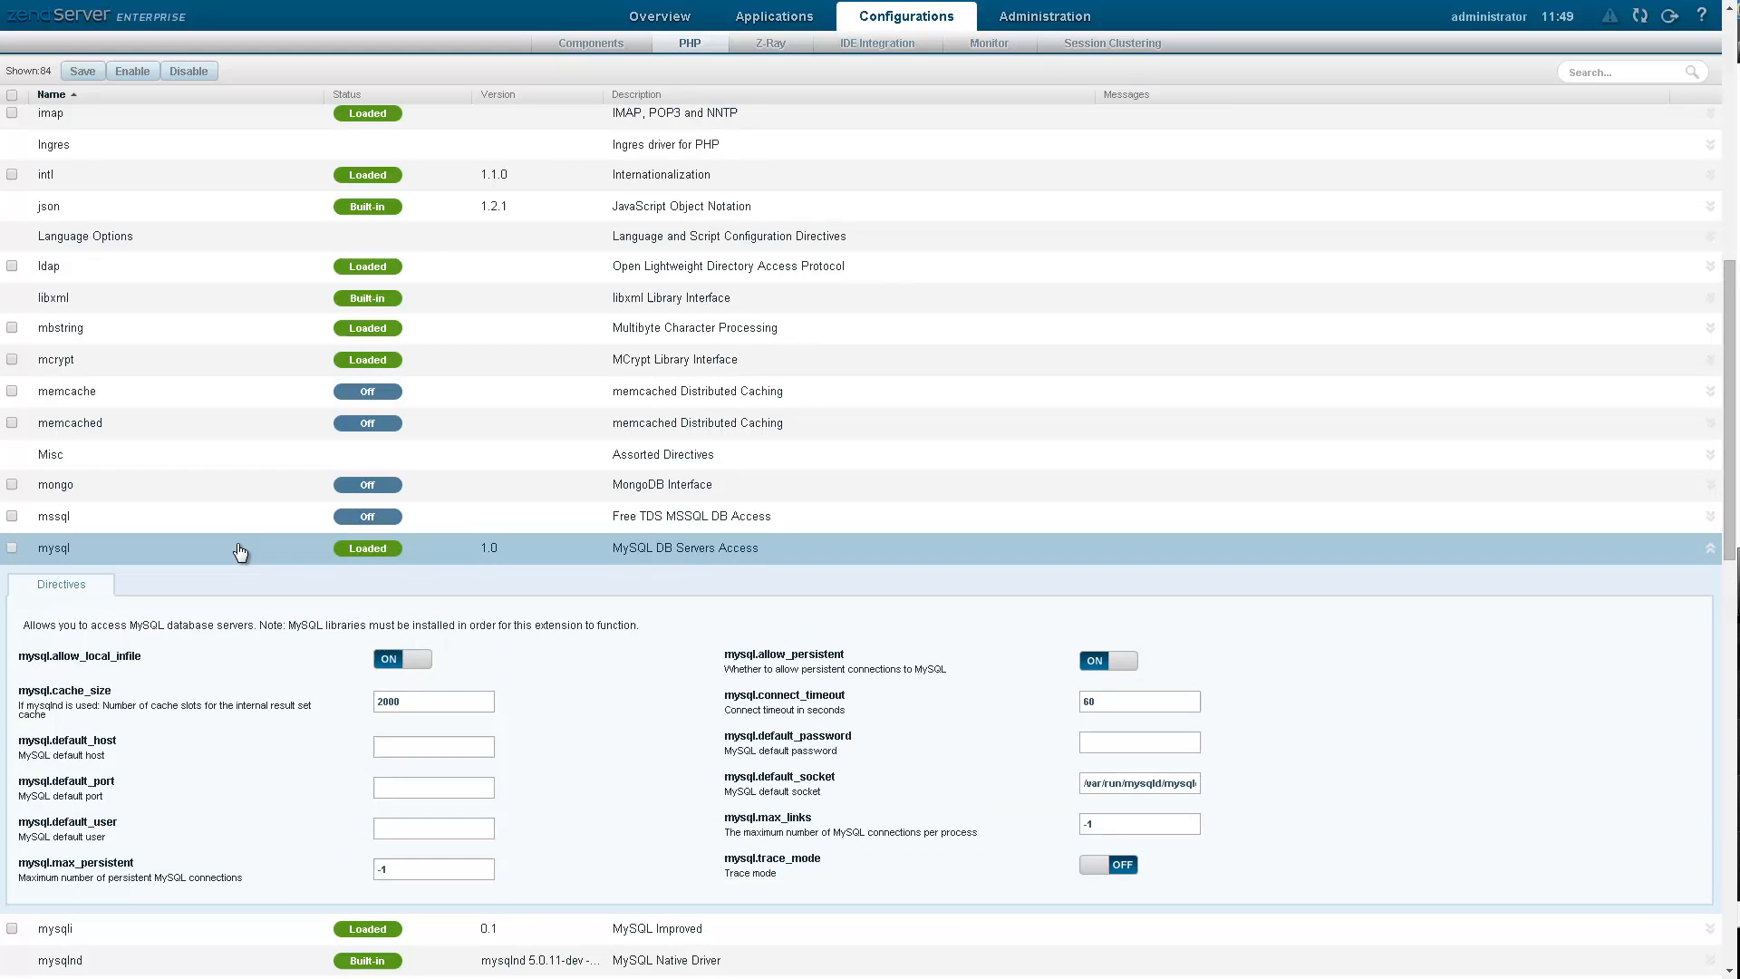
{"action": "mouse_move", "coordinate": [418, 669]}
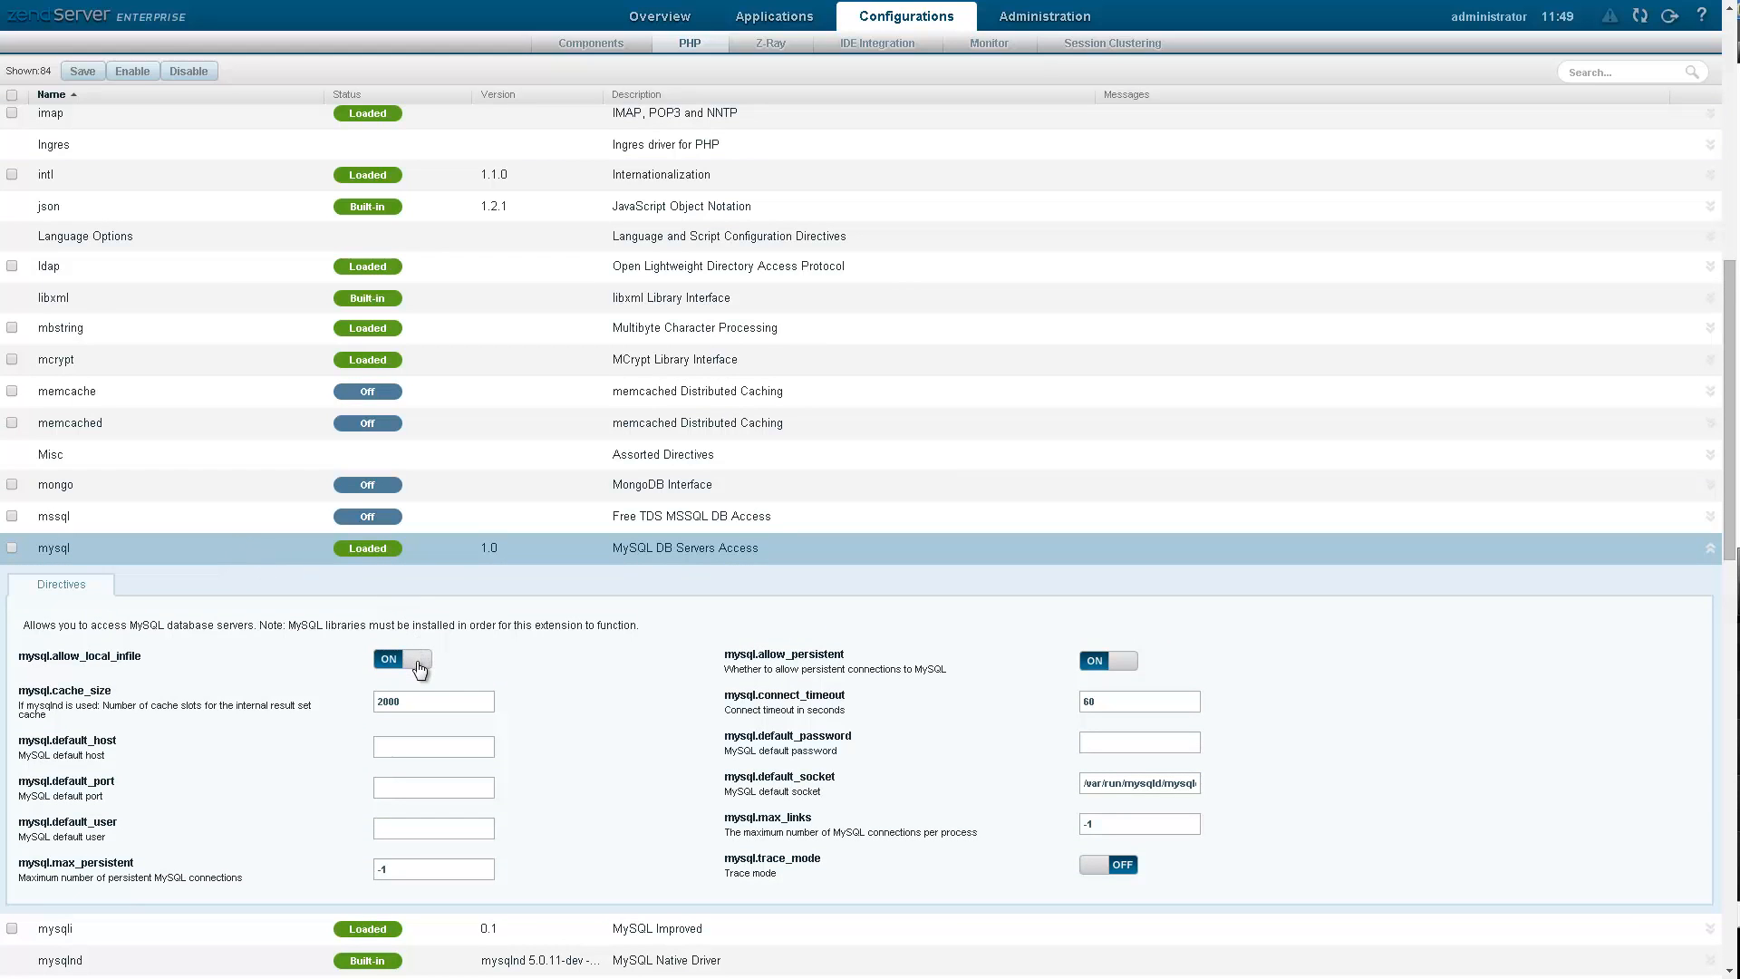
{"action": "left_click", "coordinate": [402, 660]}
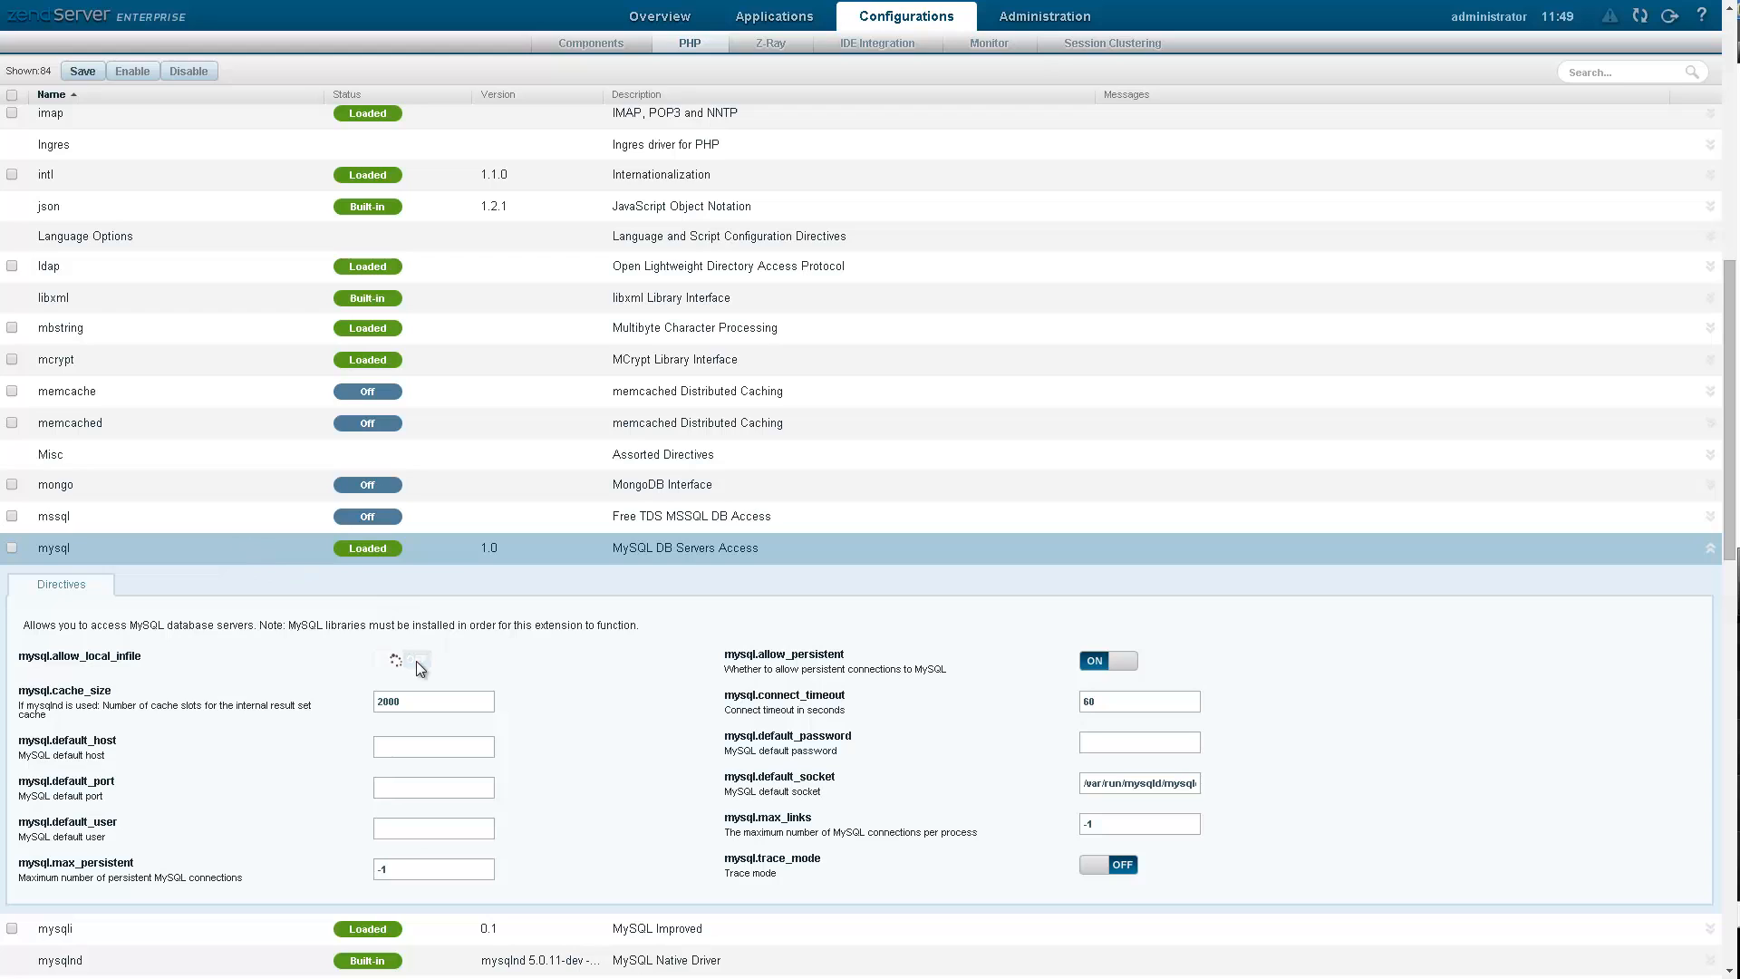
- Save the changed mysql directive and return to the Overview dashboard
{"action": "left_click", "coordinate": [416, 660]}
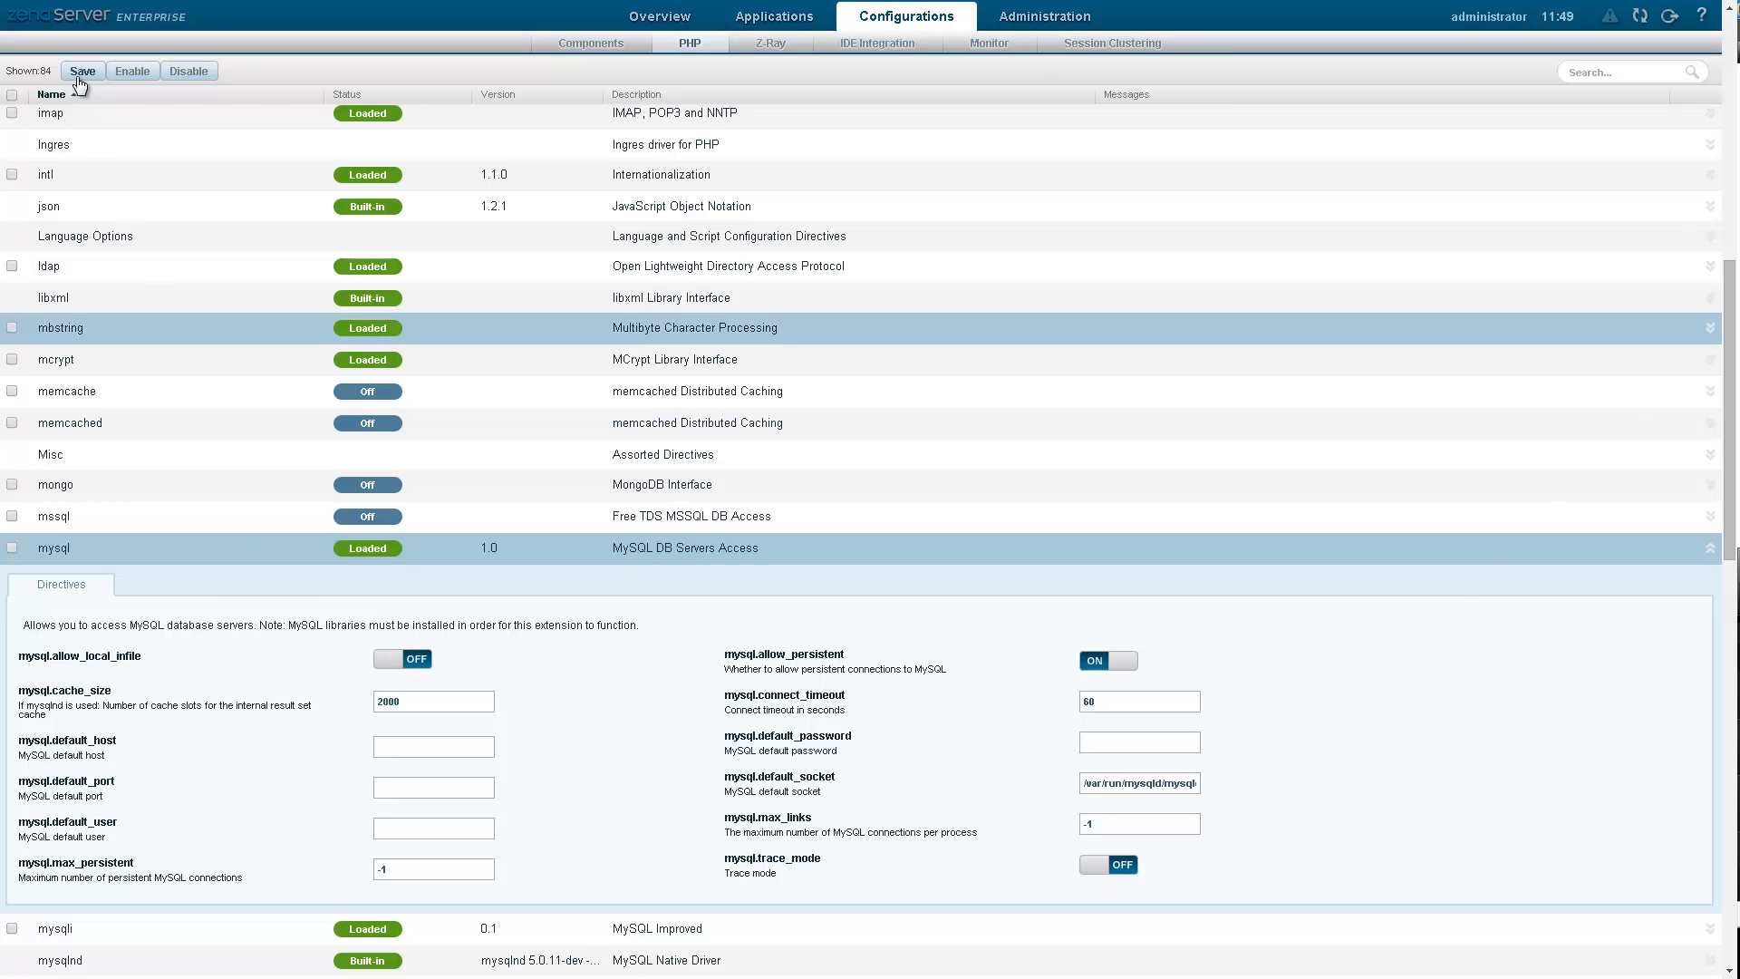
{"action": "left_click", "coordinate": [53, 547]}
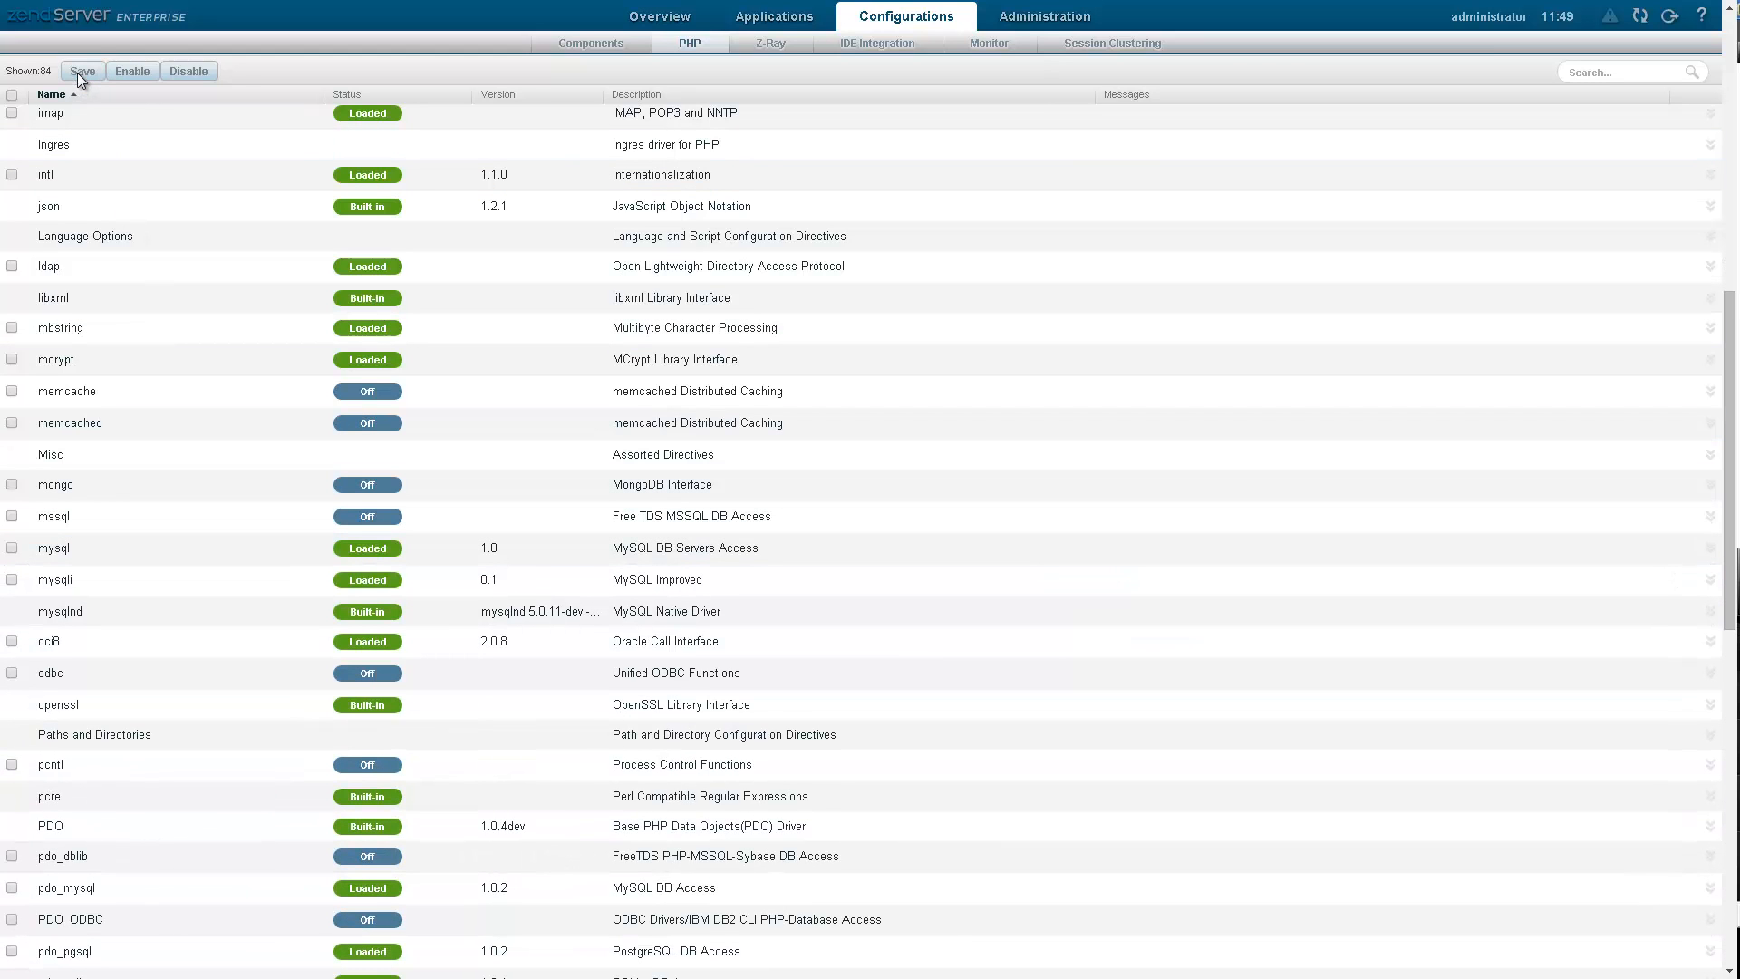
{"action": "mouse_move", "coordinate": [81, 71]}
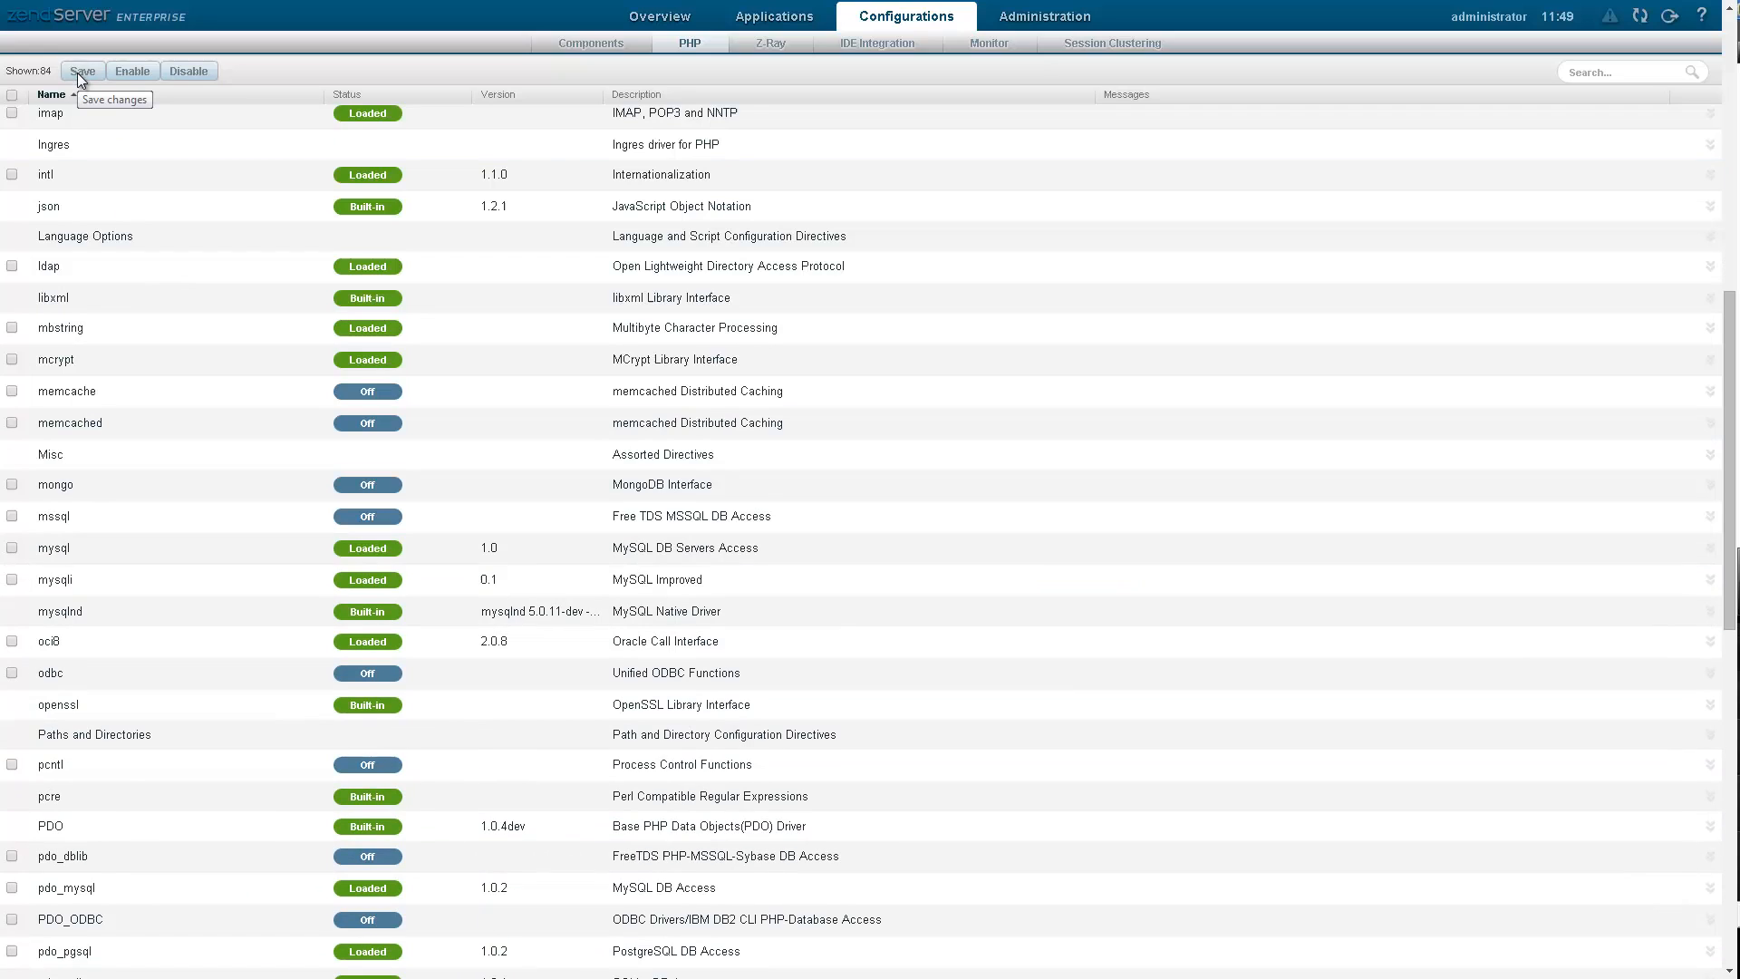
{"action": "left_click", "coordinate": [81, 71]}
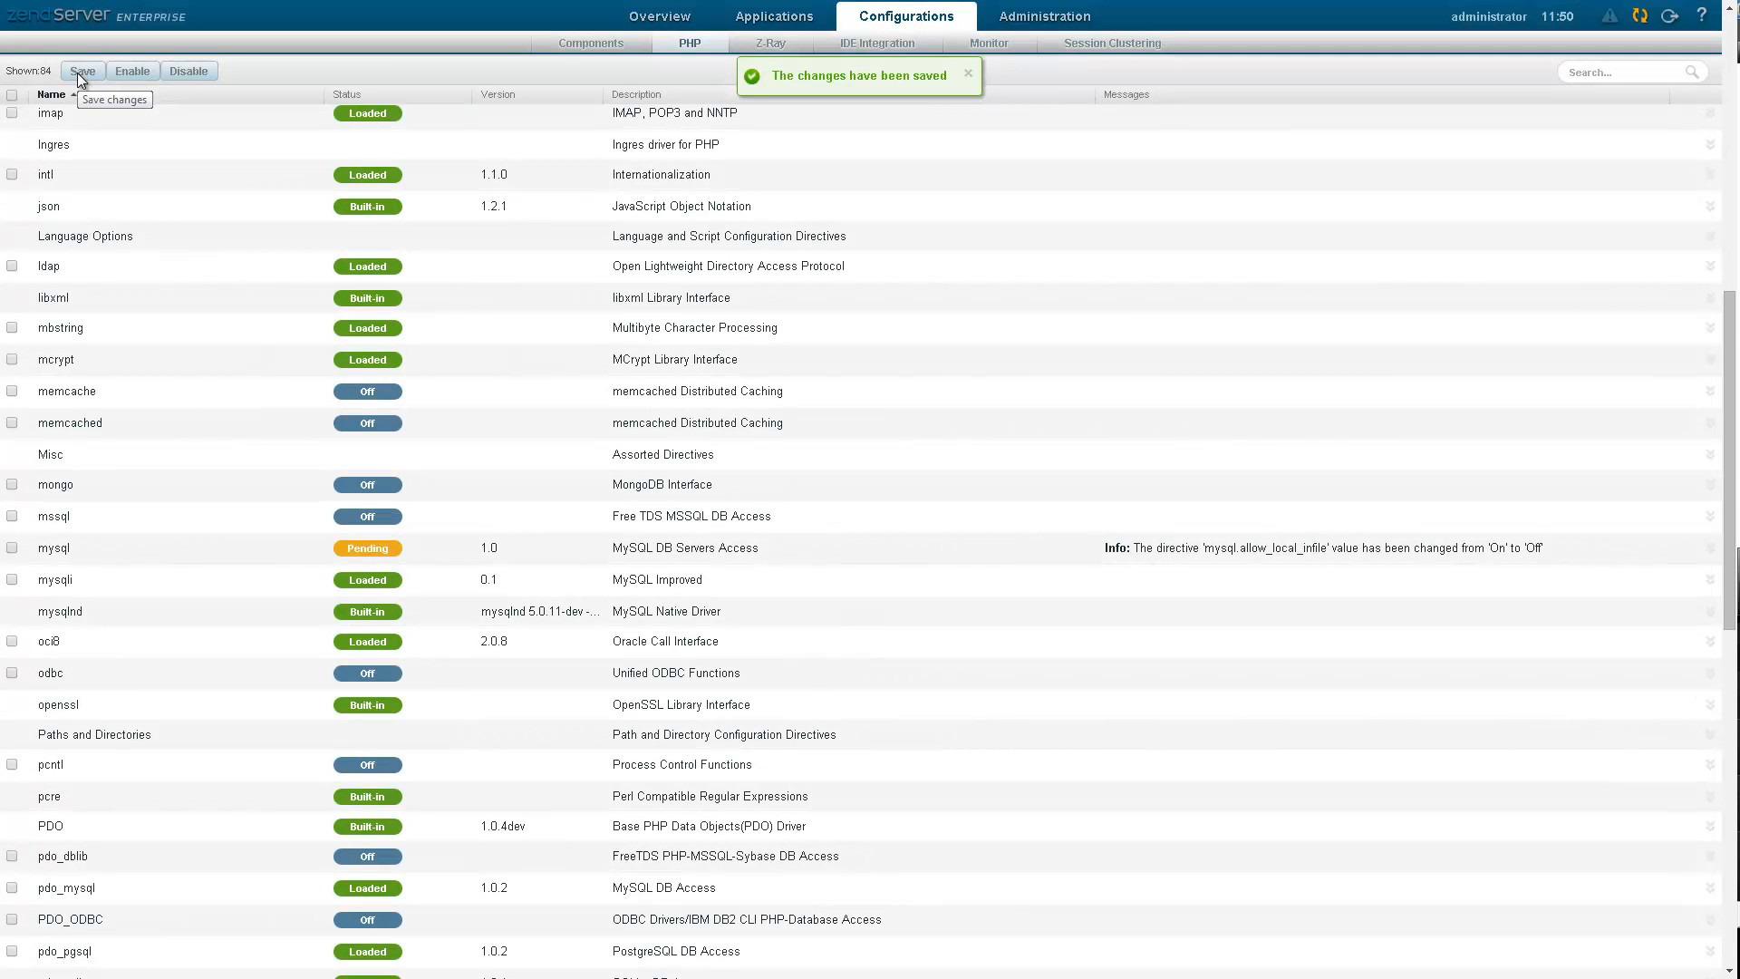
{"action": "left_click", "coordinate": [660, 16]}
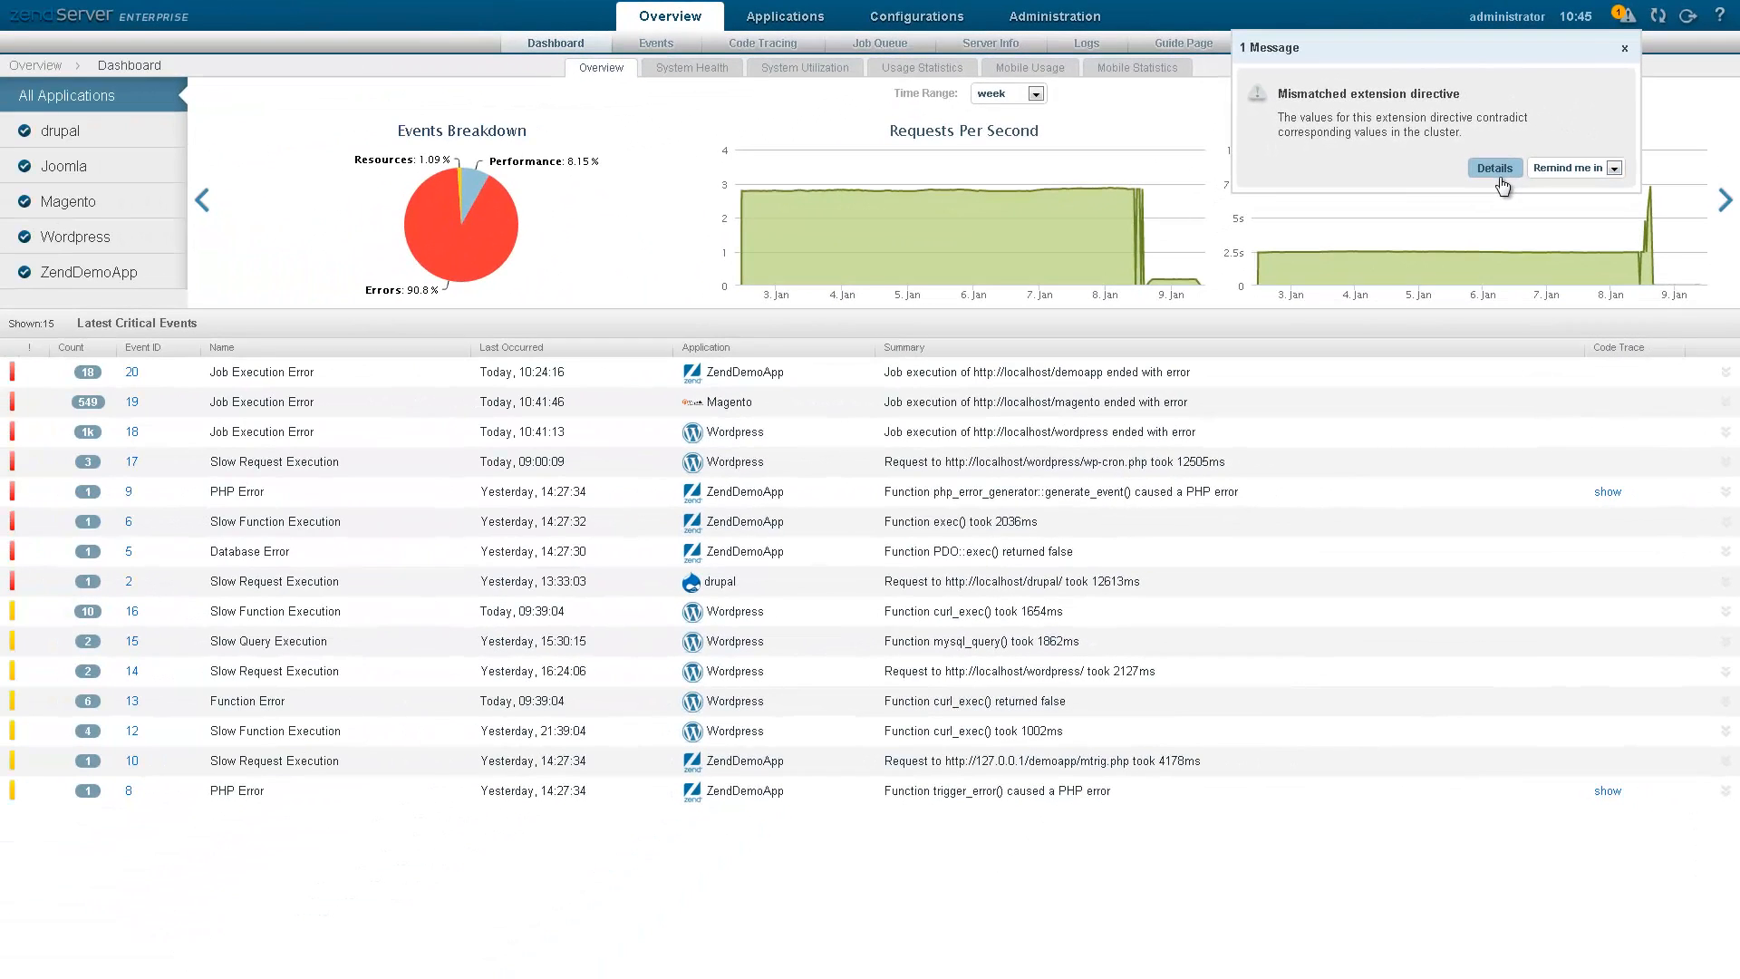
- View details of the mismatched extension directive alert on the dashboard
{"action": "left_click", "coordinate": [1491, 166]}
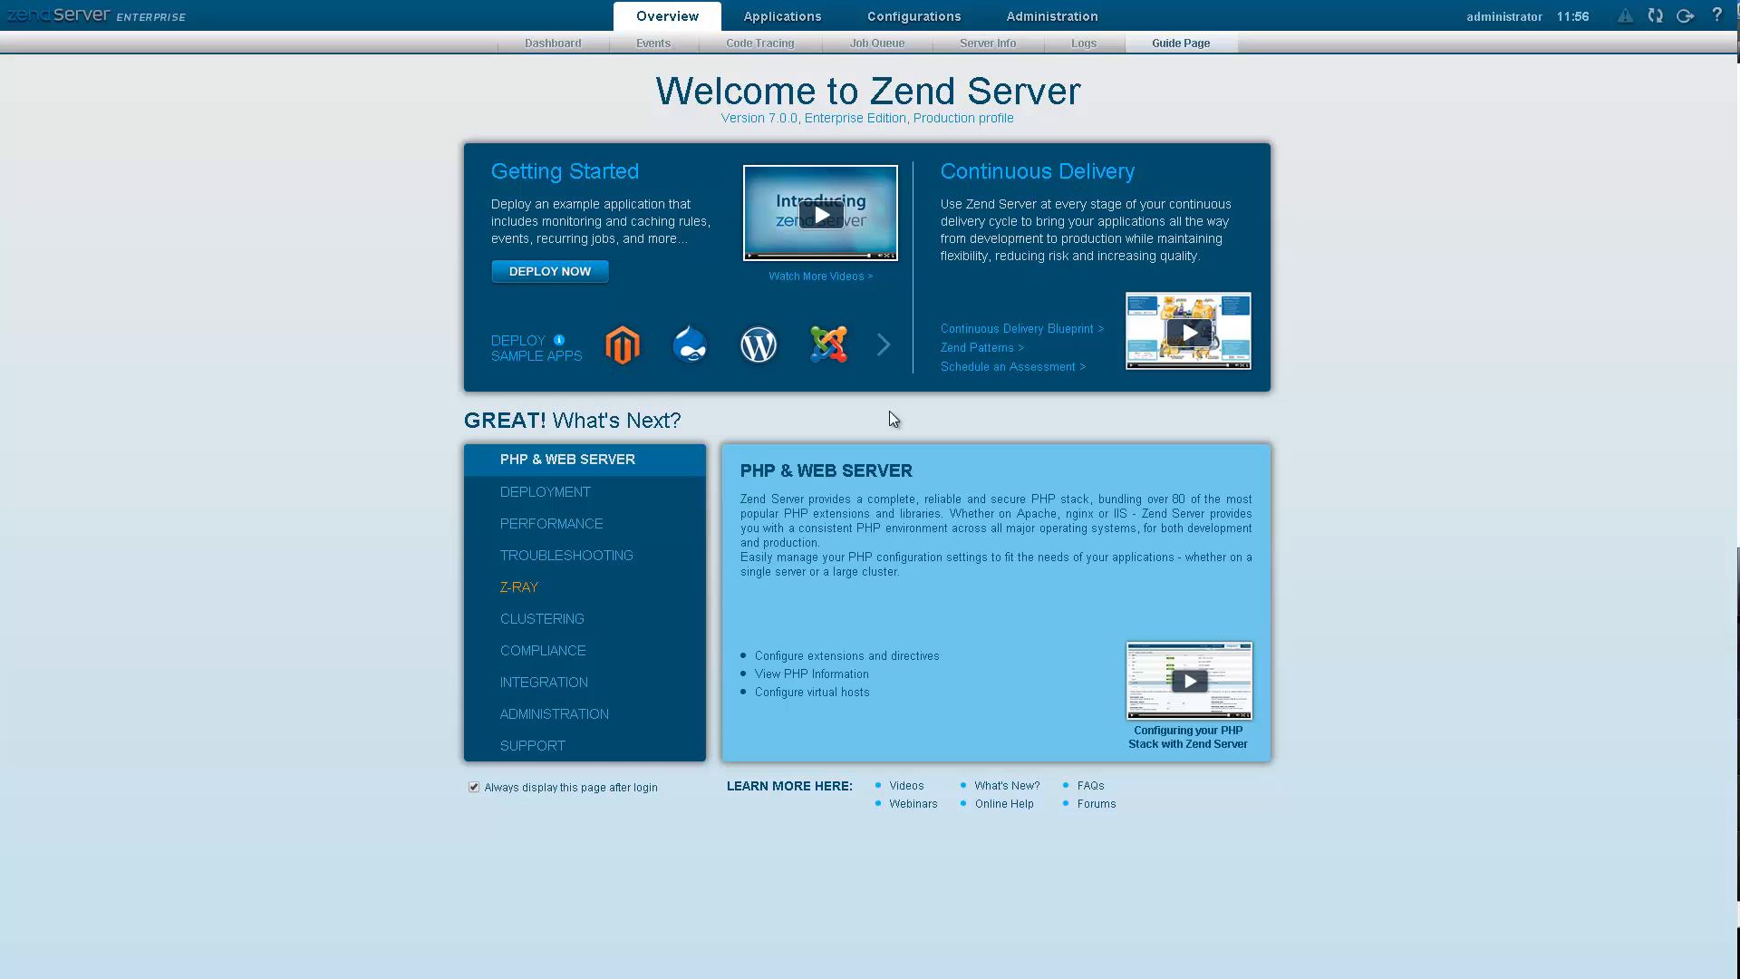
{"action": "mouse_move", "coordinate": [760, 344]}
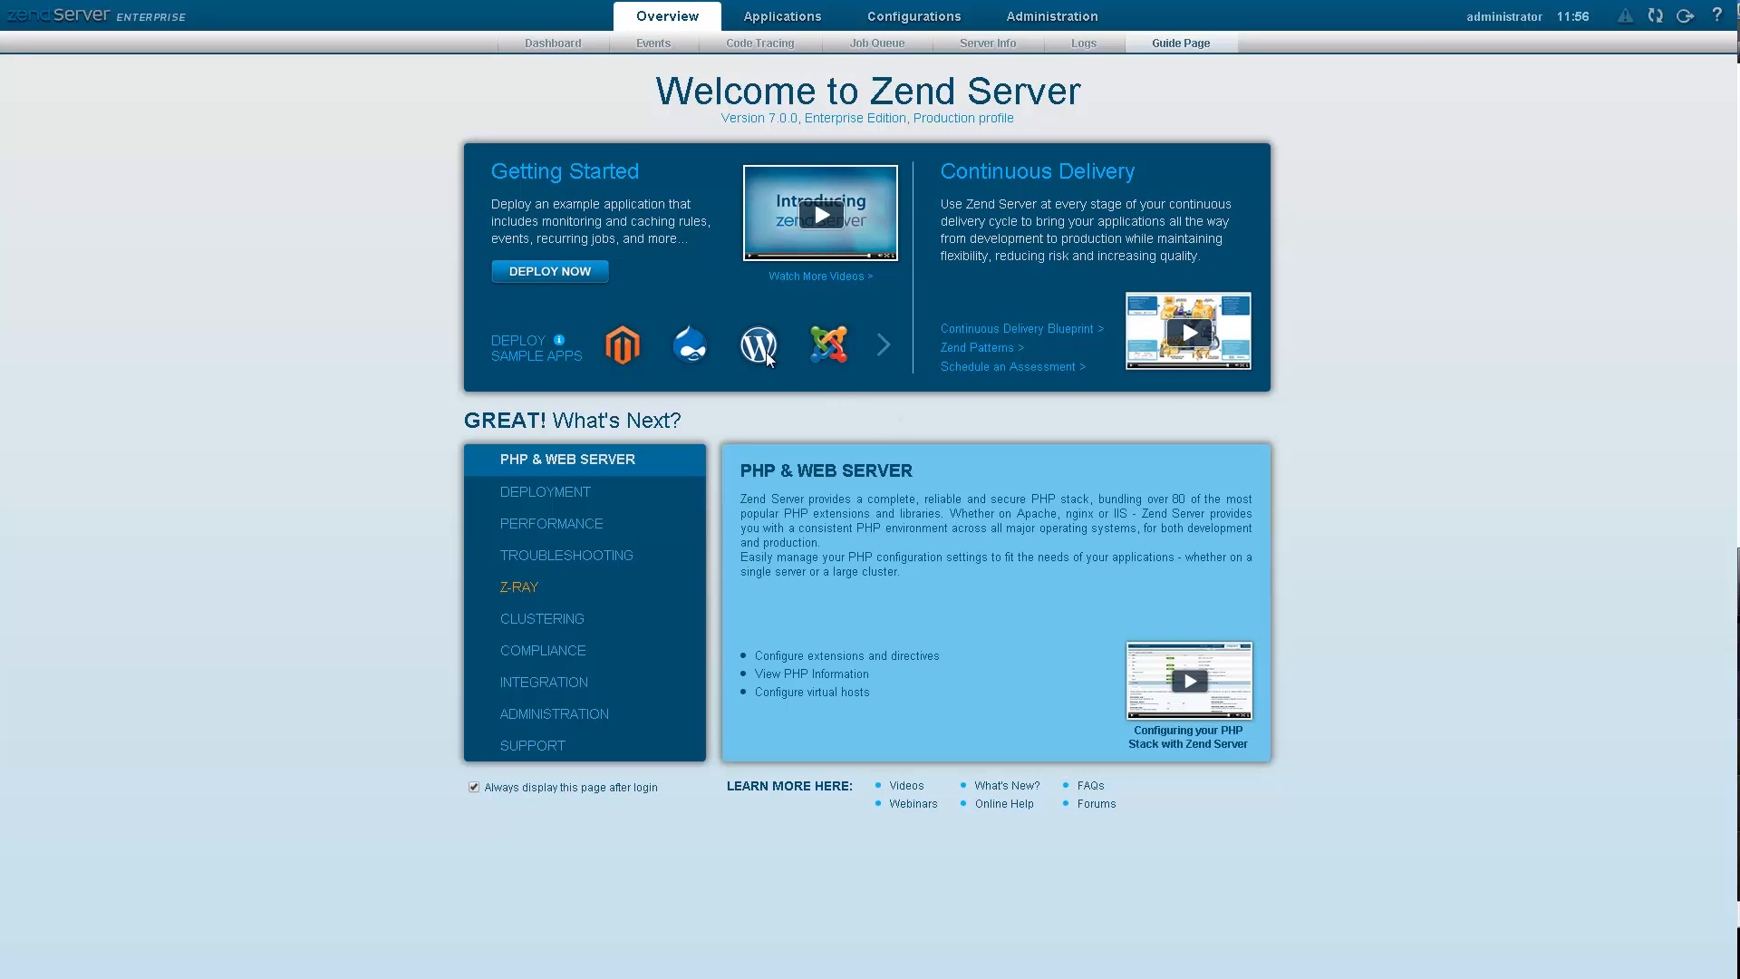
- Deploy the WordPress sample app through the wizard and view the applications list
{"action": "left_click", "coordinate": [549, 270]}
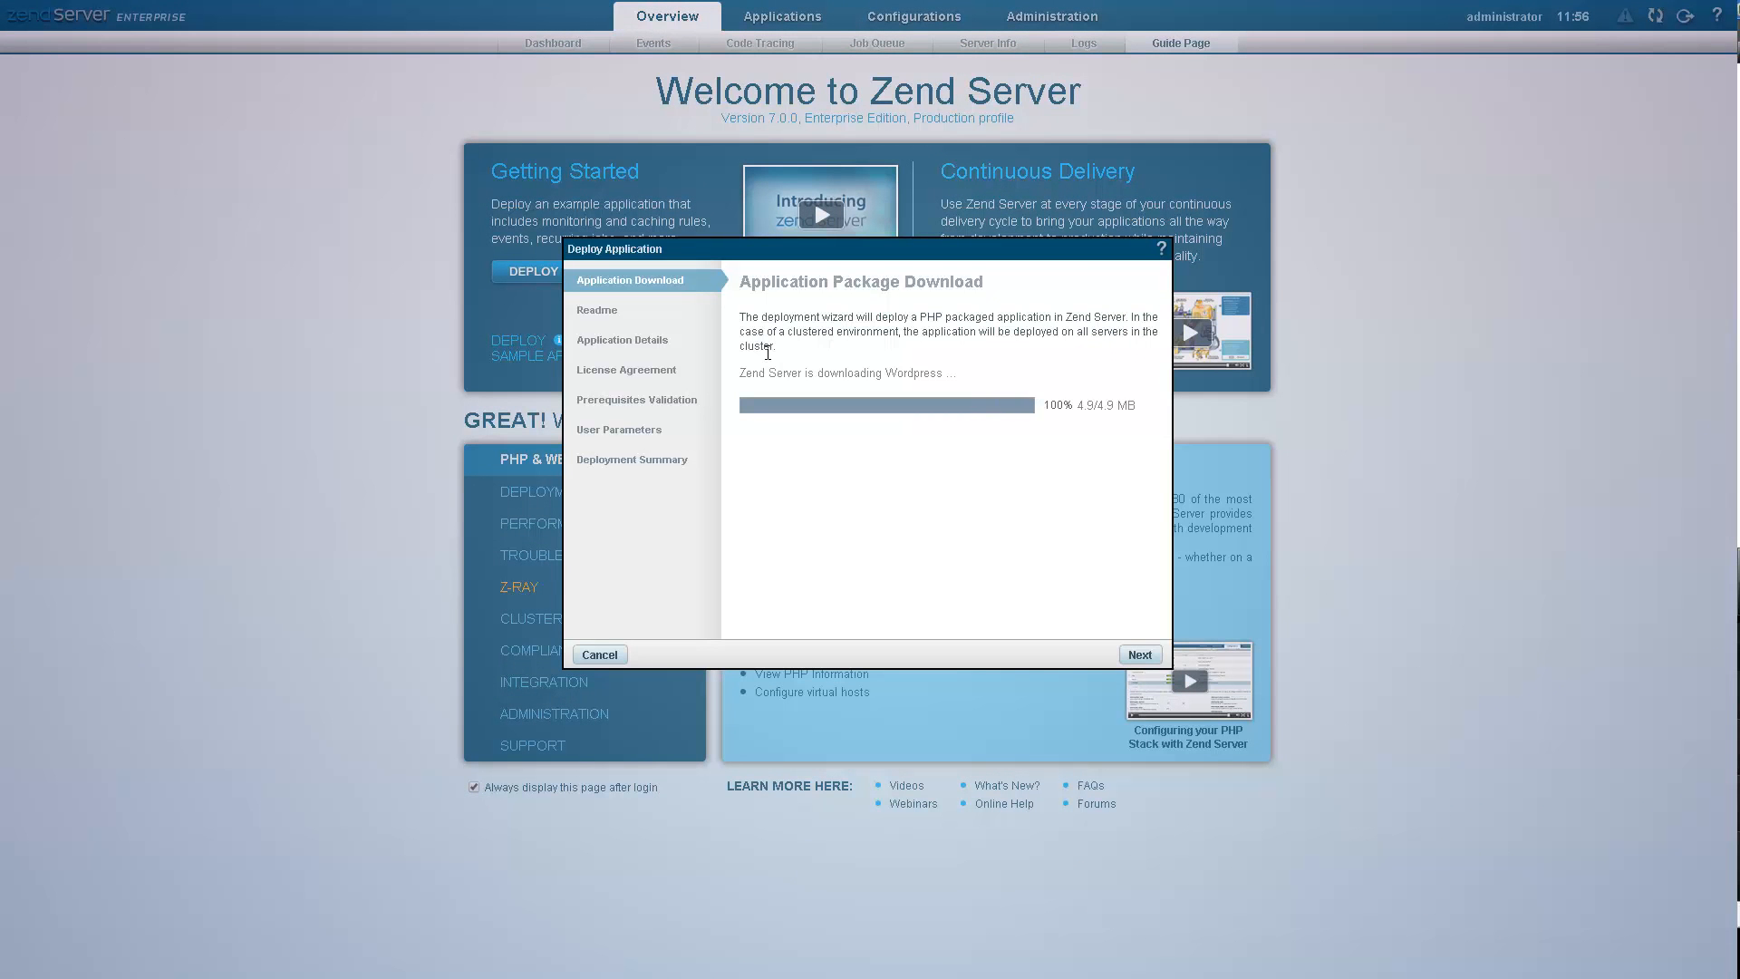
{"action": "left_click", "coordinate": [1138, 655]}
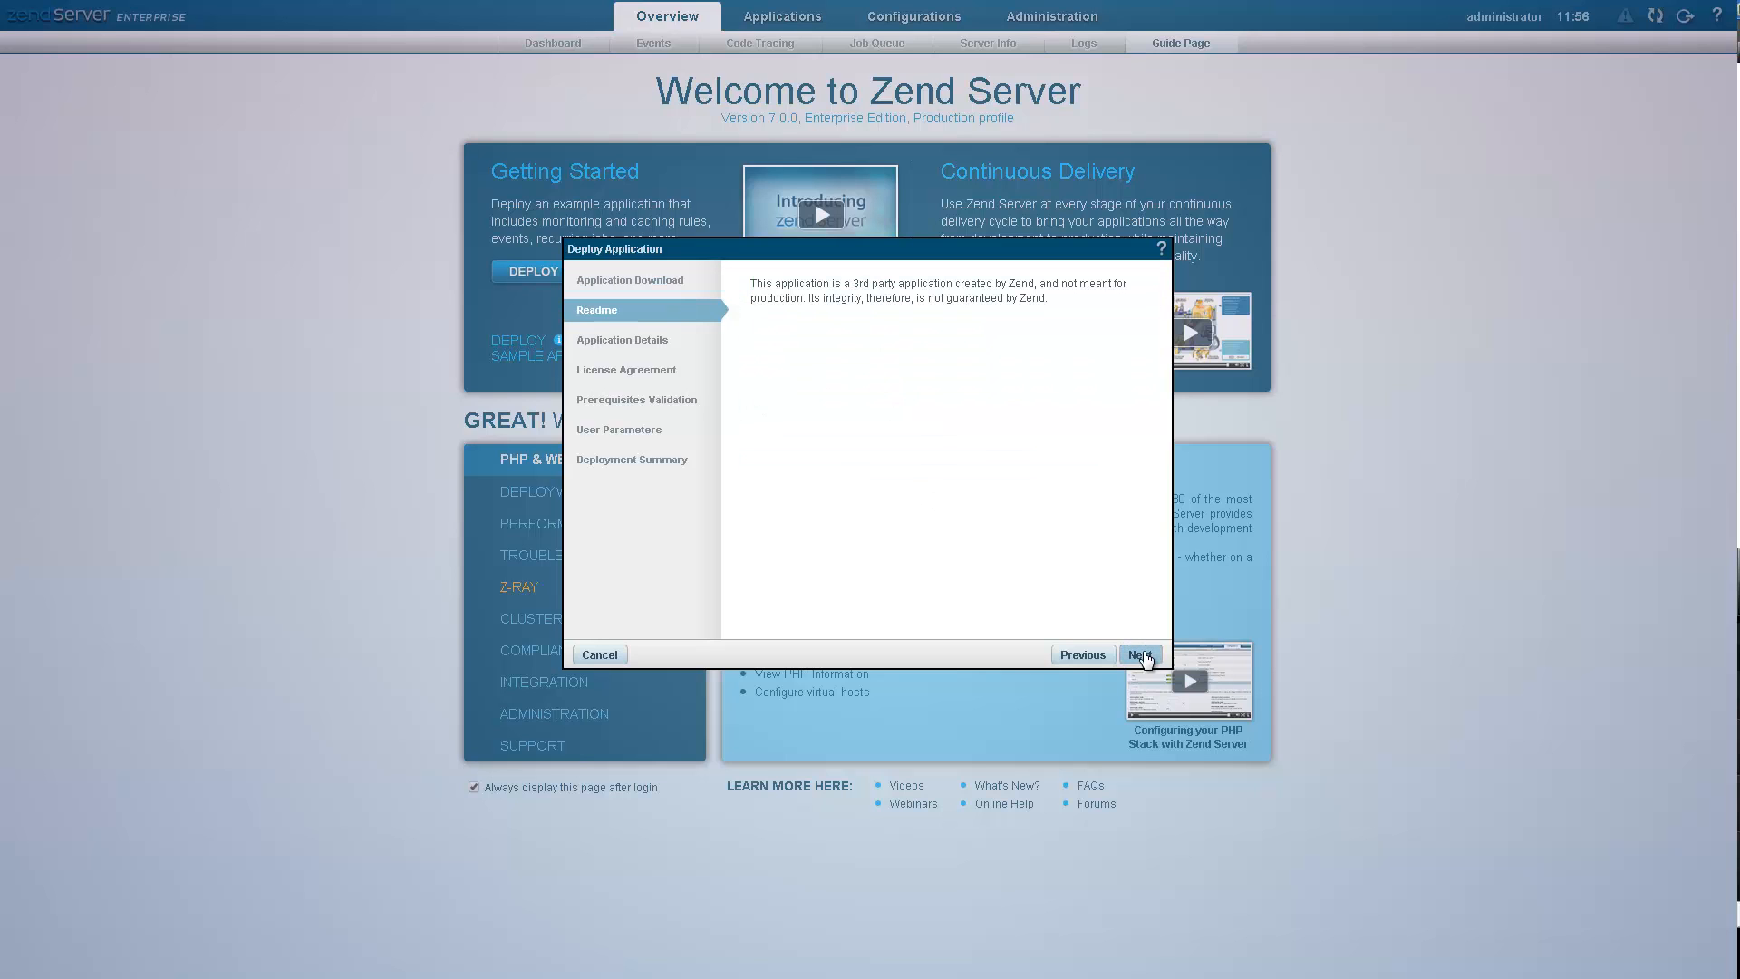
{"action": "left_click", "coordinate": [1139, 655]}
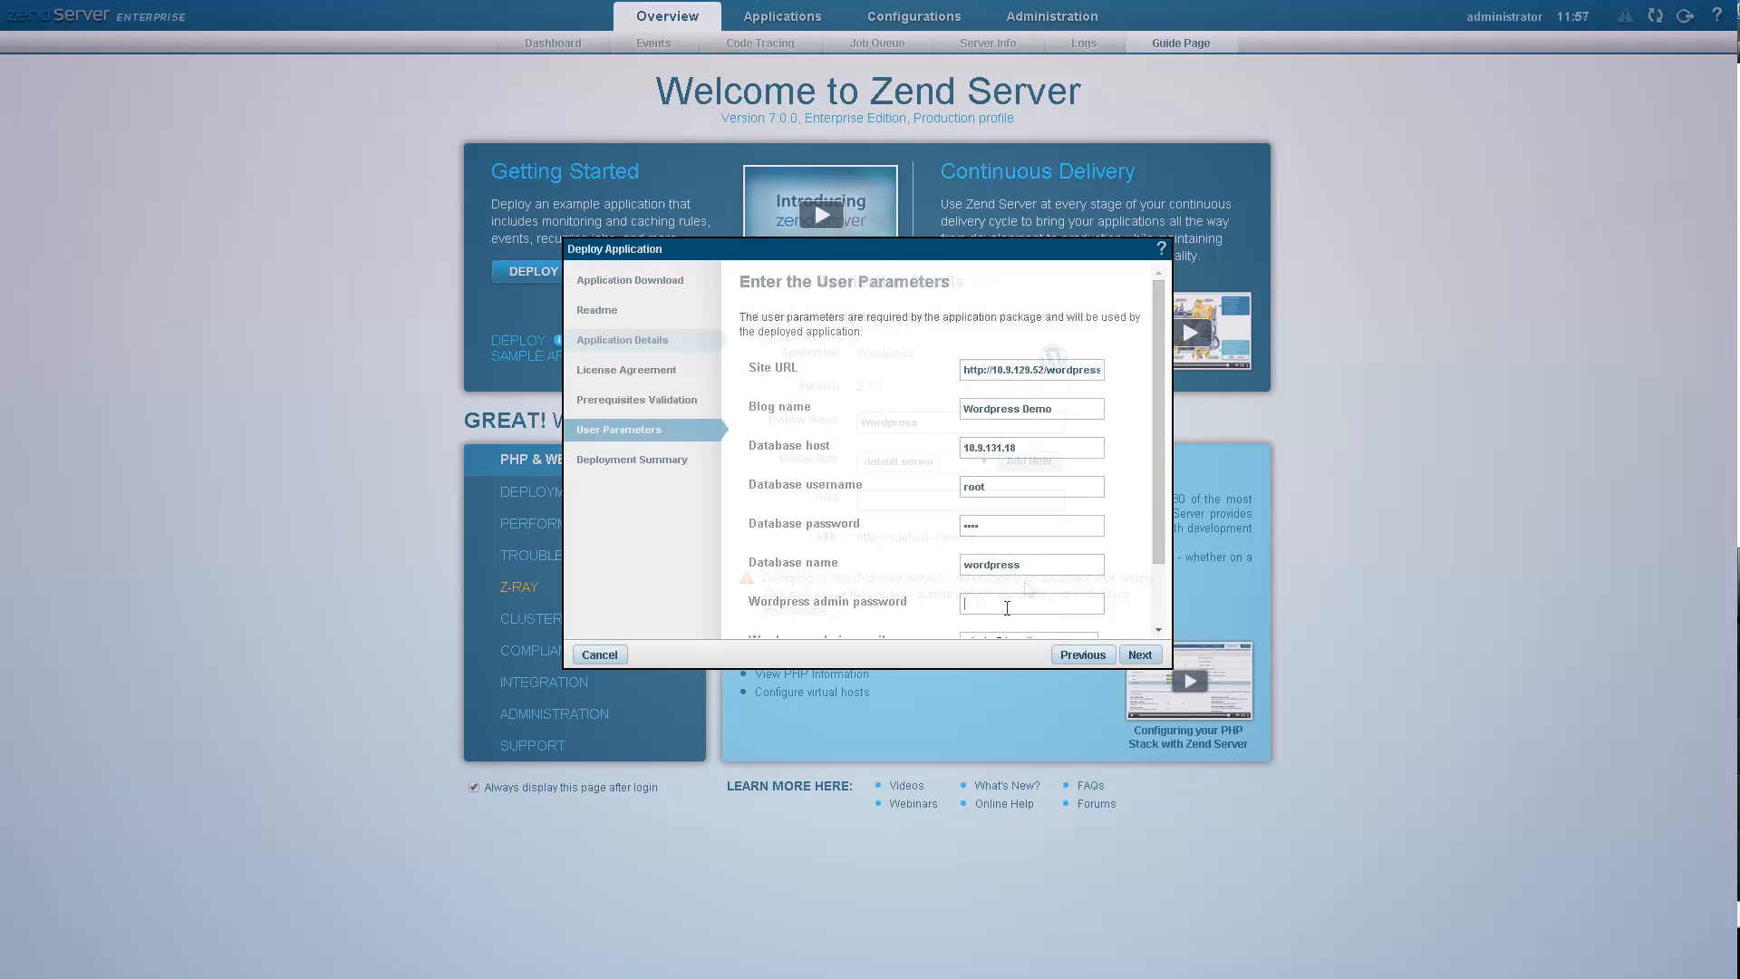
{"action": "left_click", "coordinate": [1138, 654]}
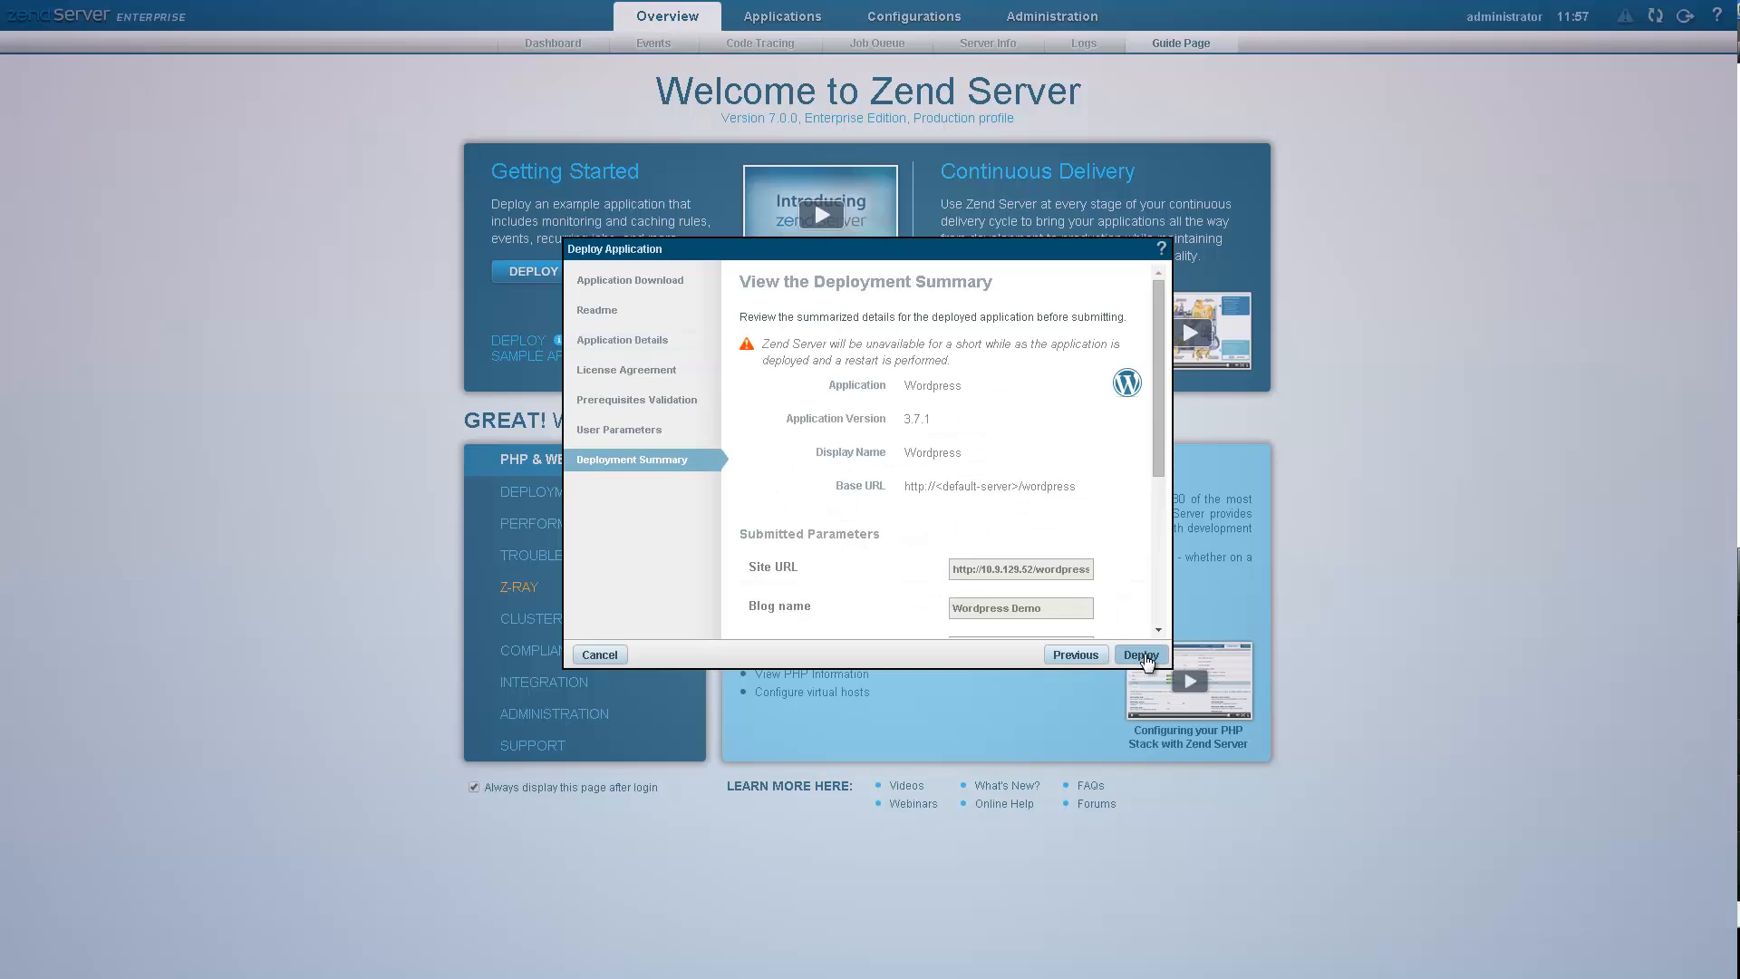
{"action": "left_click", "coordinate": [1140, 654]}
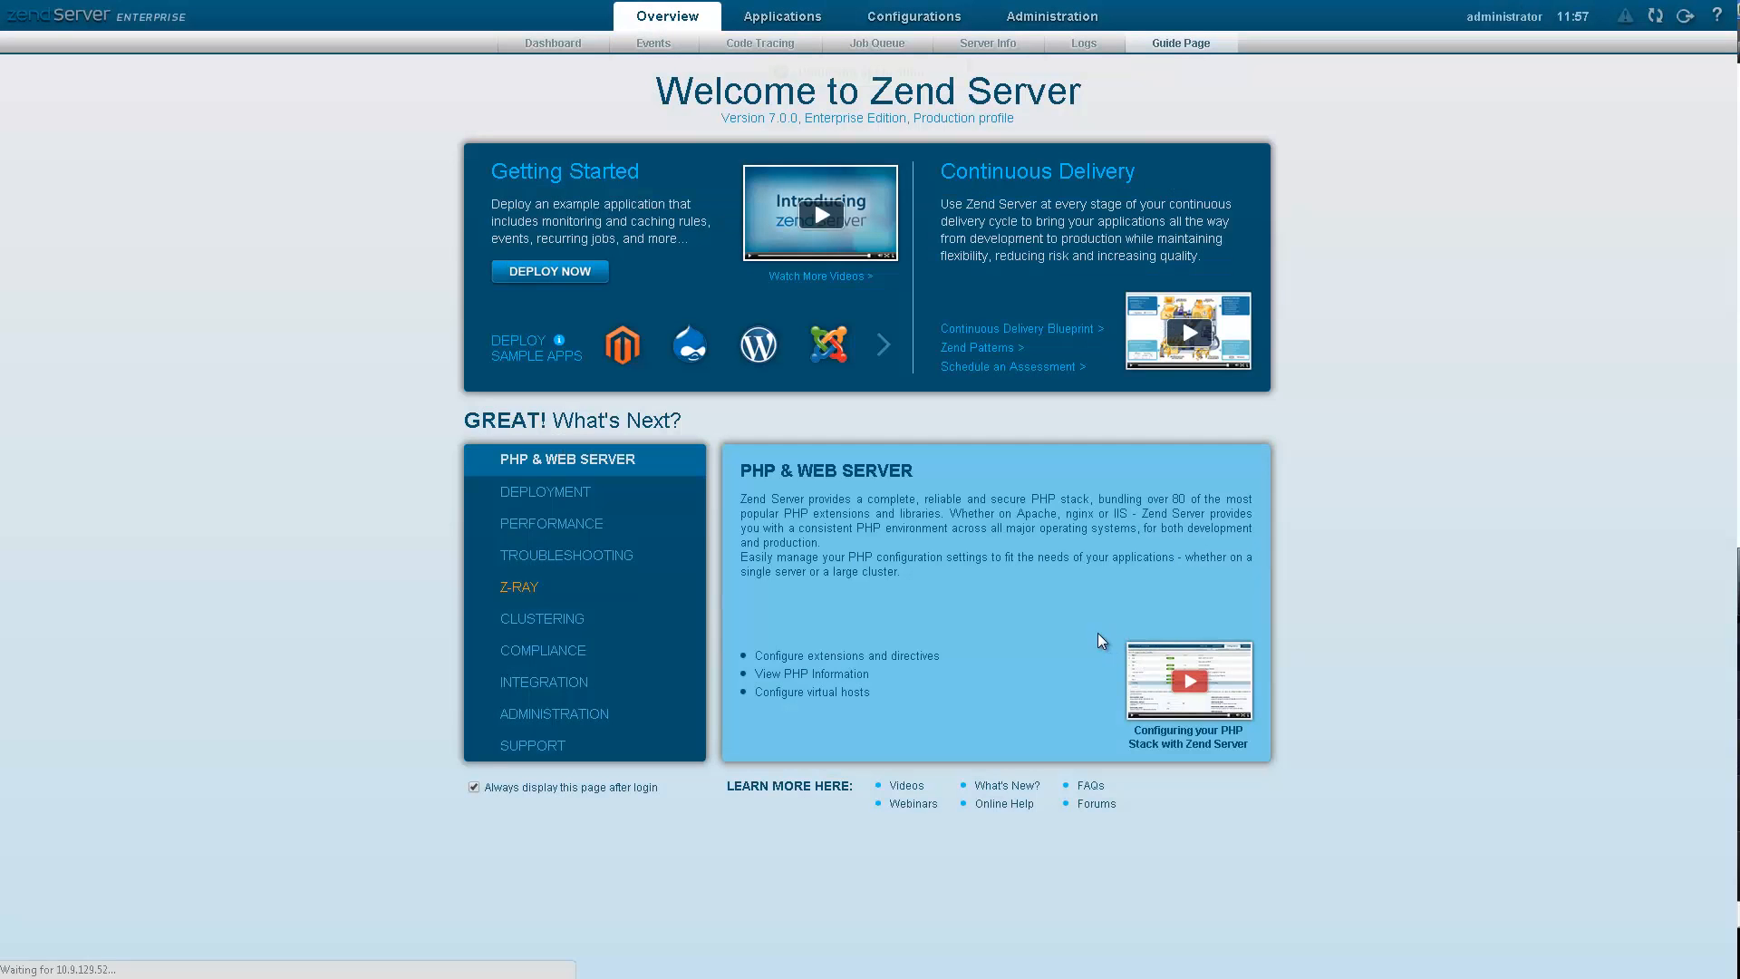
{"action": "left_click", "coordinate": [781, 16]}
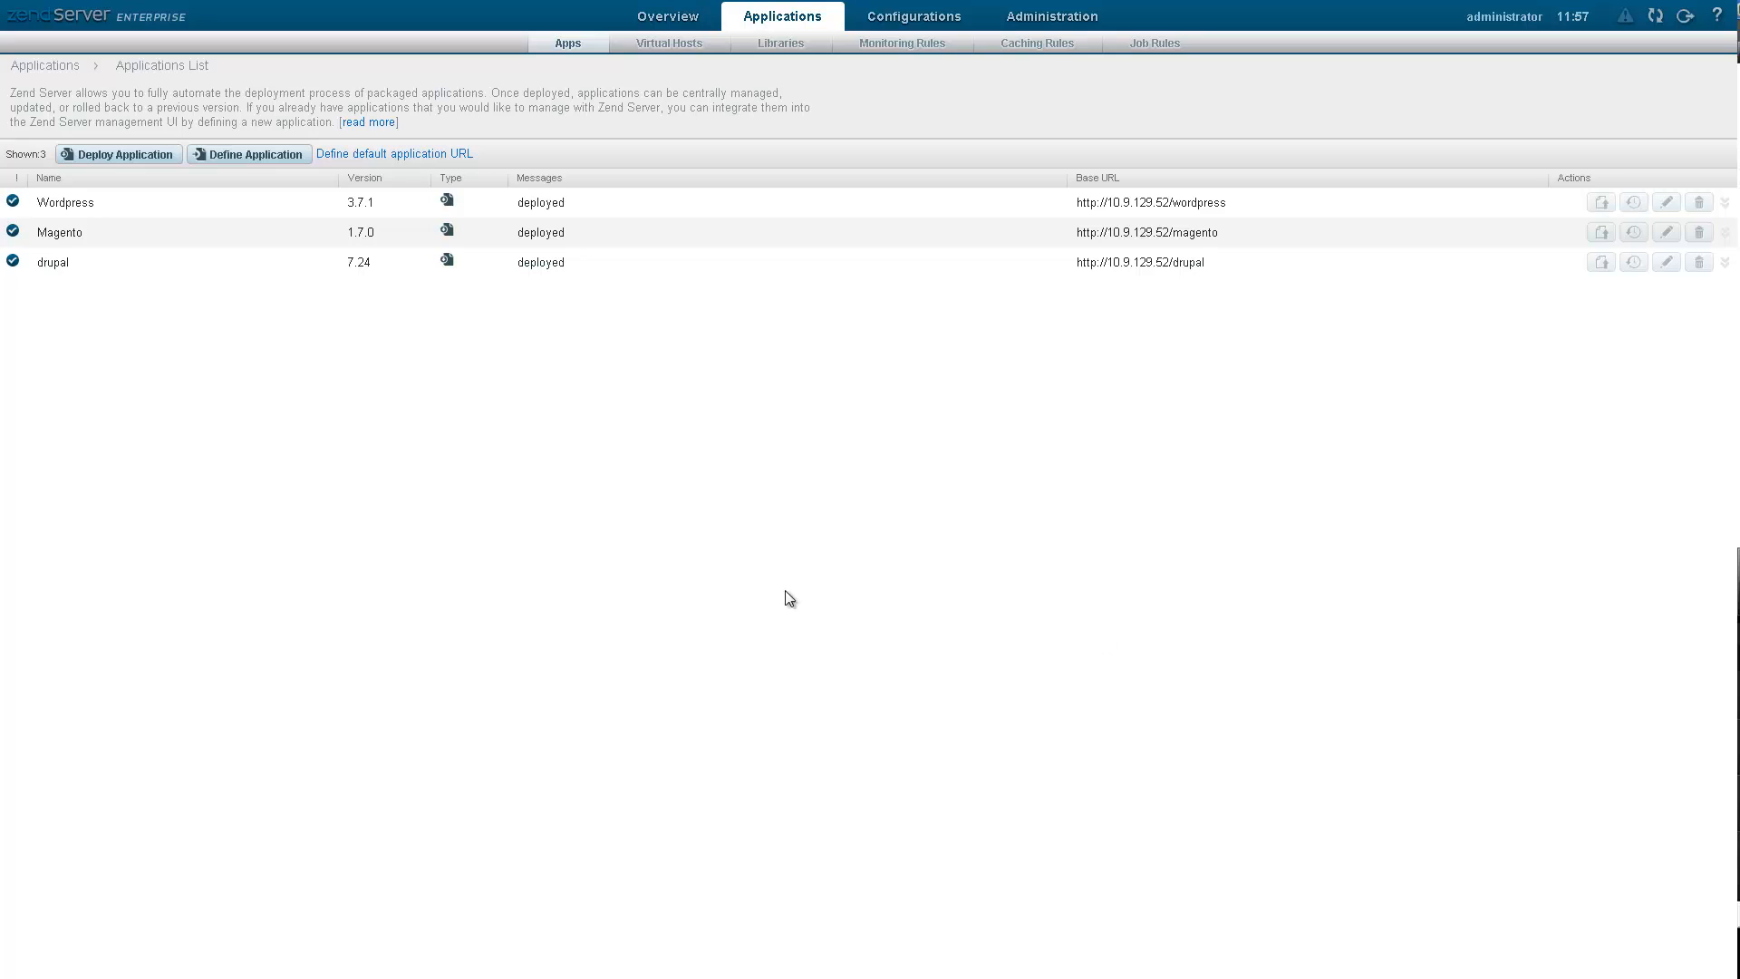
- Expand the Wordpress row to view its details and the servers running it
{"action": "left_click", "coordinate": [65, 201]}
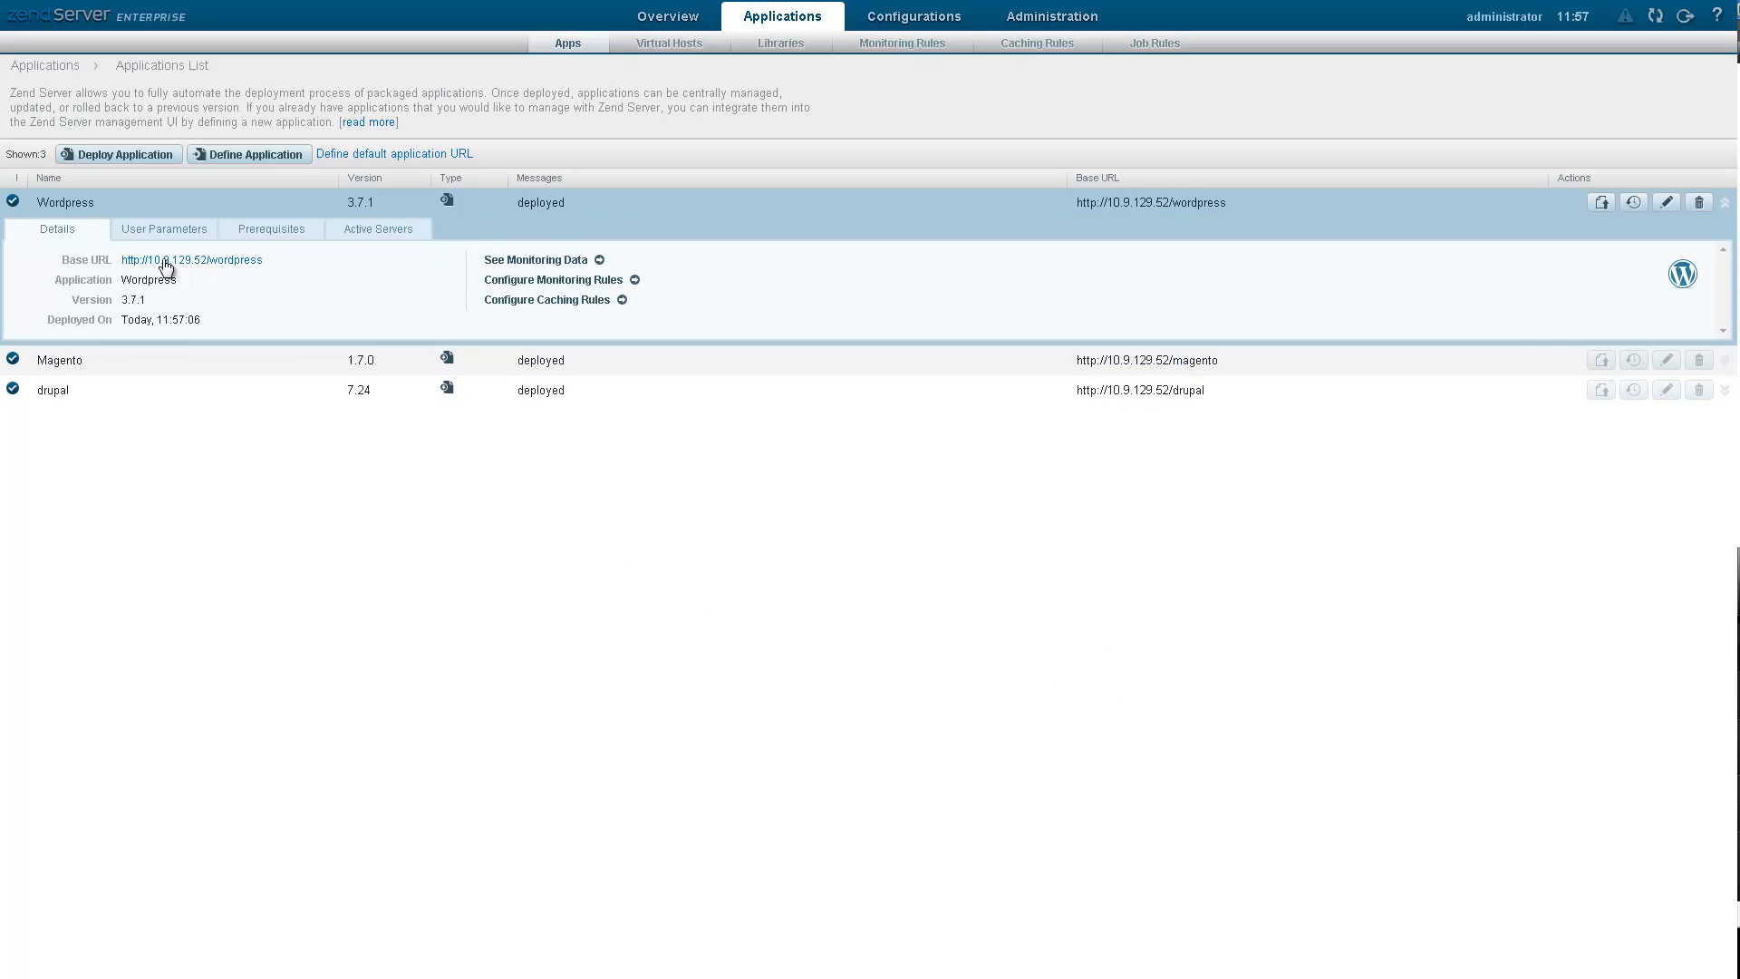
{"action": "left_click", "coordinate": [190, 259]}
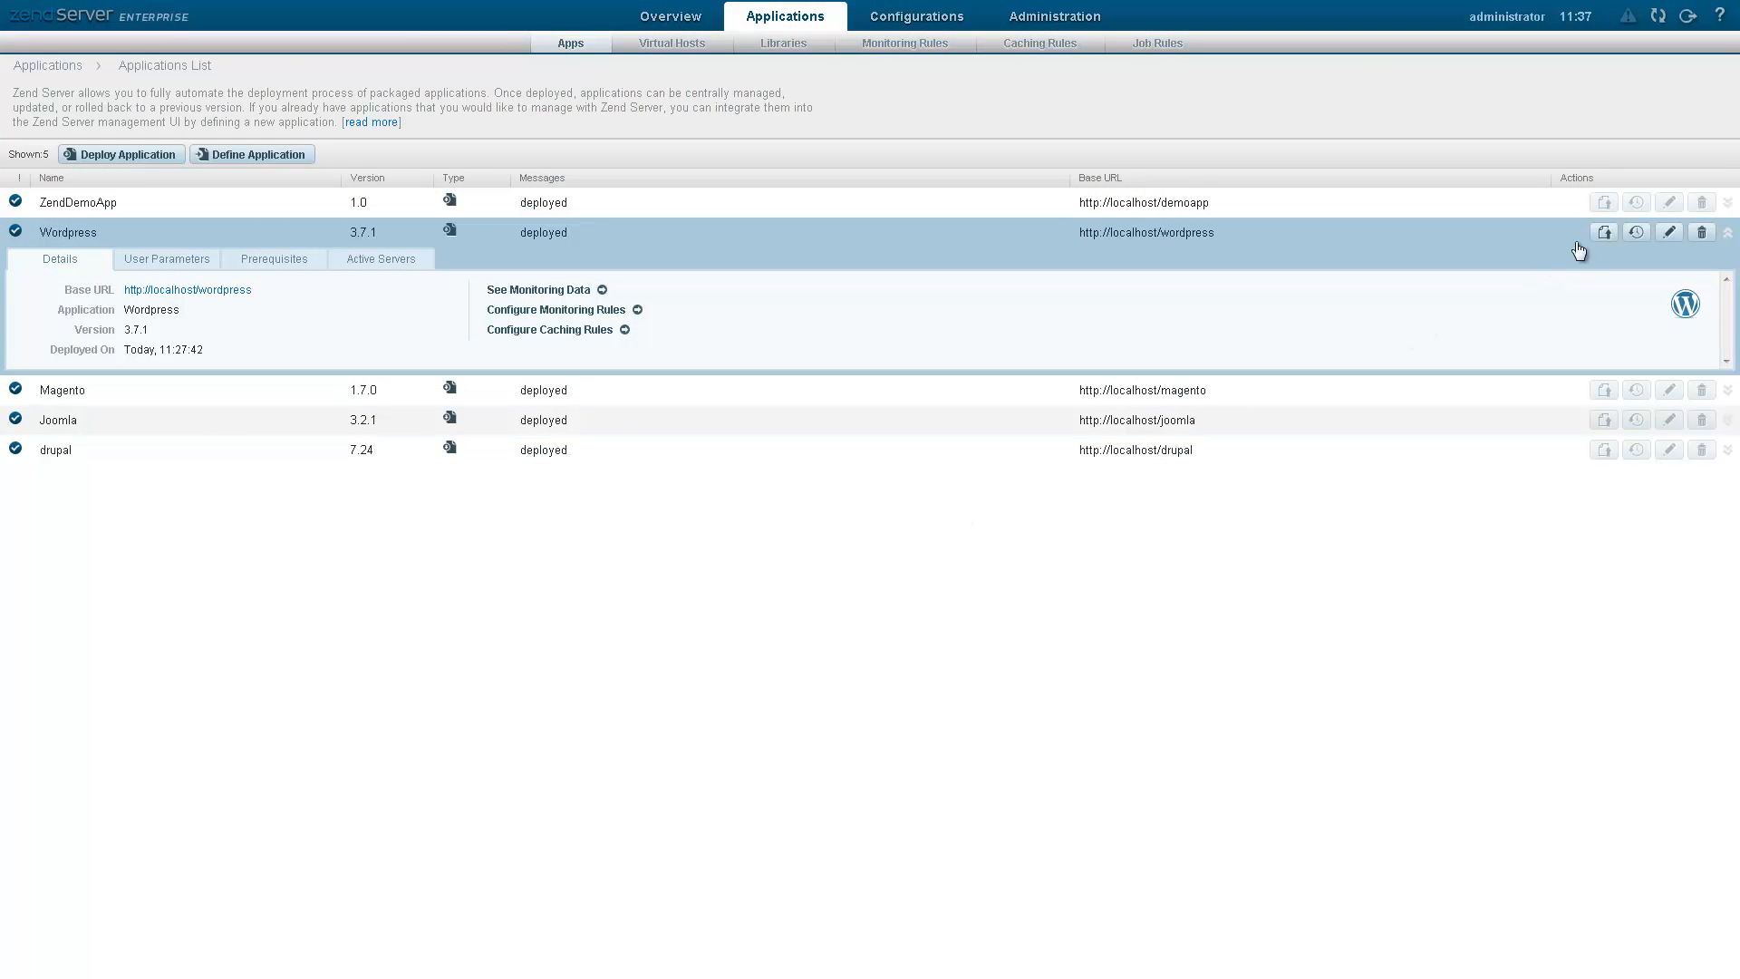
{"action": "mouse_move", "coordinate": [1603, 232]}
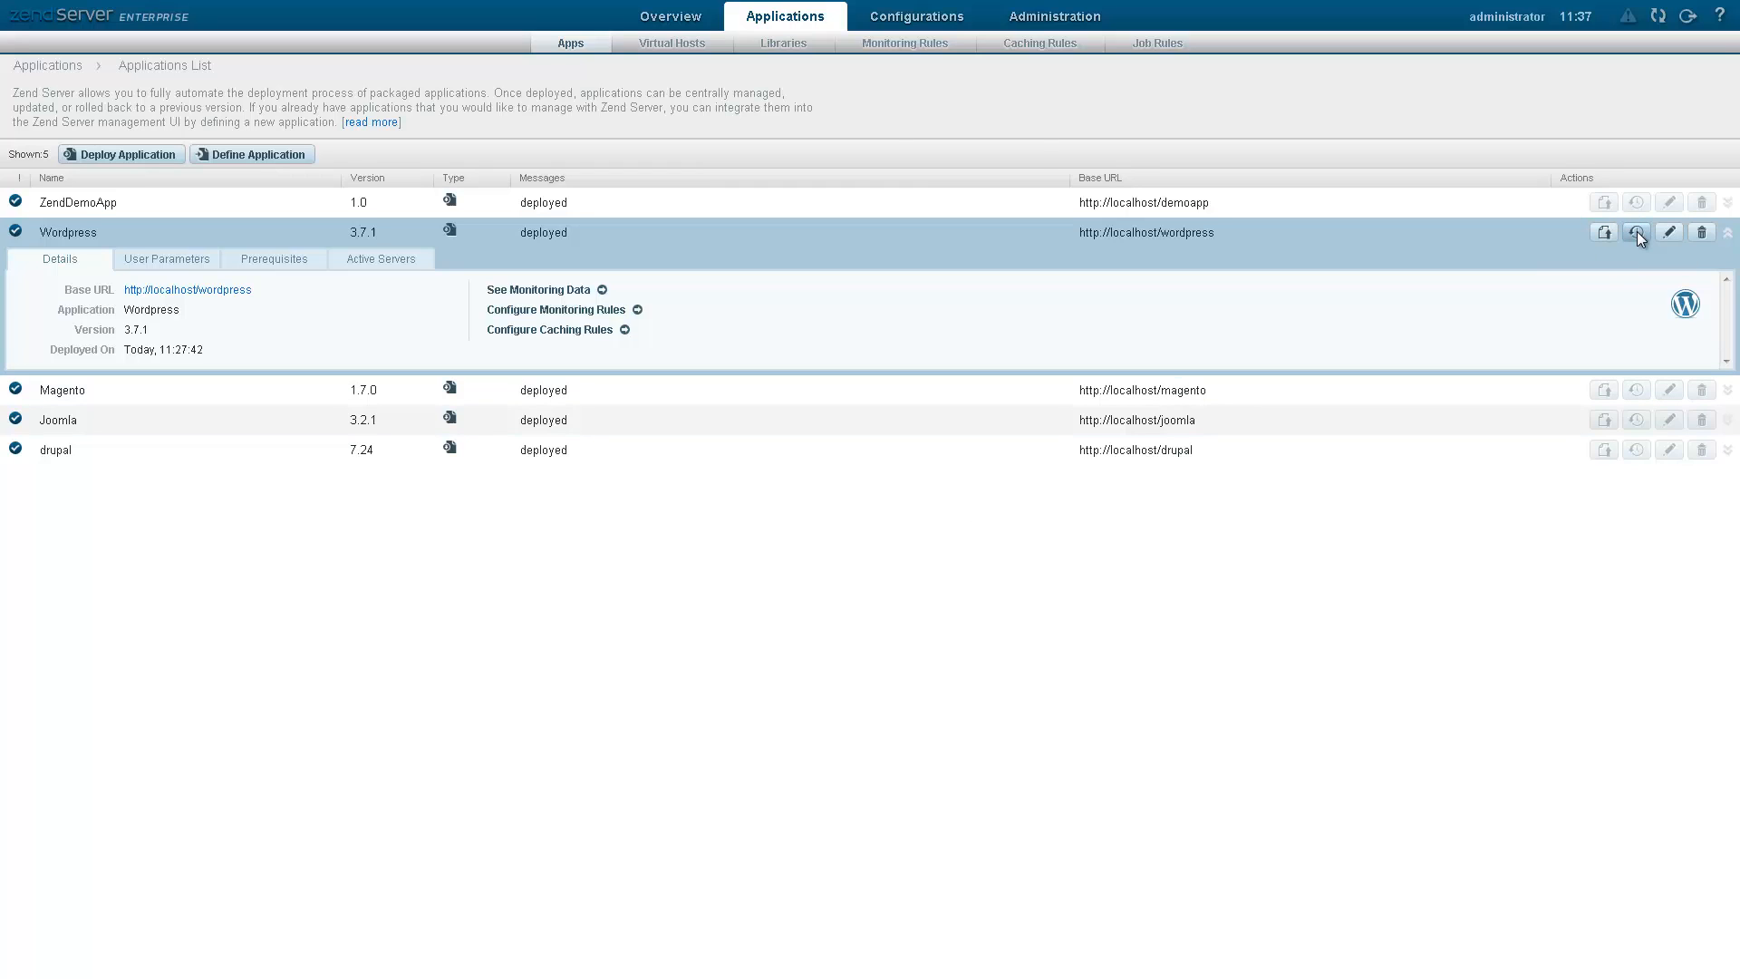
{"action": "mouse_move", "coordinate": [924, 146]}
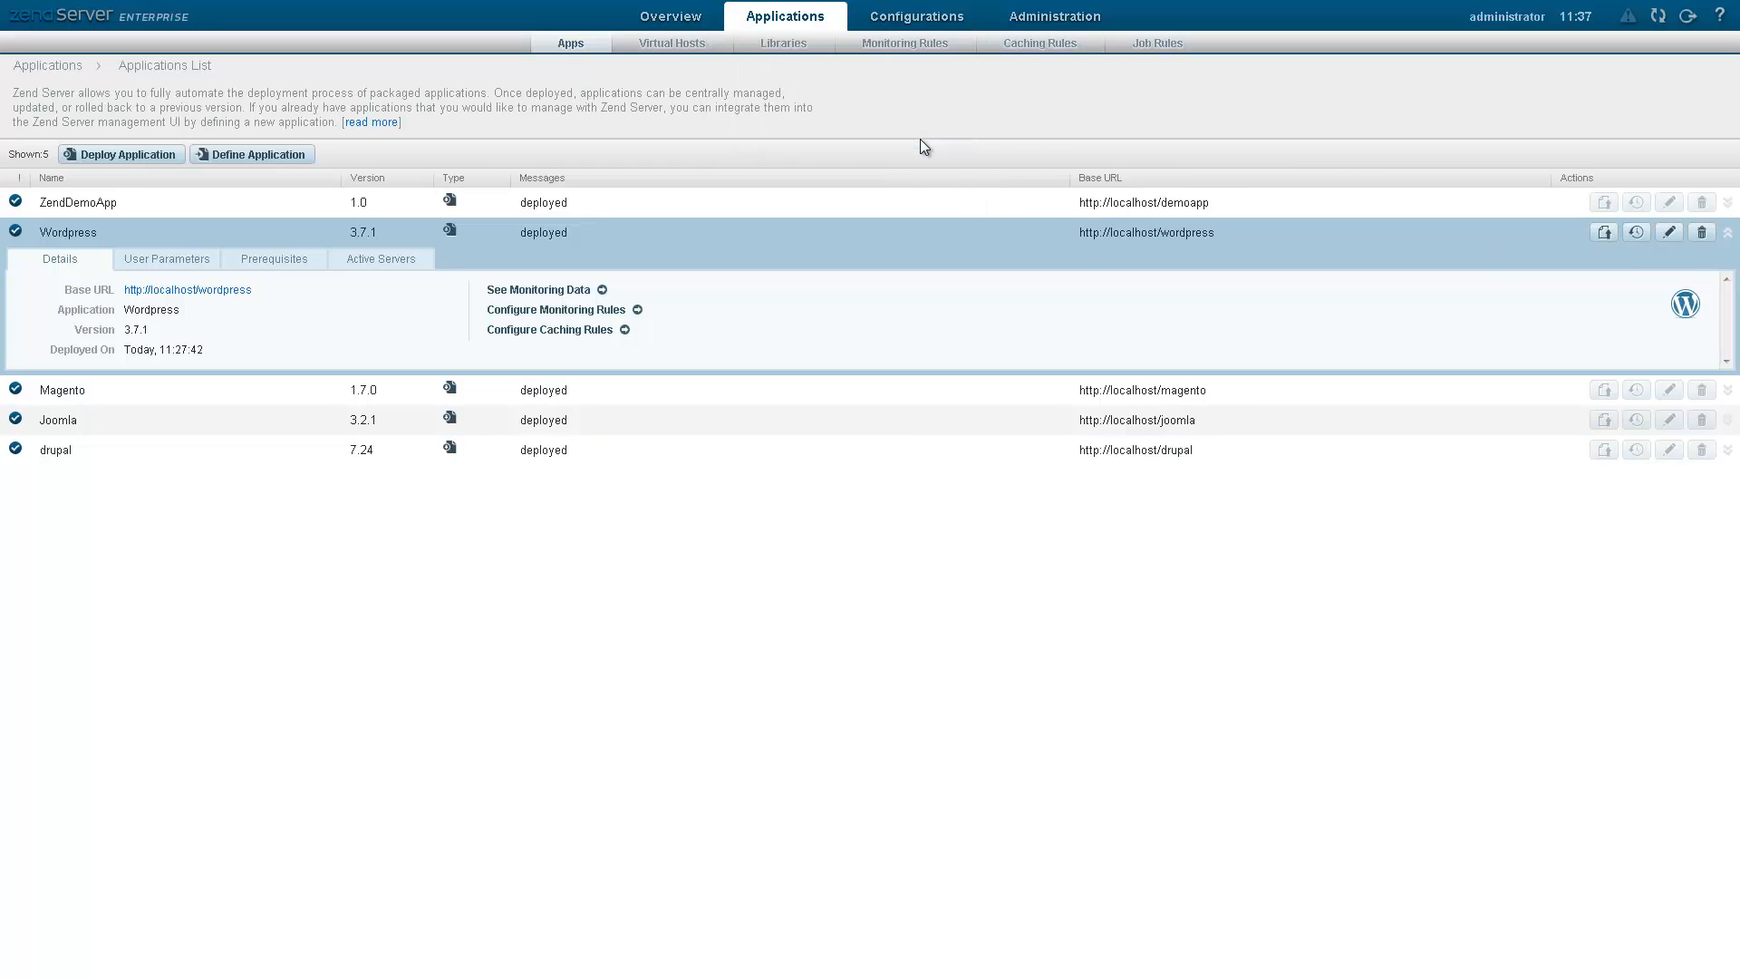
{"action": "left_click", "coordinate": [1602, 232]}
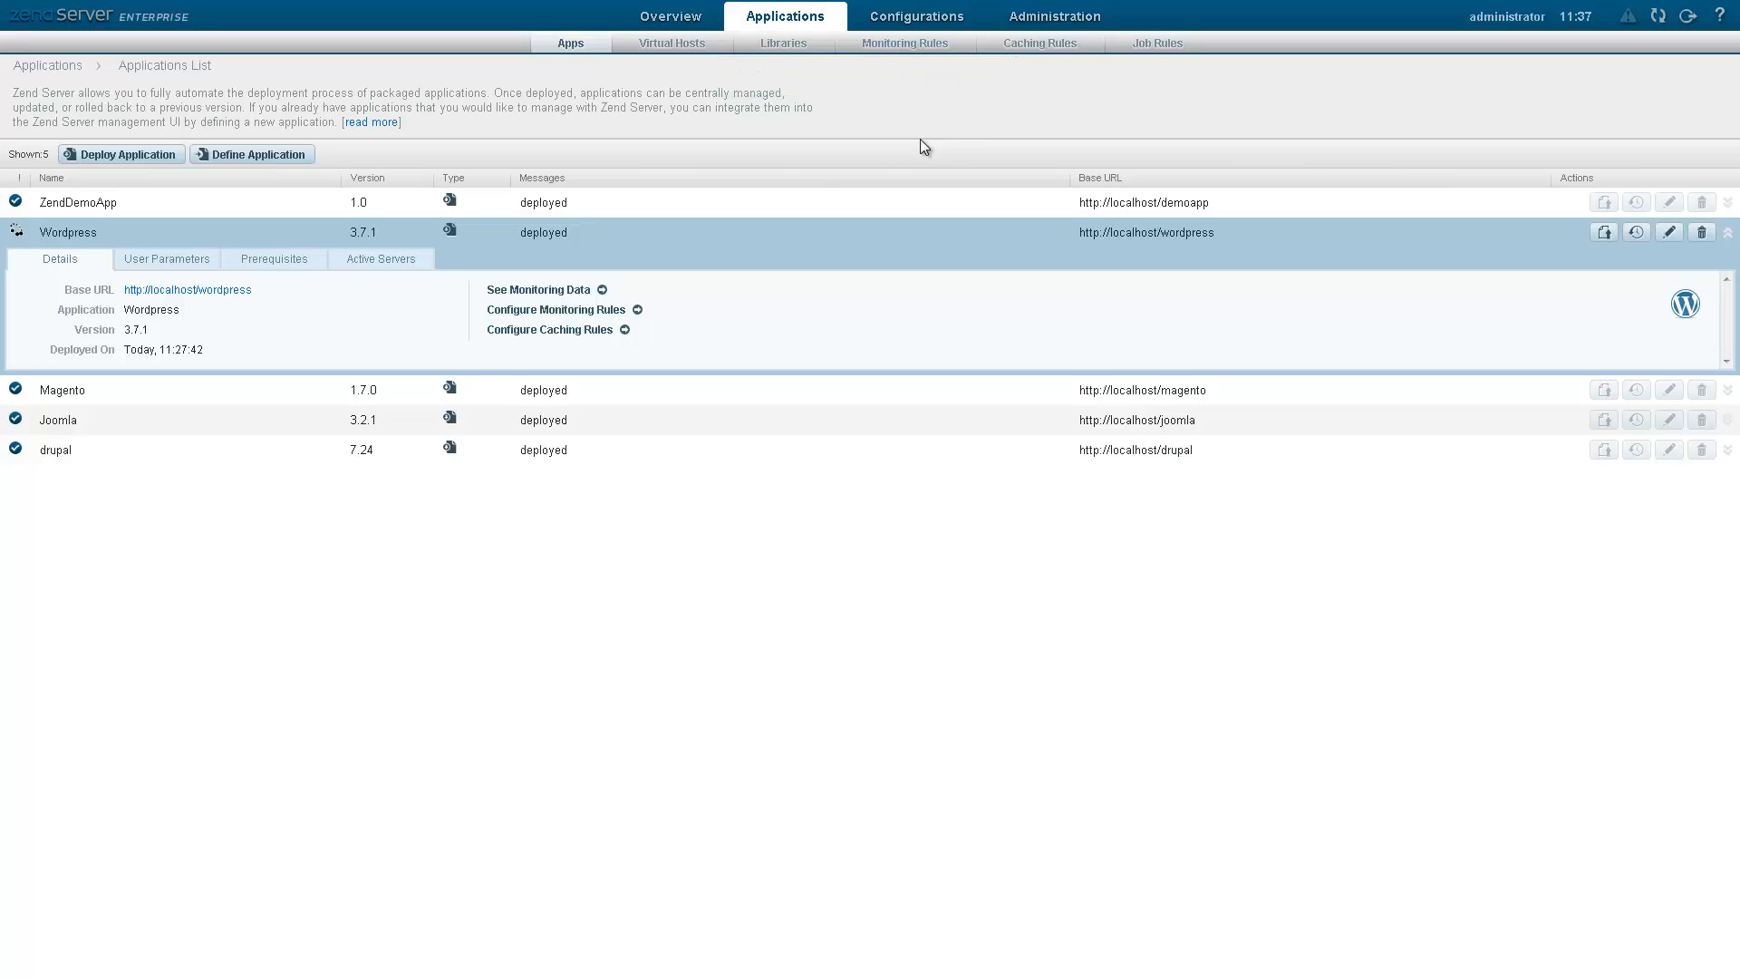
{"action": "mouse_move", "coordinate": [400, 270]}
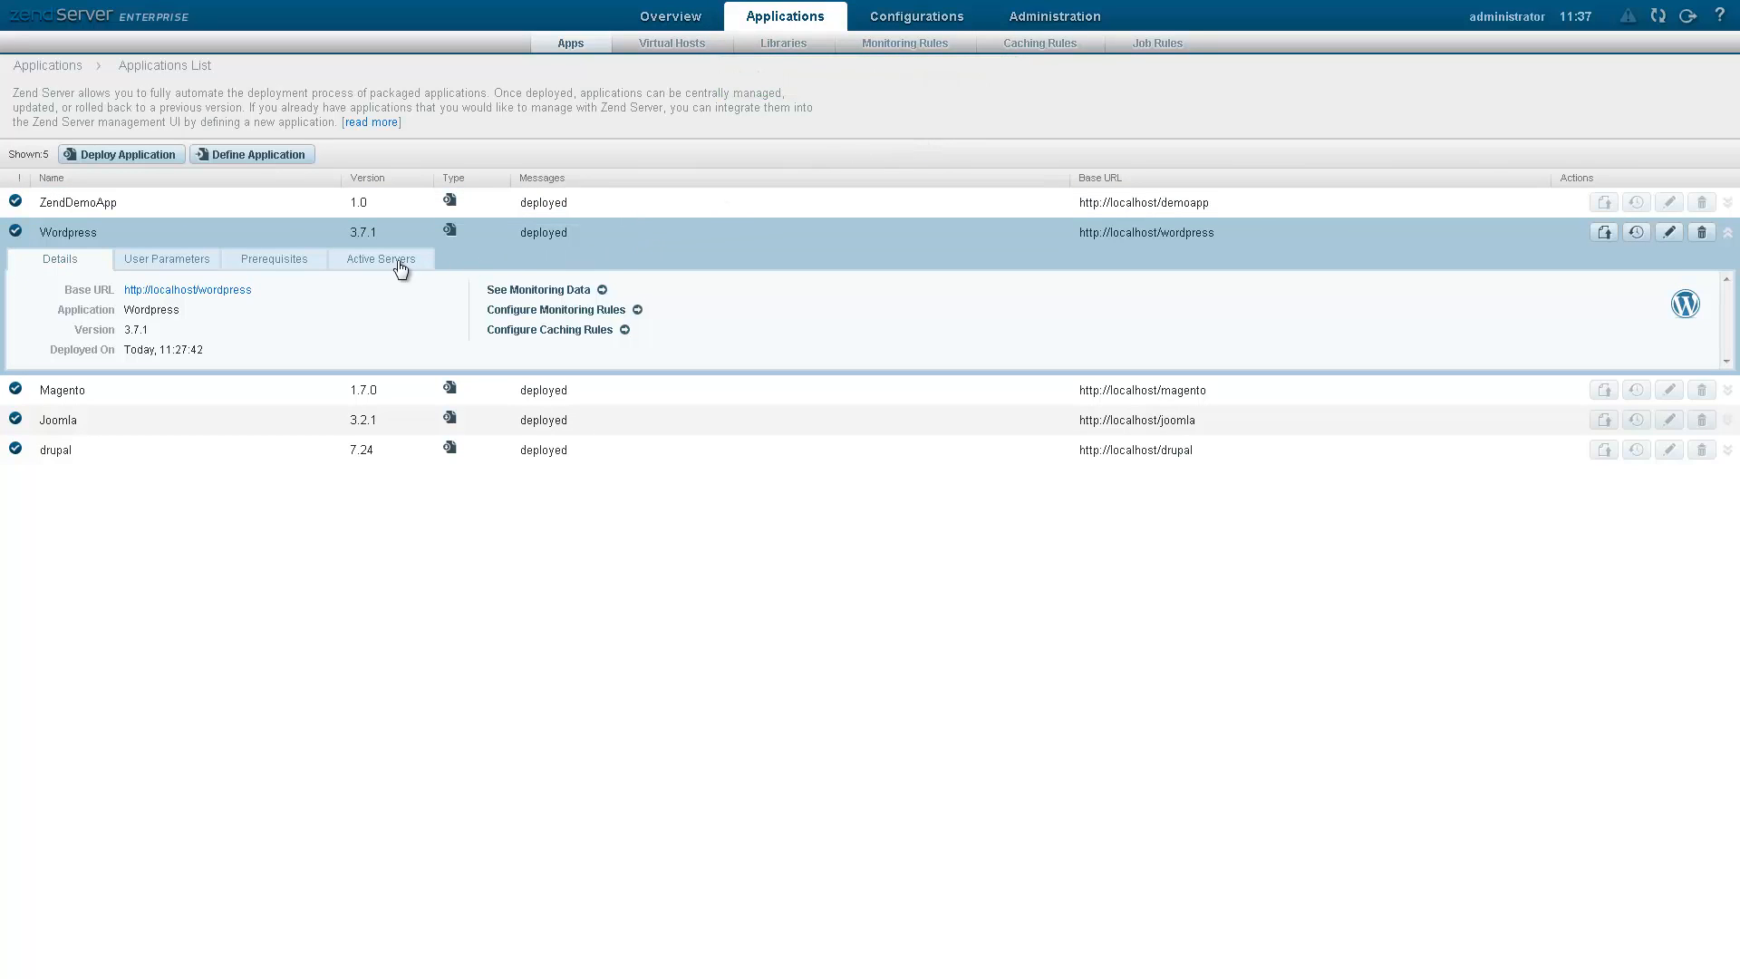
{"action": "left_click", "coordinate": [671, 16]}
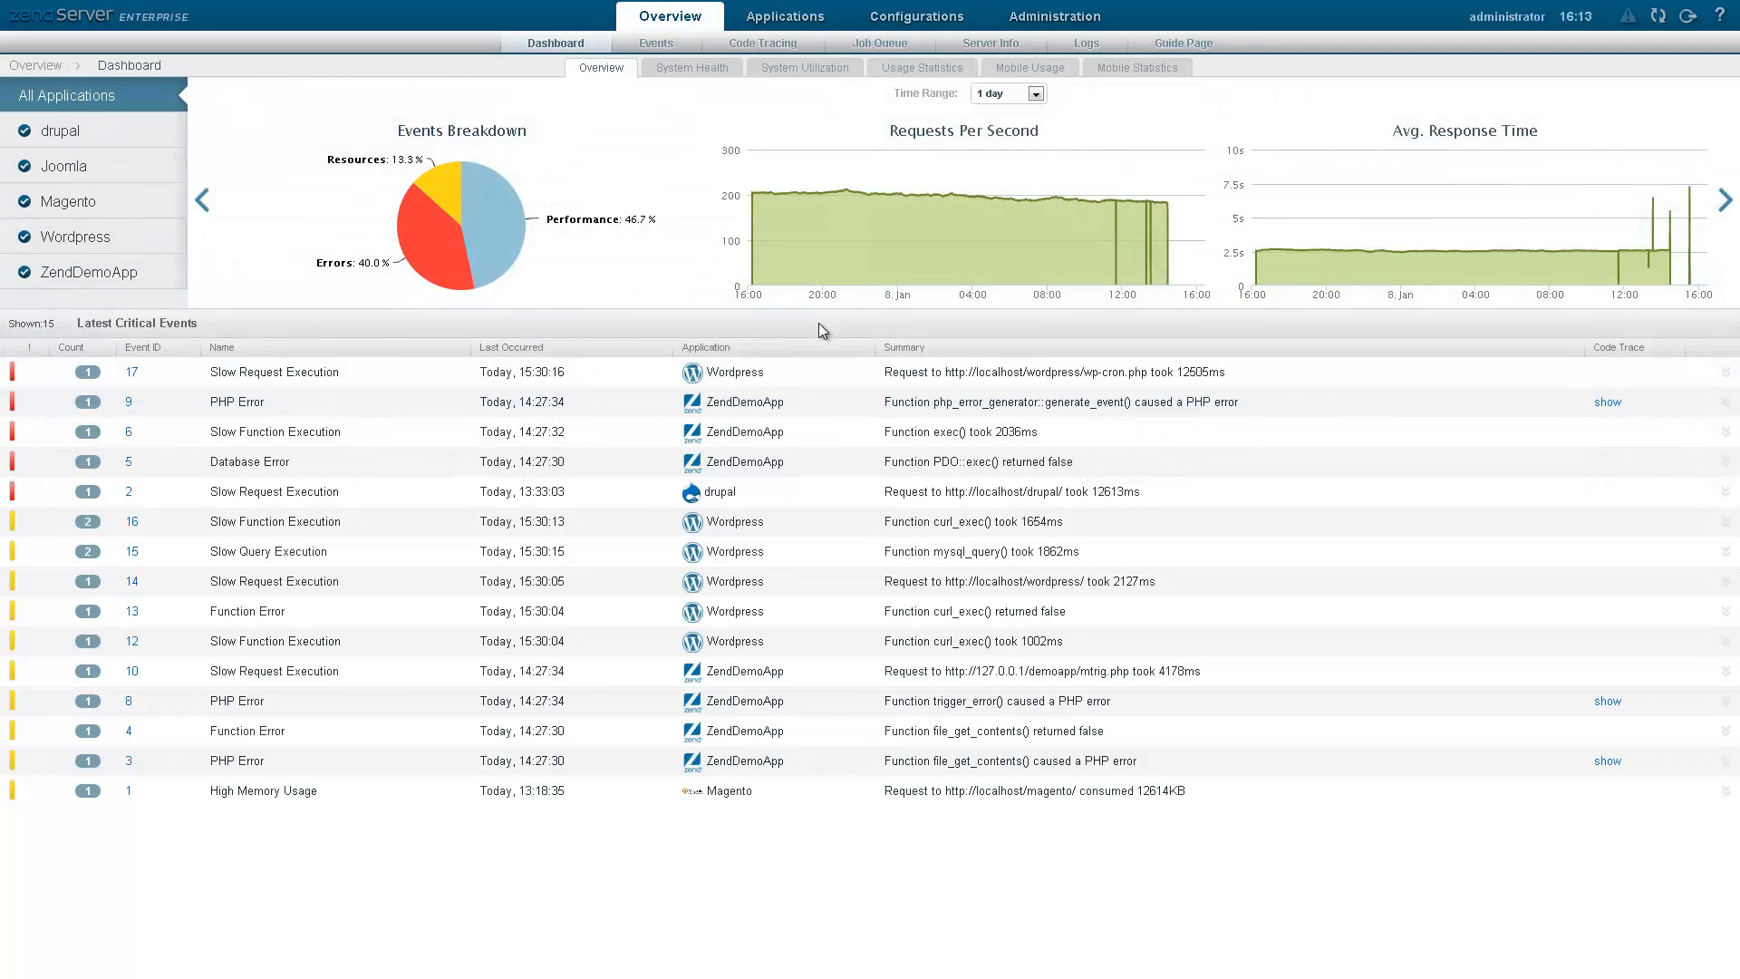
{"action": "mouse_move", "coordinate": [876, 256]}
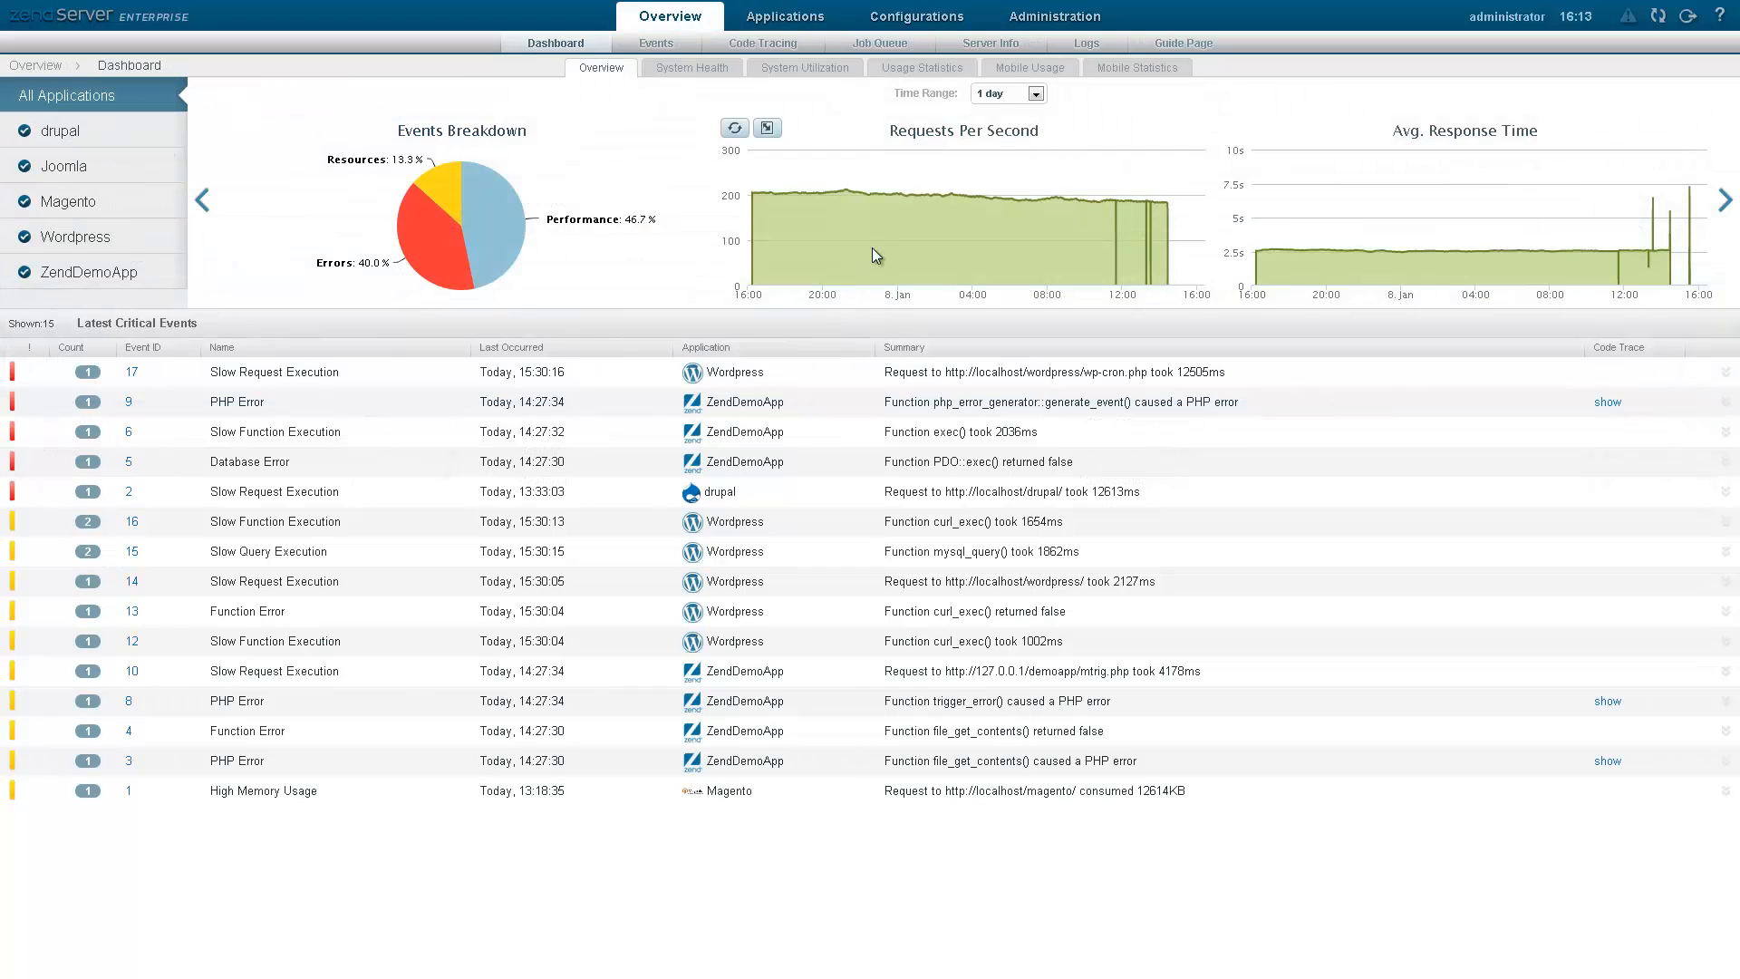
{"action": "mouse_move", "coordinate": [910, 206]}
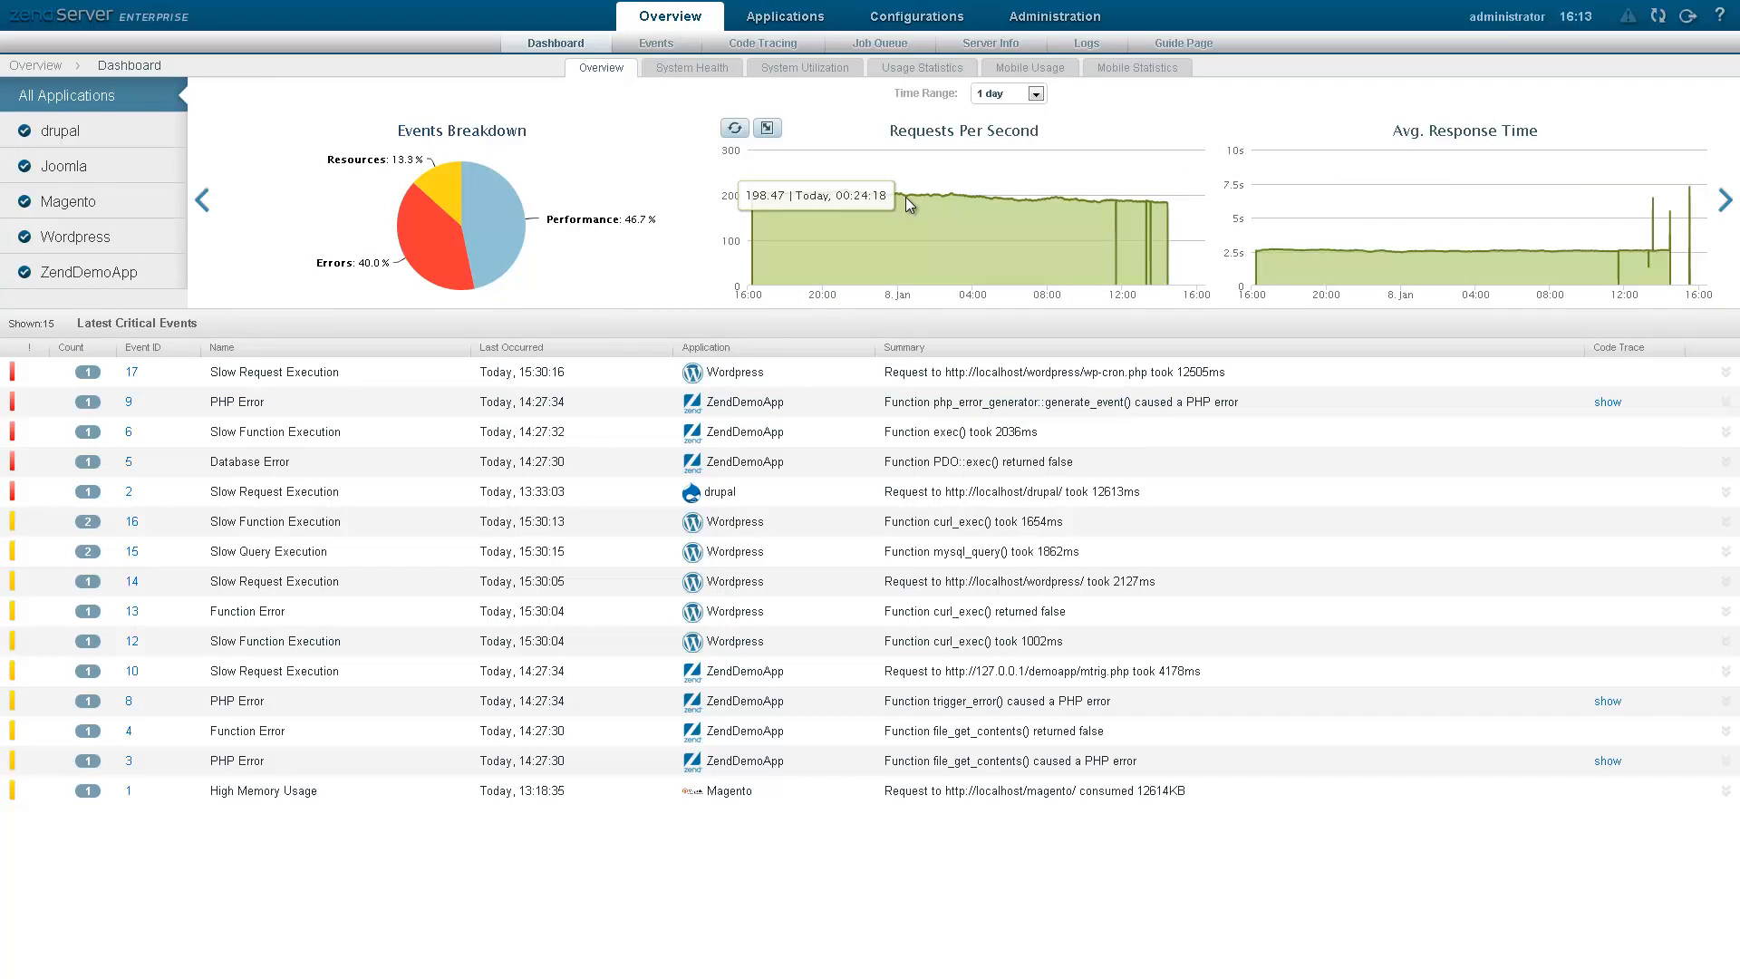
- Cycle through System Health, Usage Statistics, Mobile Usage and Mobile Statistics charts
{"action": "left_click", "coordinate": [690, 67]}
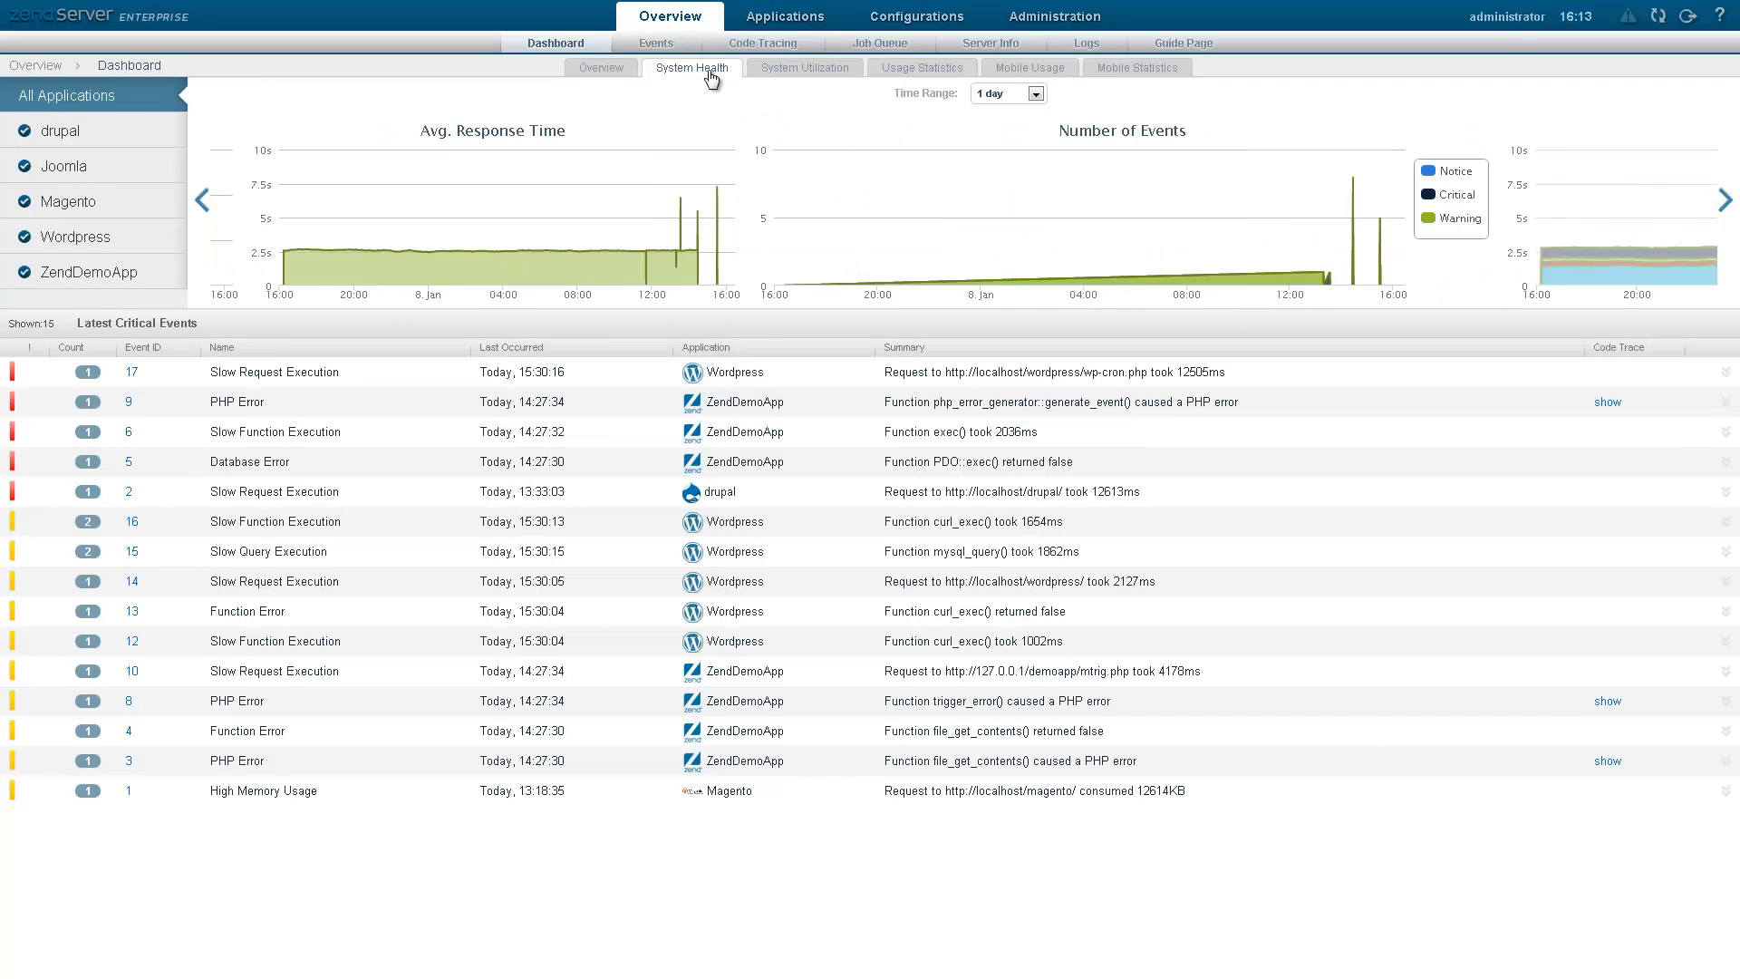
{"action": "left_click", "coordinate": [1724, 199]}
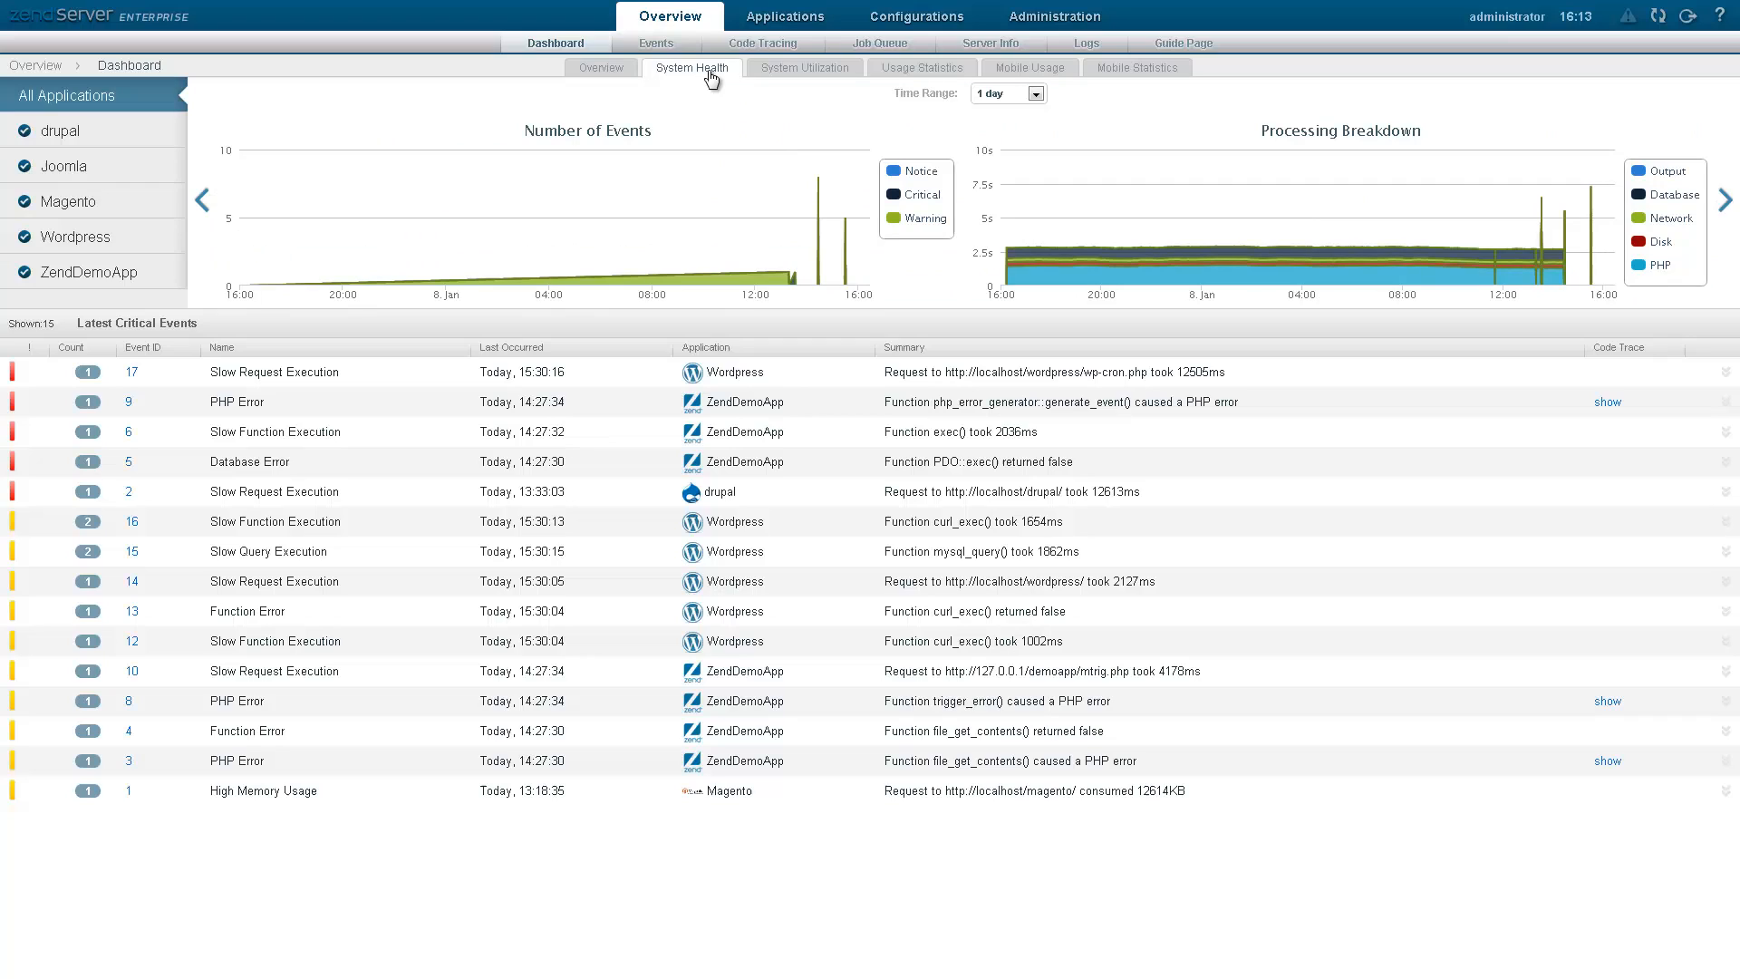
{"action": "left_click", "coordinate": [803, 67]}
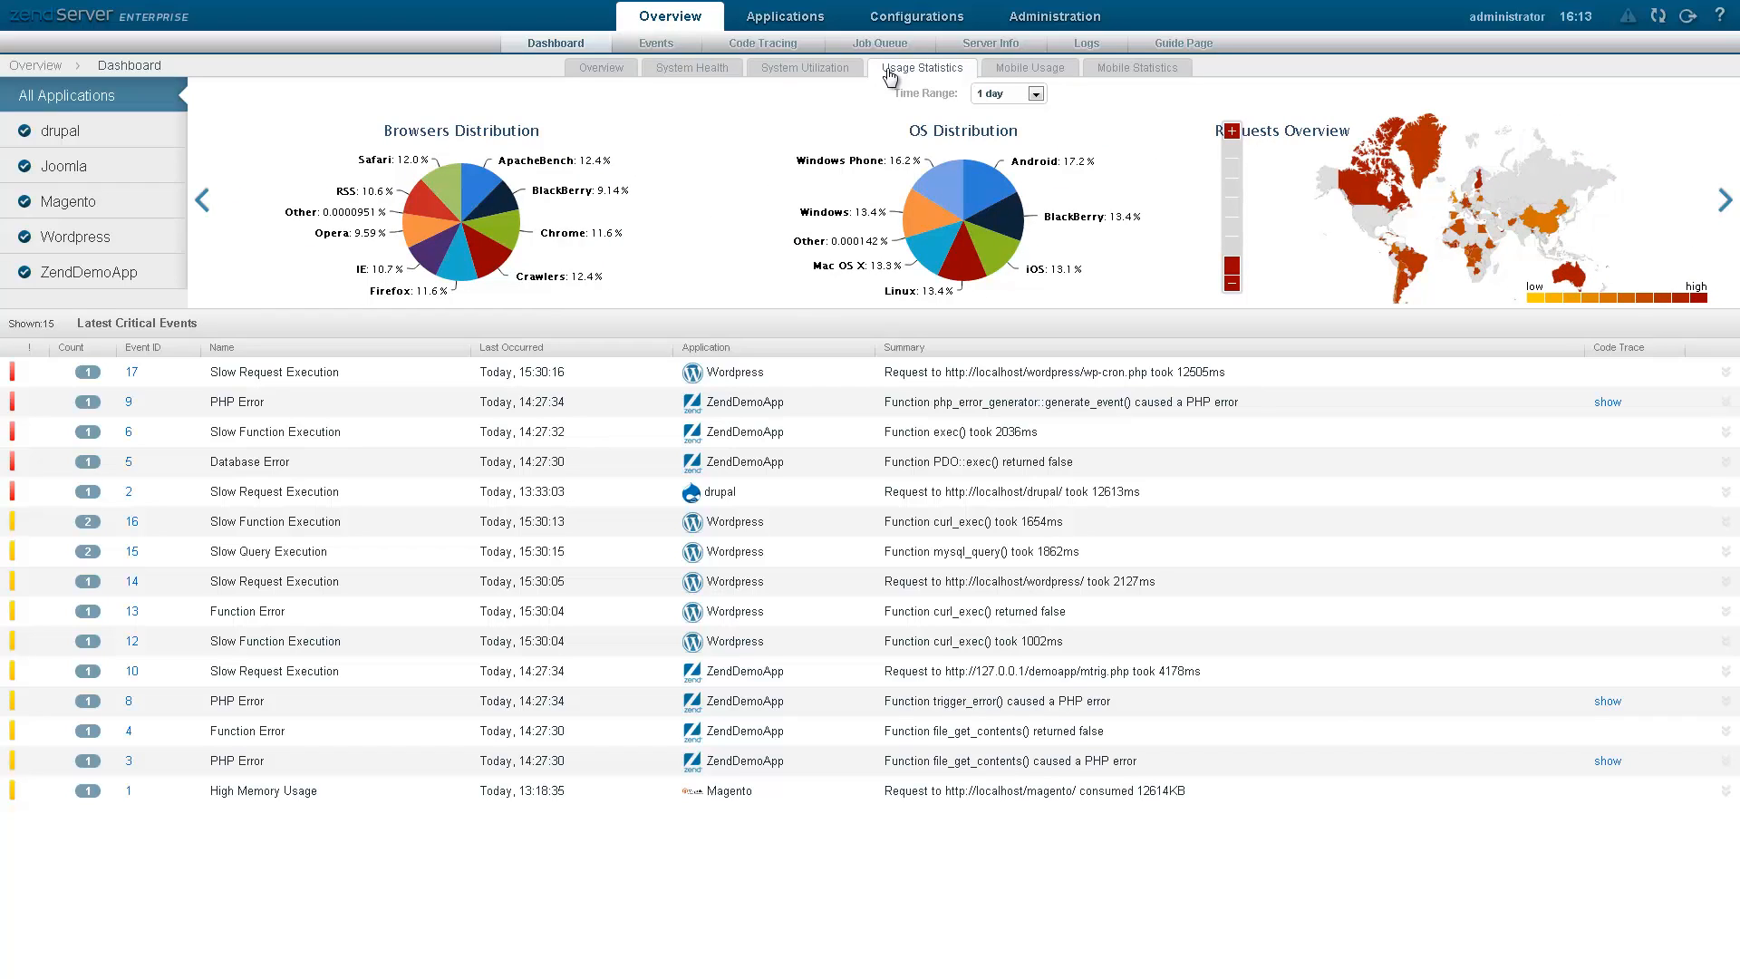
{"action": "left_click", "coordinate": [1027, 67]}
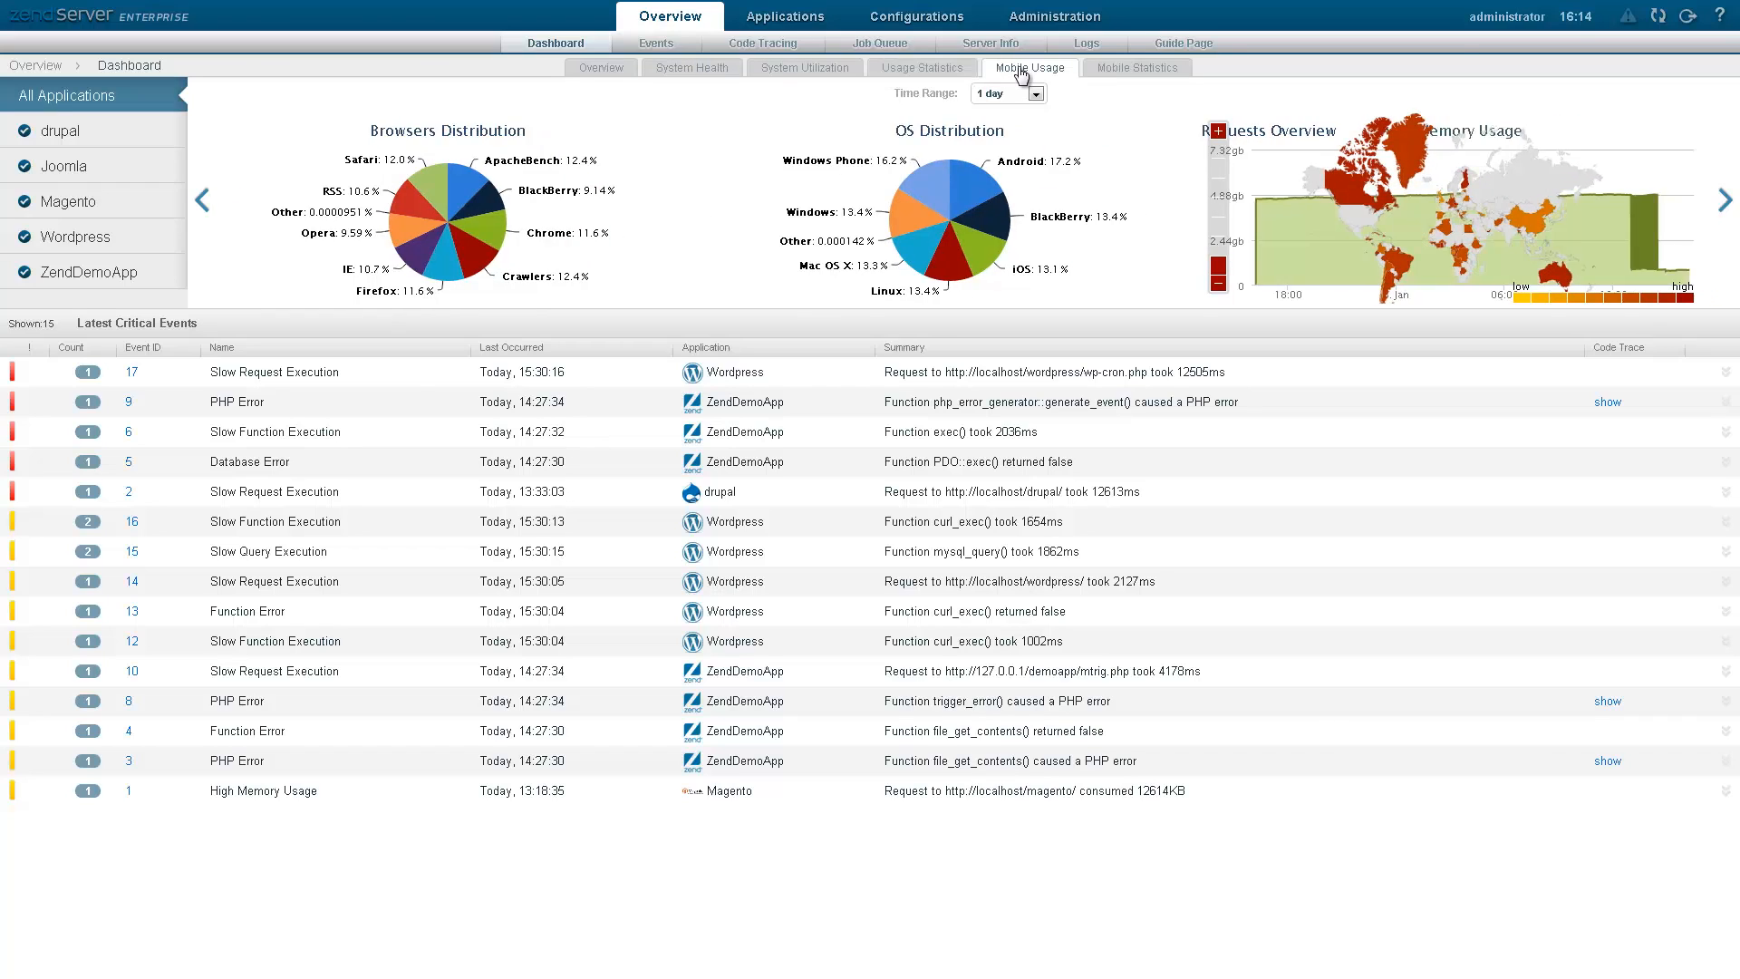
{"action": "left_click", "coordinate": [1136, 67]}
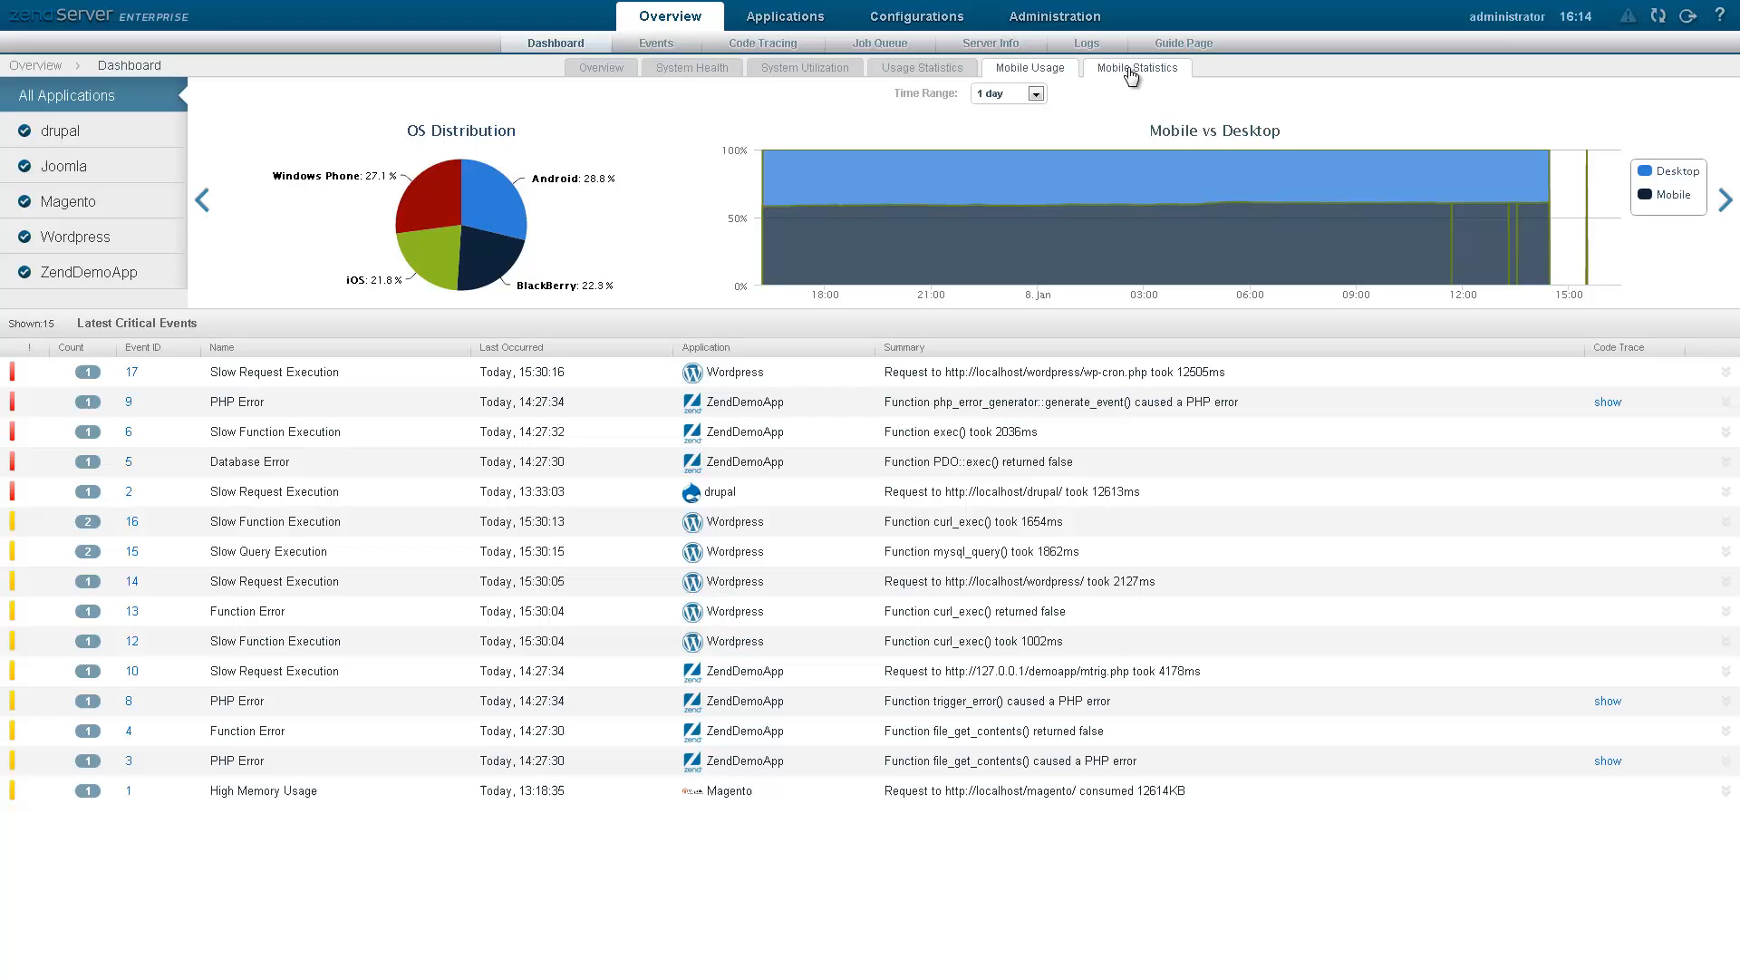
{"action": "left_click", "coordinate": [783, 17]}
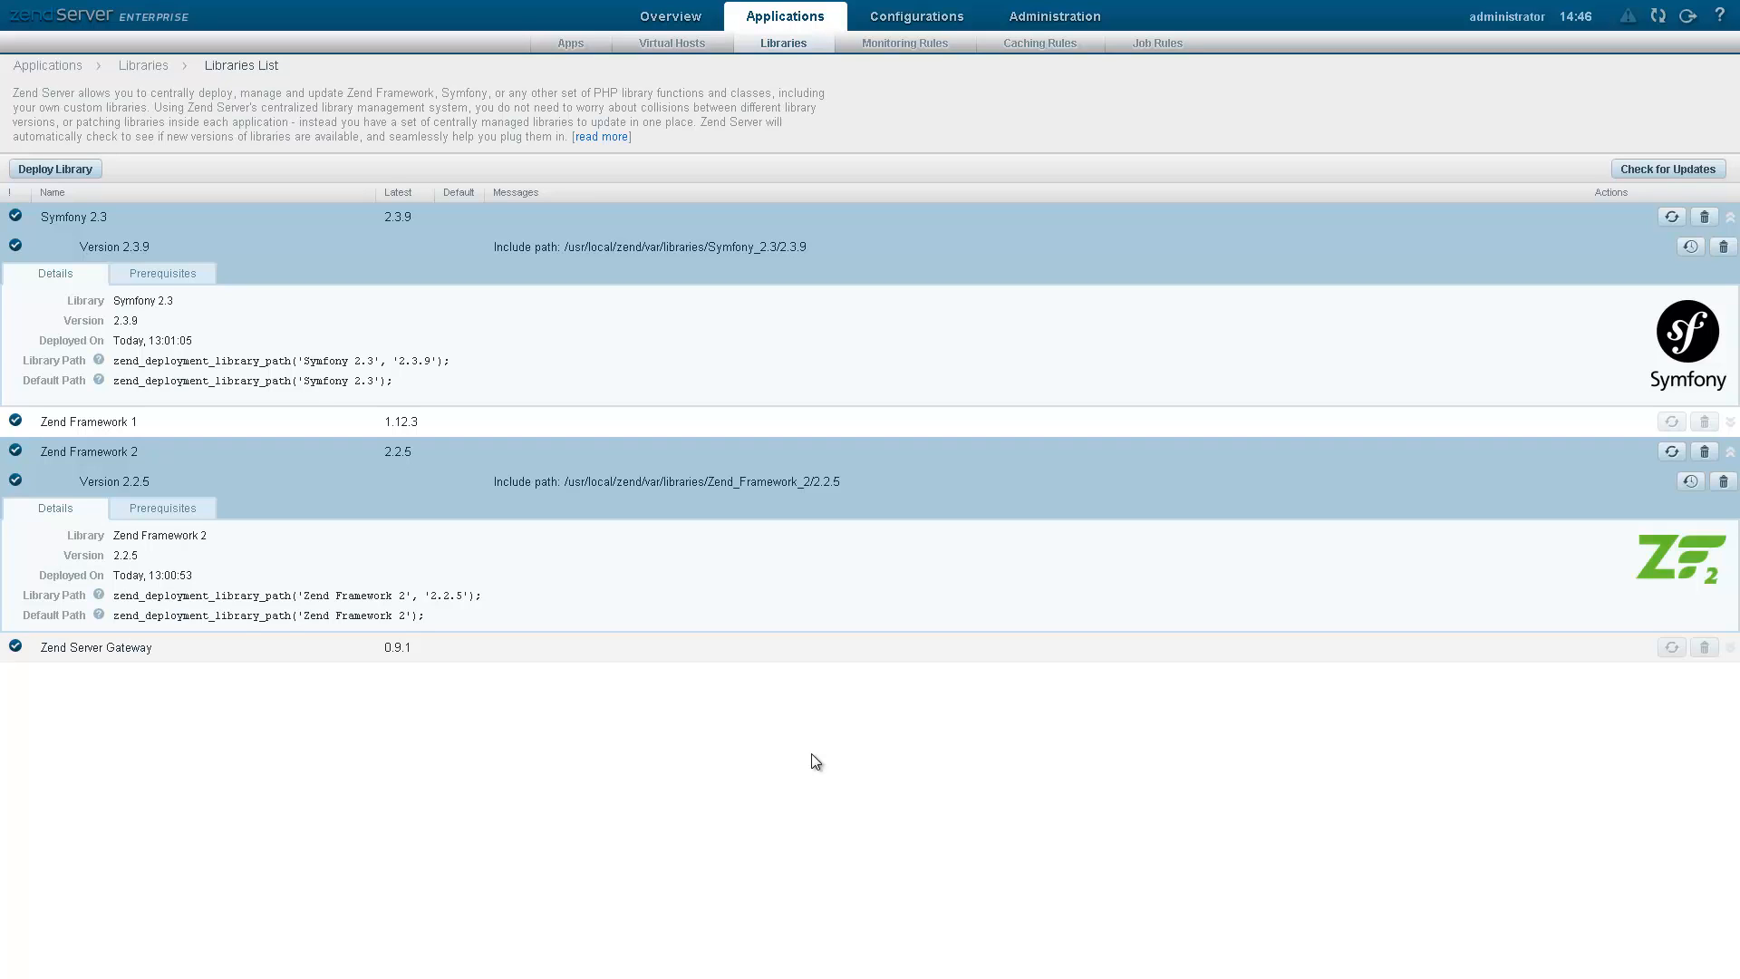
{"action": "mouse_move", "coordinate": [566, 591]}
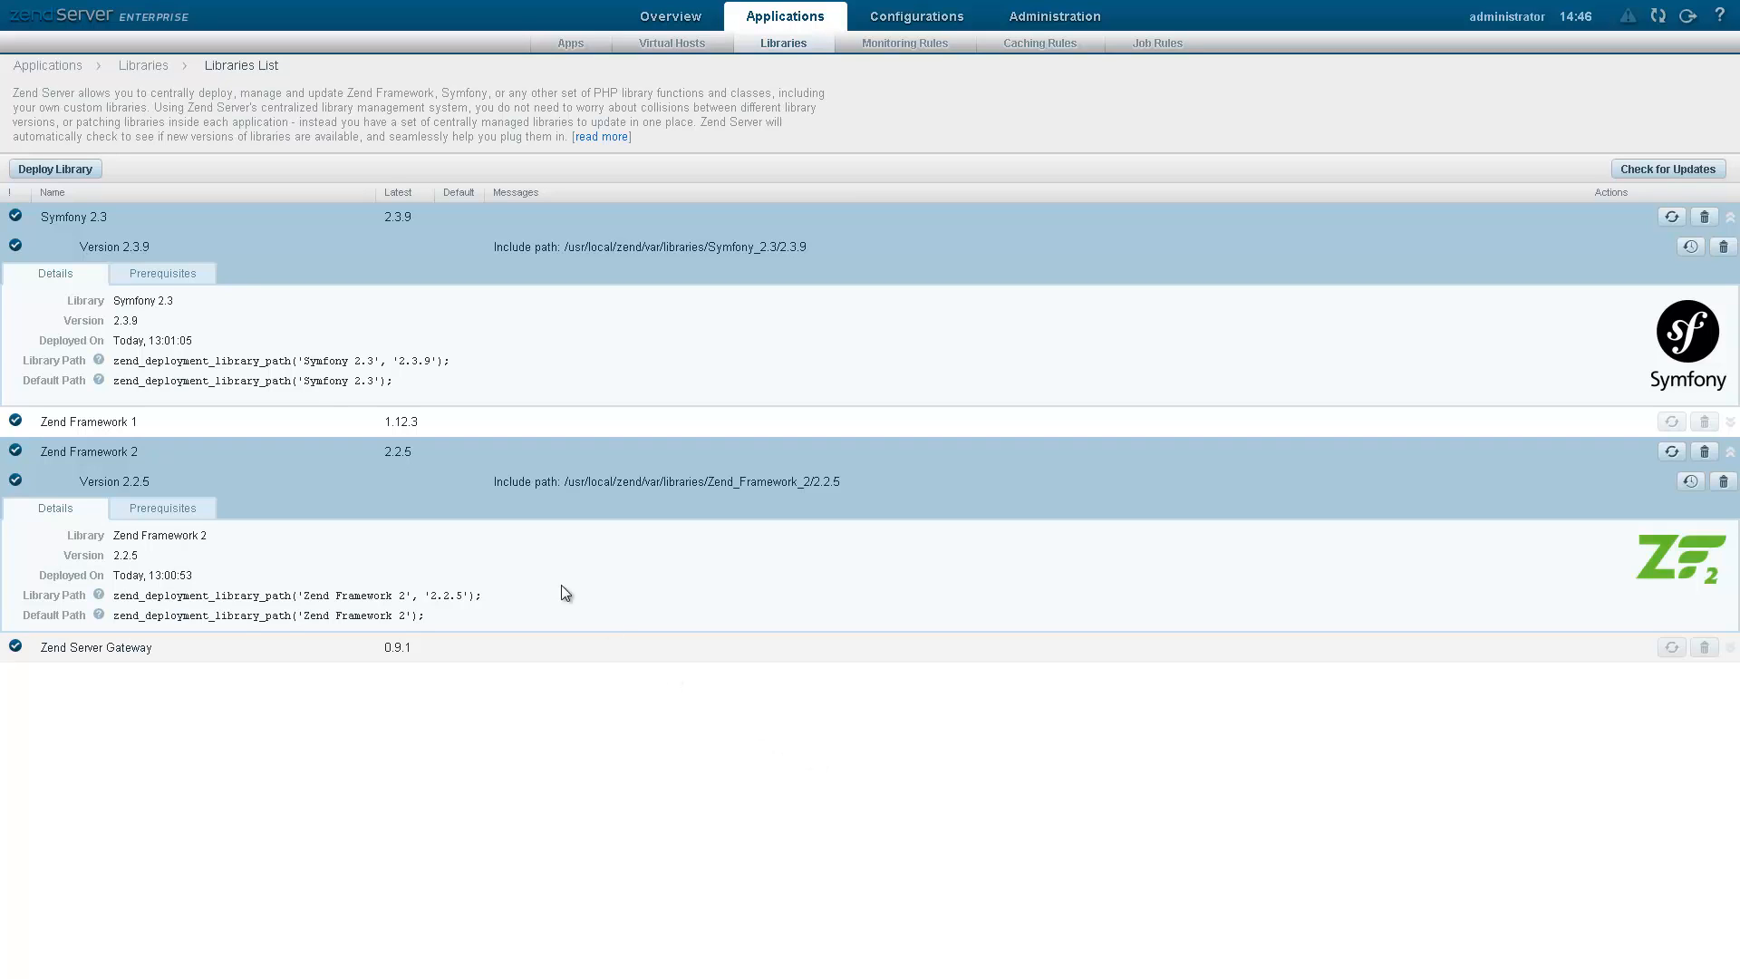
- Start the Deploy Library wizard from the libraries list
{"action": "left_click", "coordinate": [55, 168]}
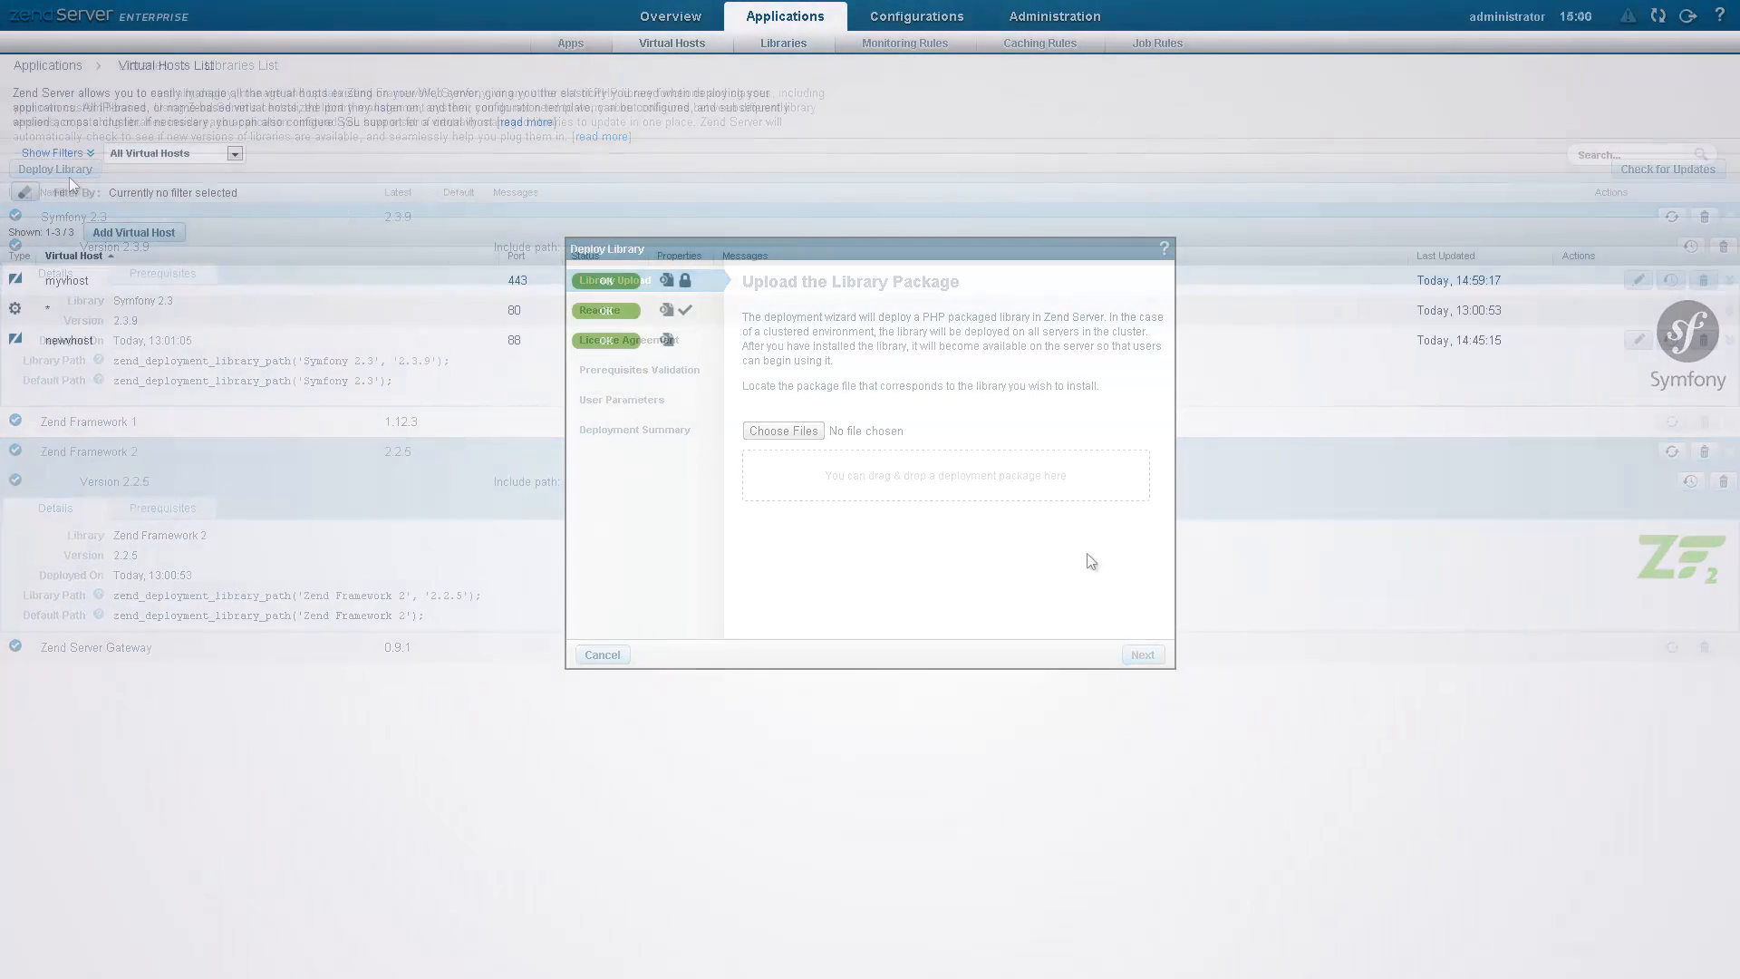
- Expand myvhost's details and list the three servers hosting it
{"action": "left_click", "coordinate": [602, 654]}
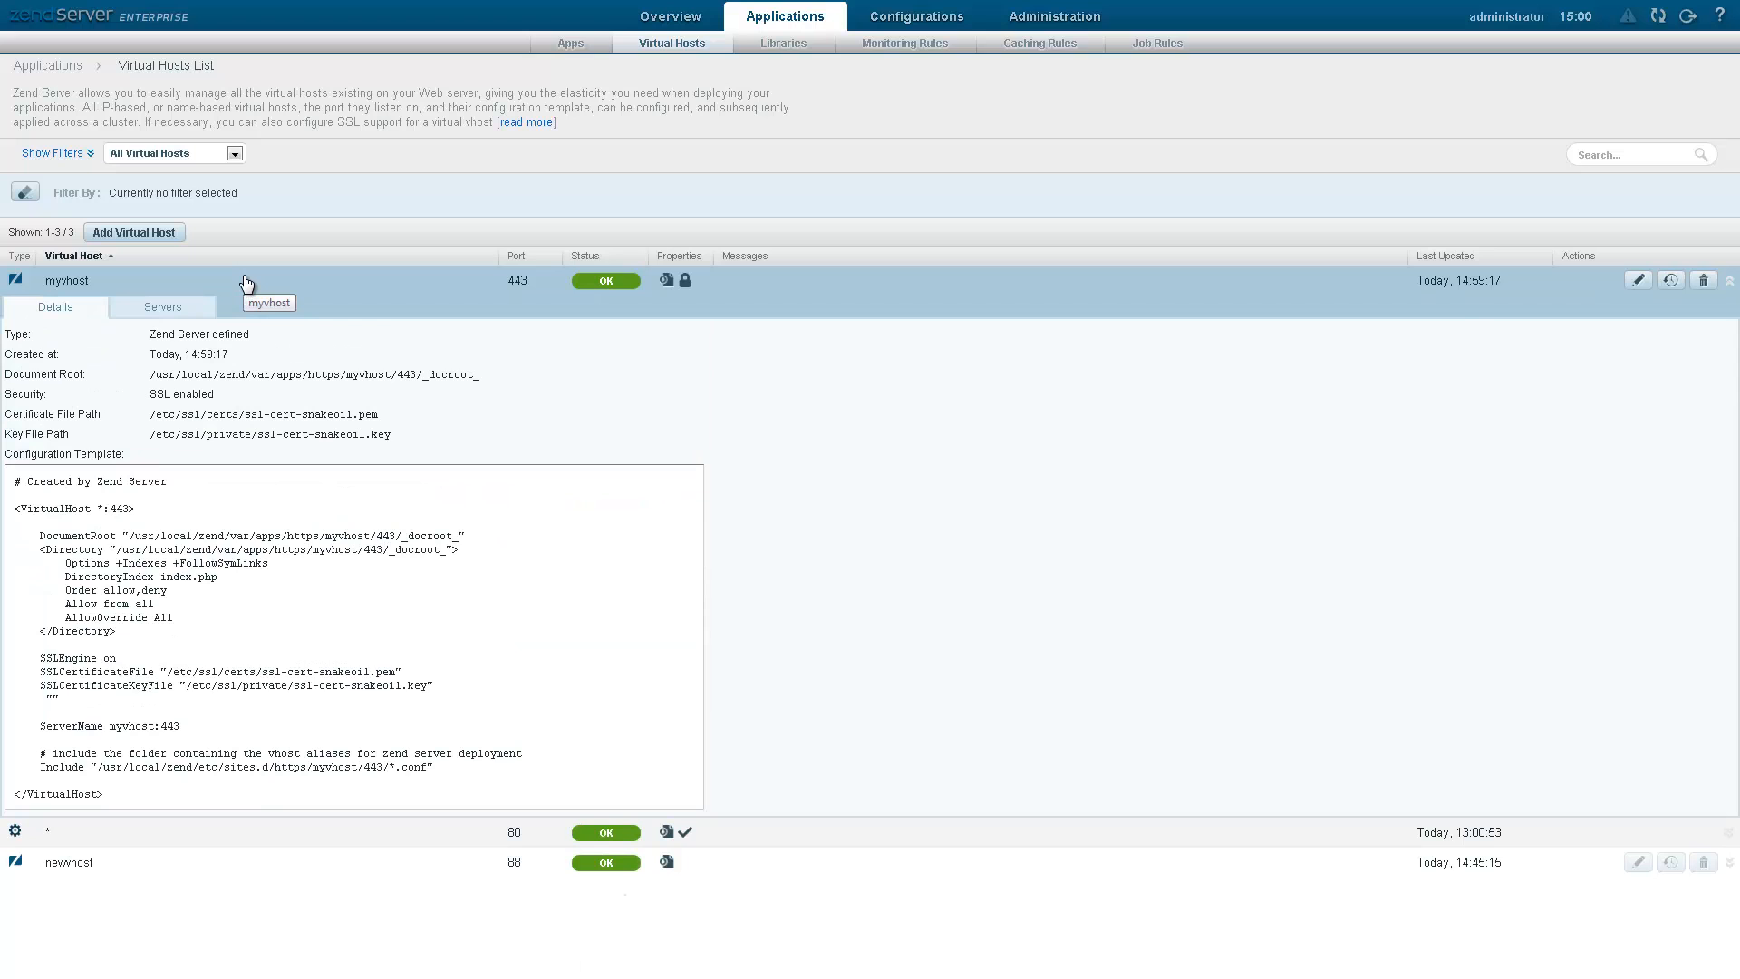
{"action": "left_click", "coordinate": [161, 307]}
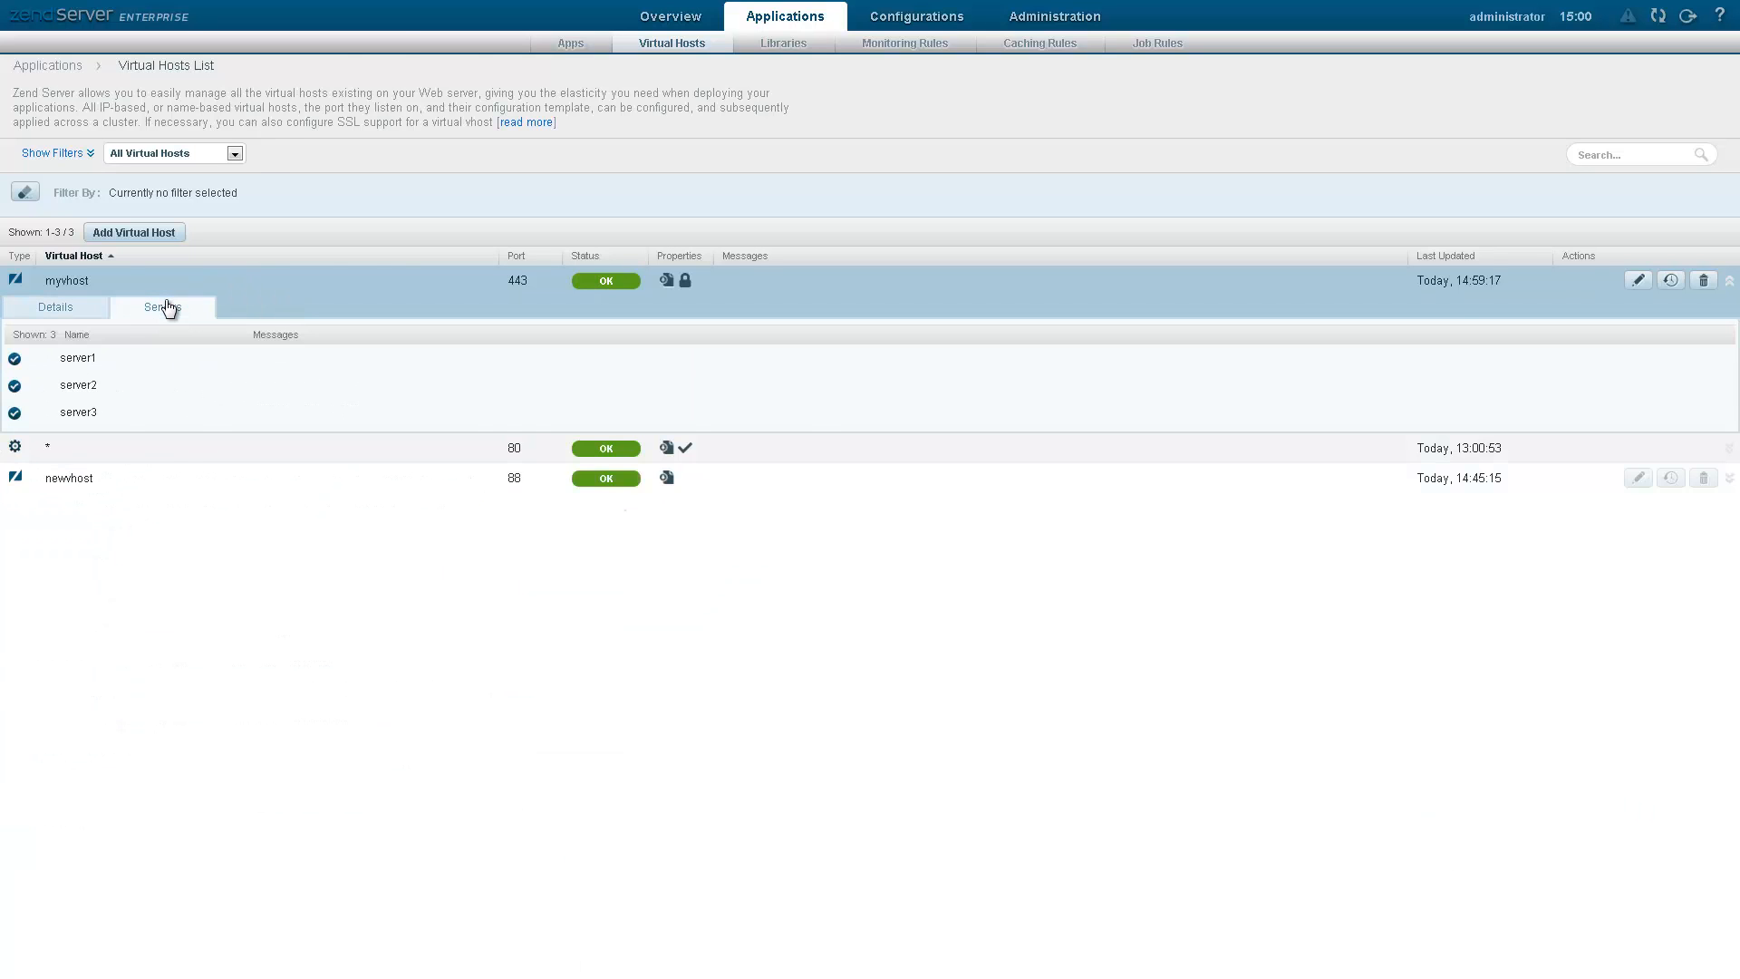
{"action": "left_click", "coordinate": [661, 16]}
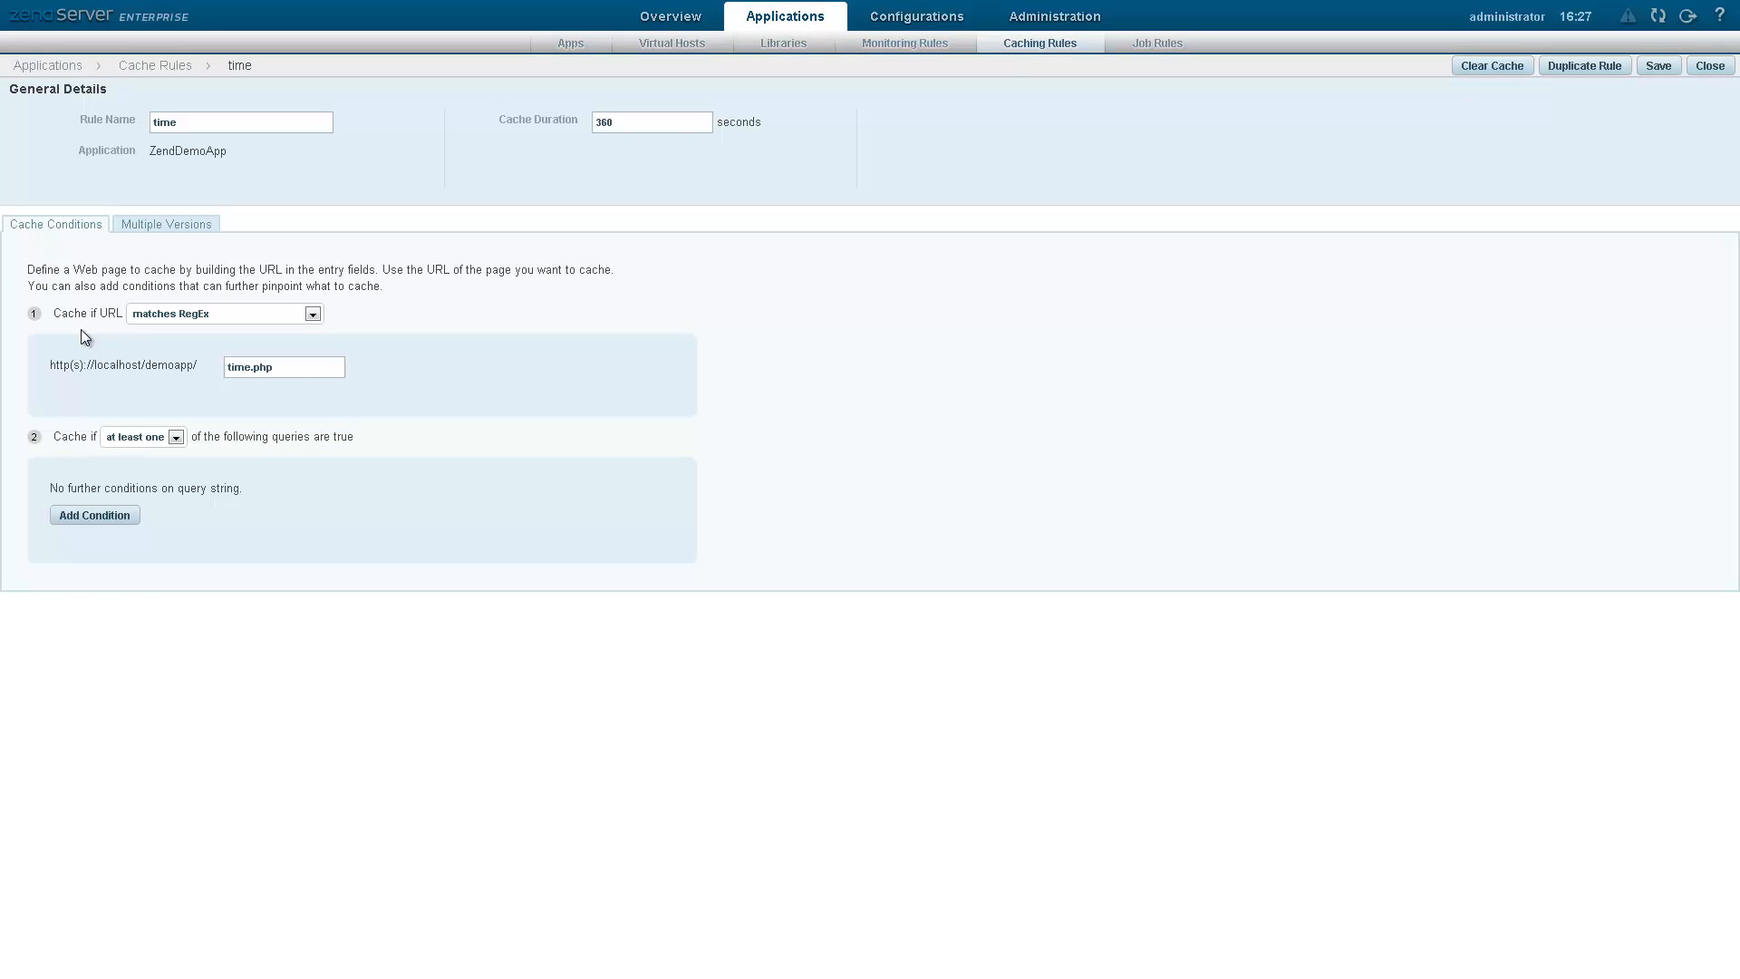
{"action": "mouse_move", "coordinate": [90, 418]}
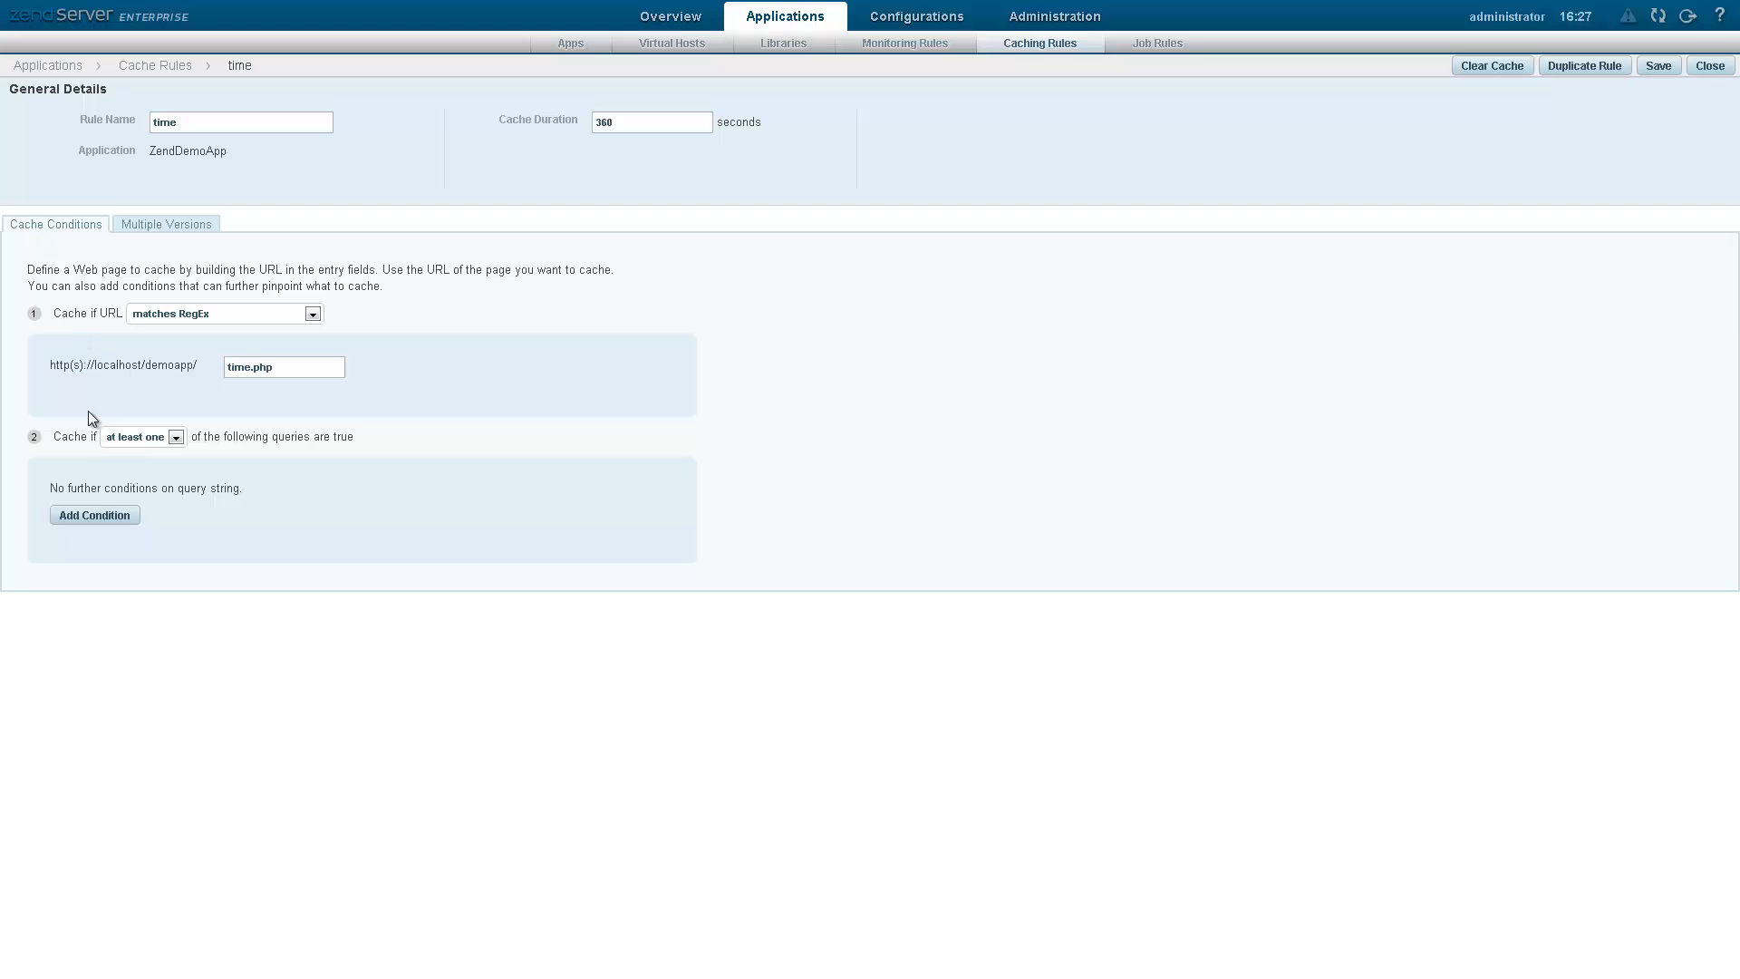
- Add a blank query-string condition to the 'time' caching rule
{"action": "left_click", "coordinate": [92, 513]}
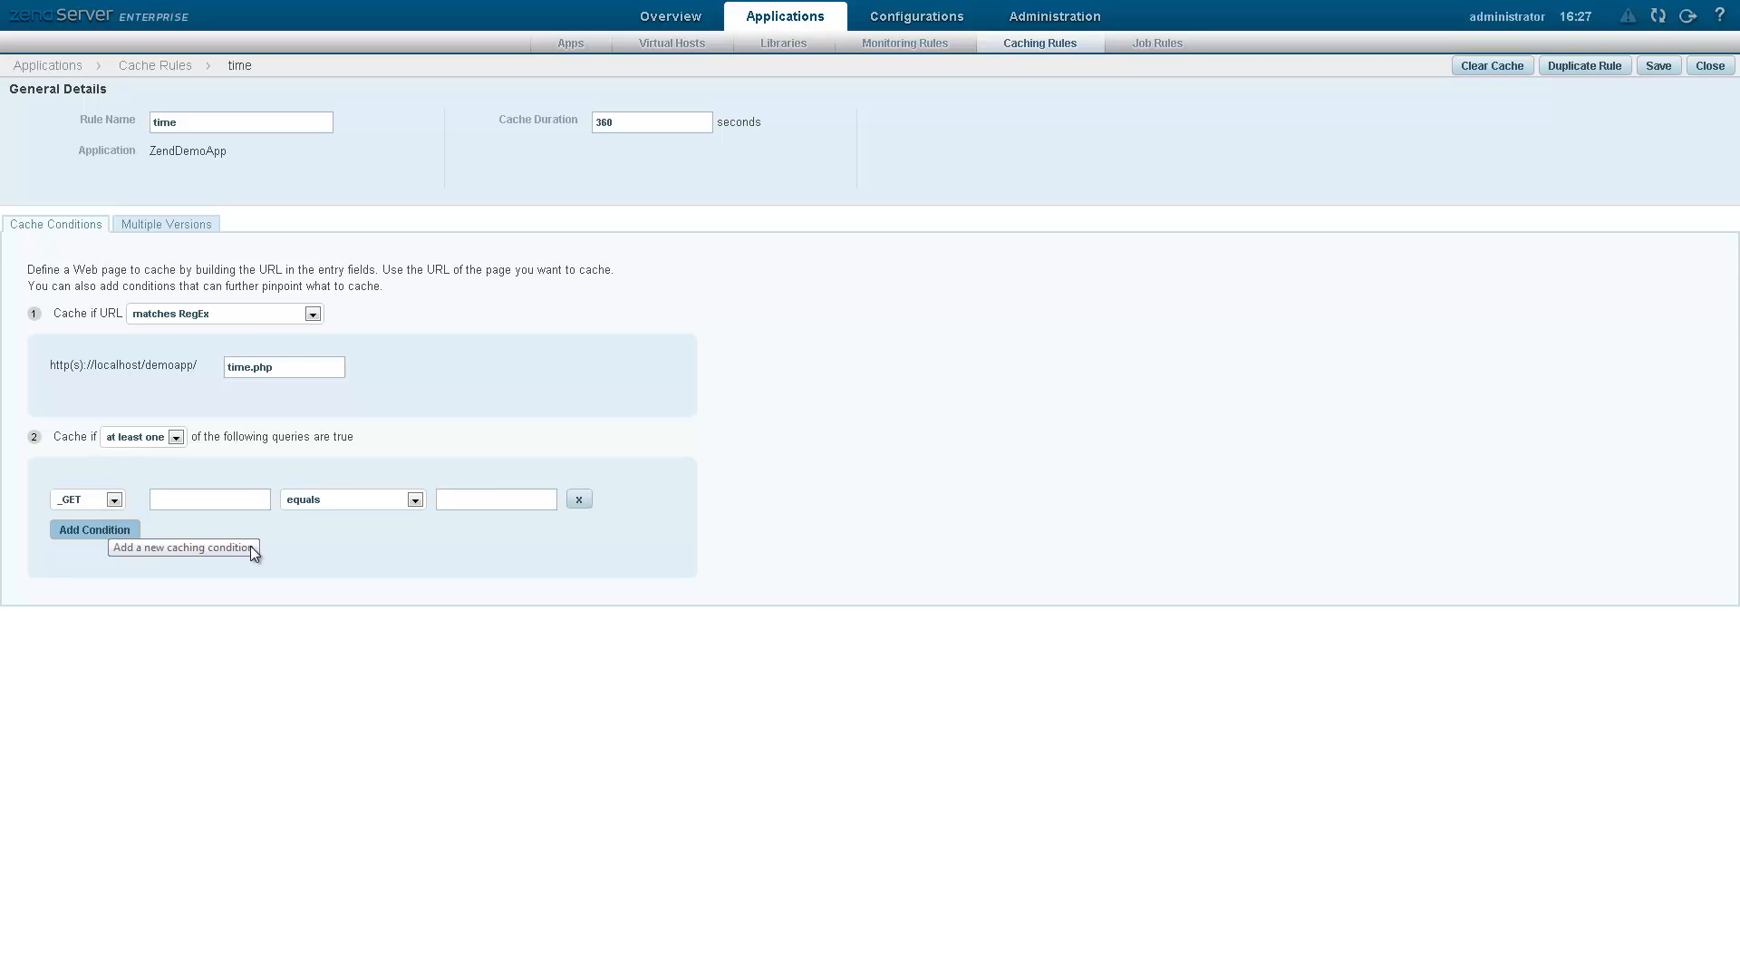
{"action": "left_click", "coordinate": [669, 16]}
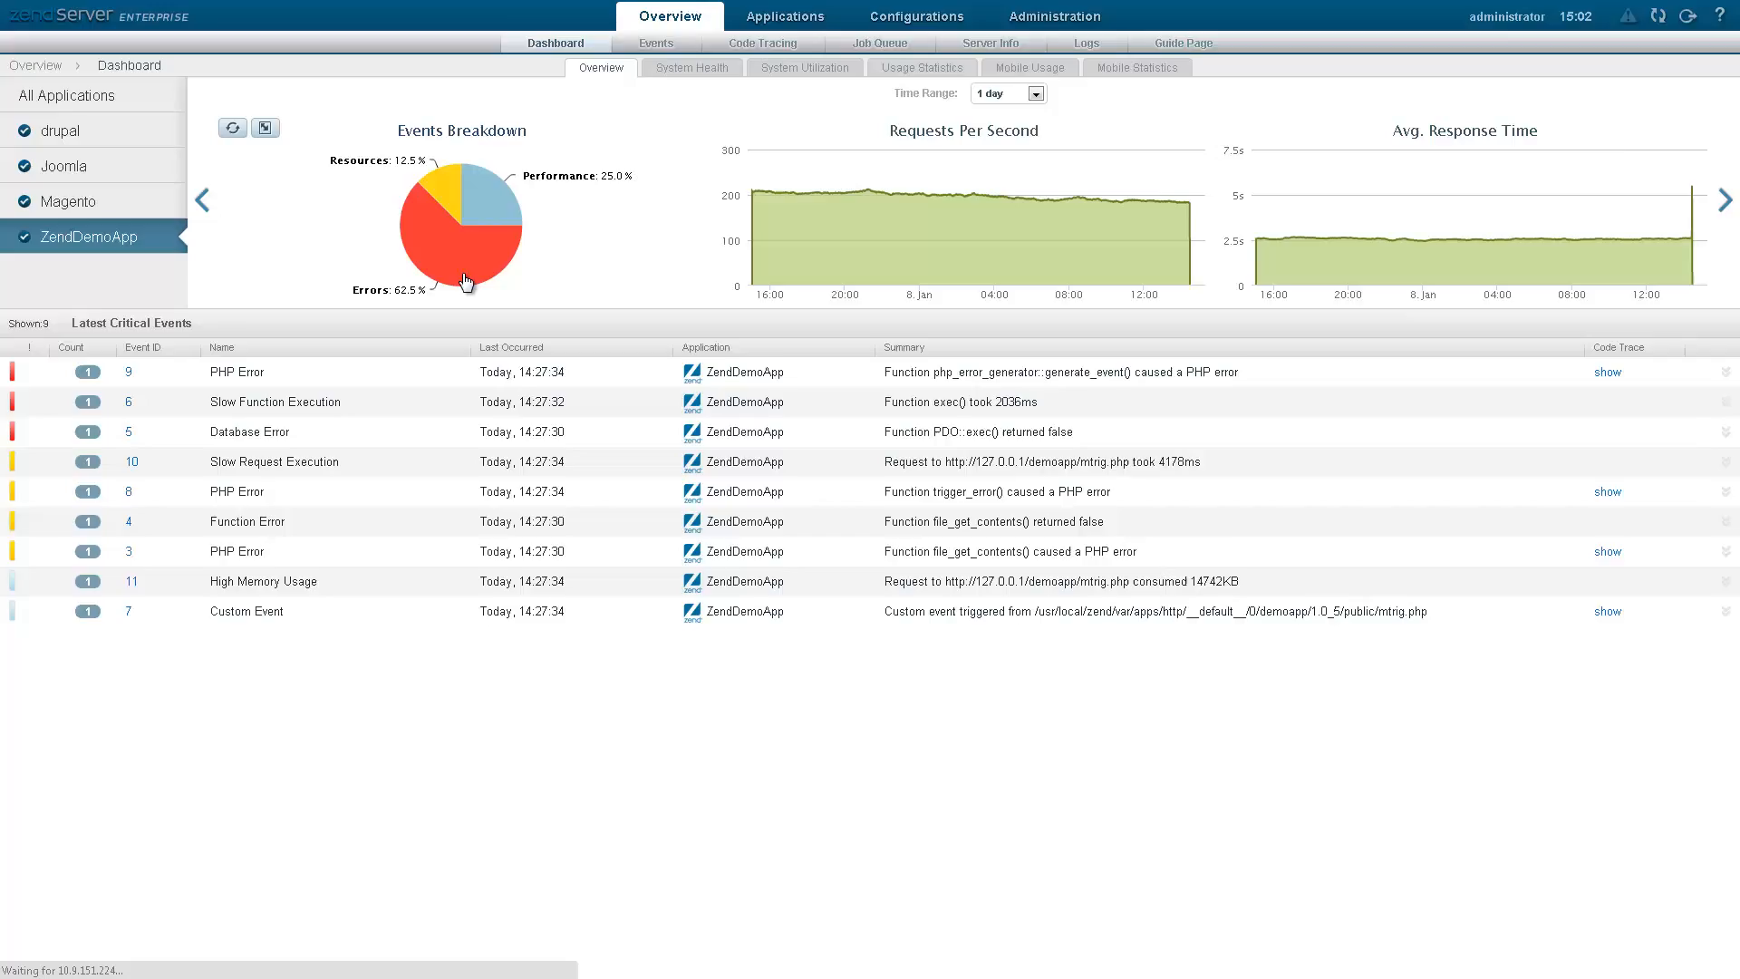
- List ZendDemoApp's error events and open event 9's details and recorded code trace
{"action": "left_click", "coordinate": [656, 41]}
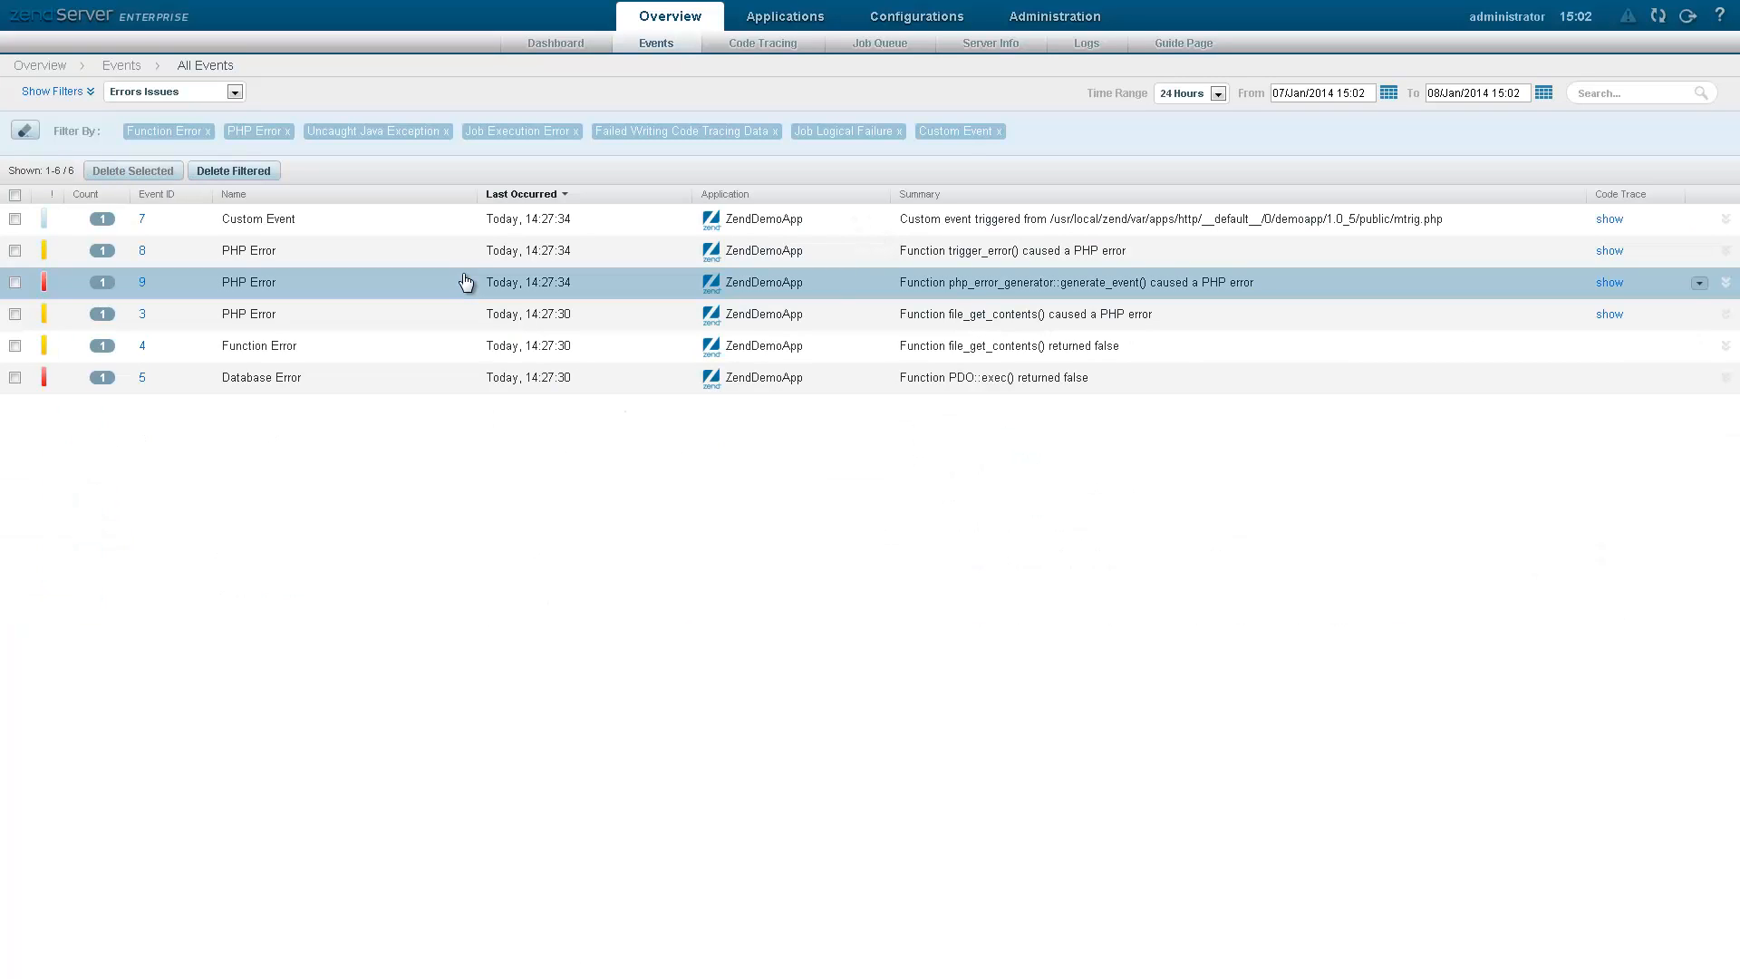
{"action": "mouse_move", "coordinate": [141, 283]}
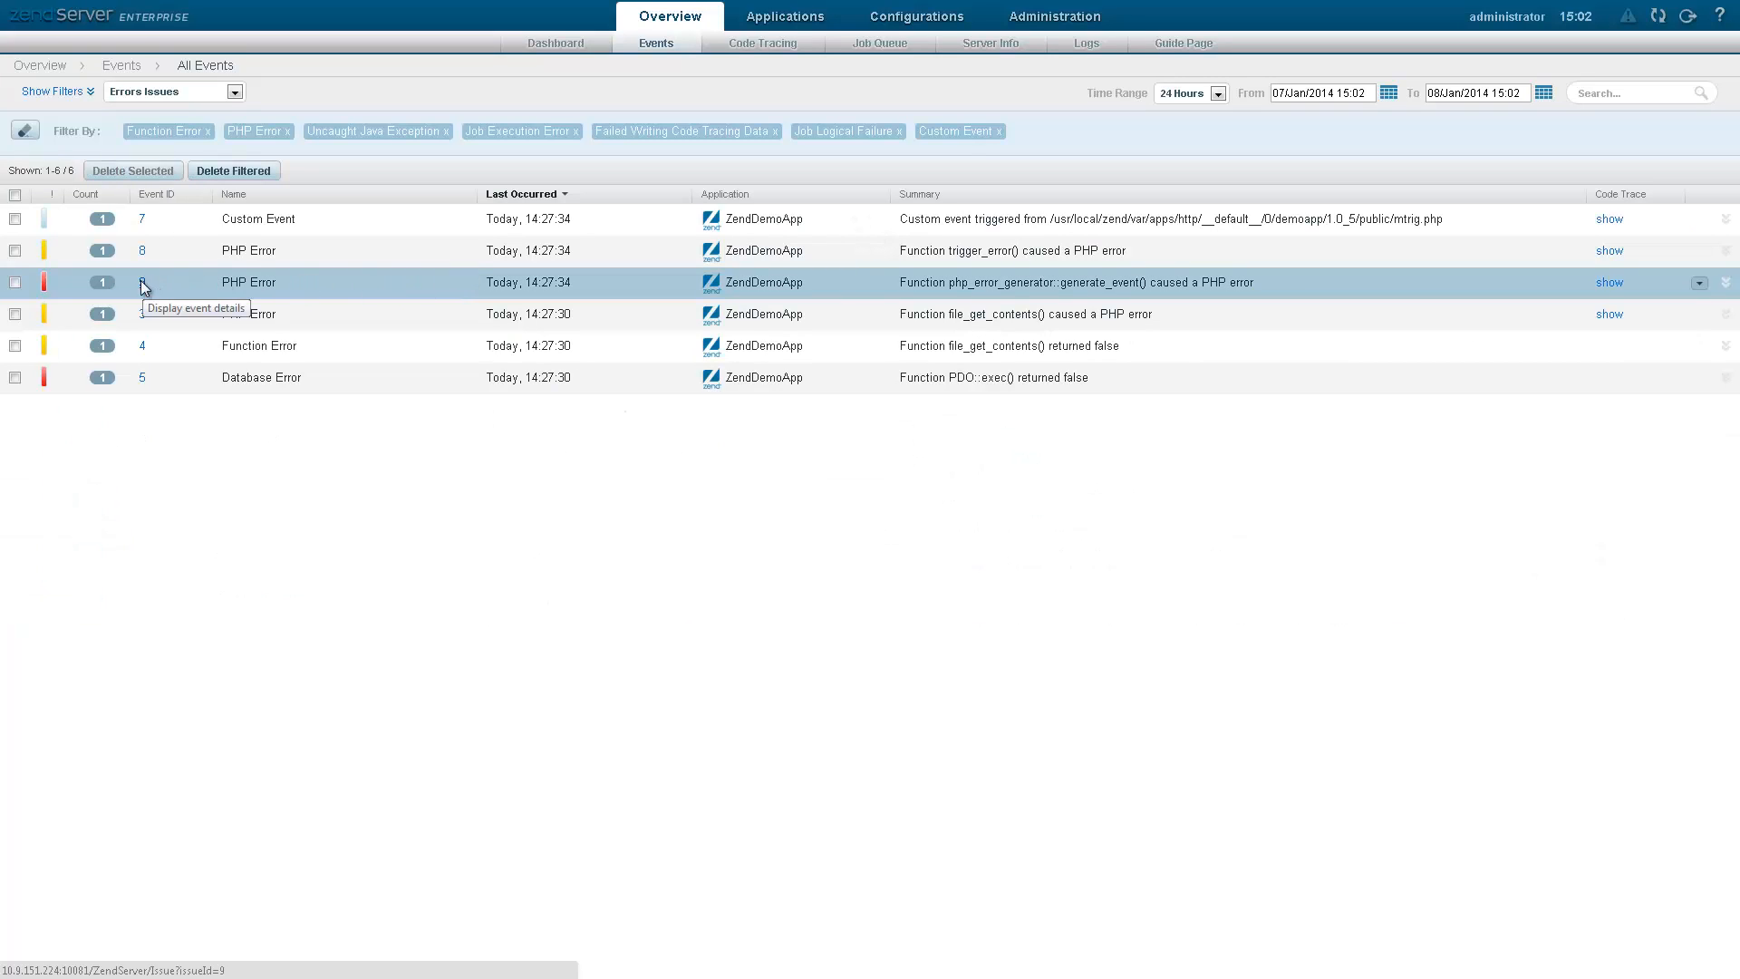
{"action": "left_click", "coordinate": [141, 283]}
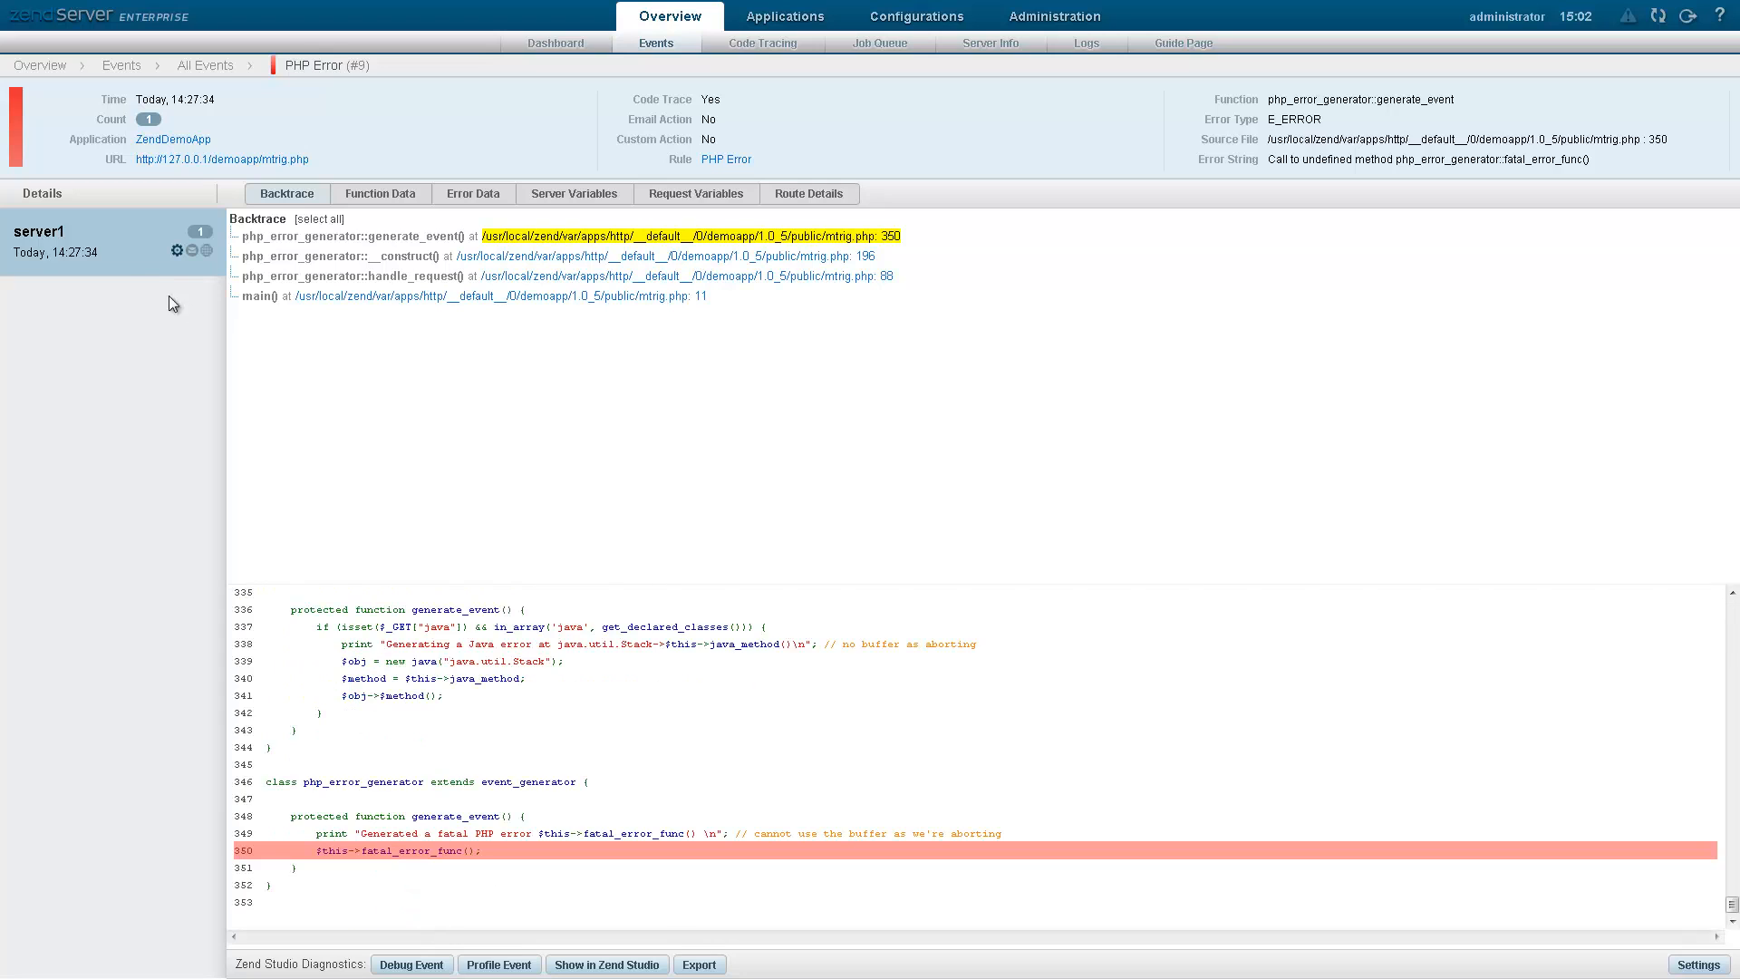
{"action": "mouse_move", "coordinate": [725, 160]}
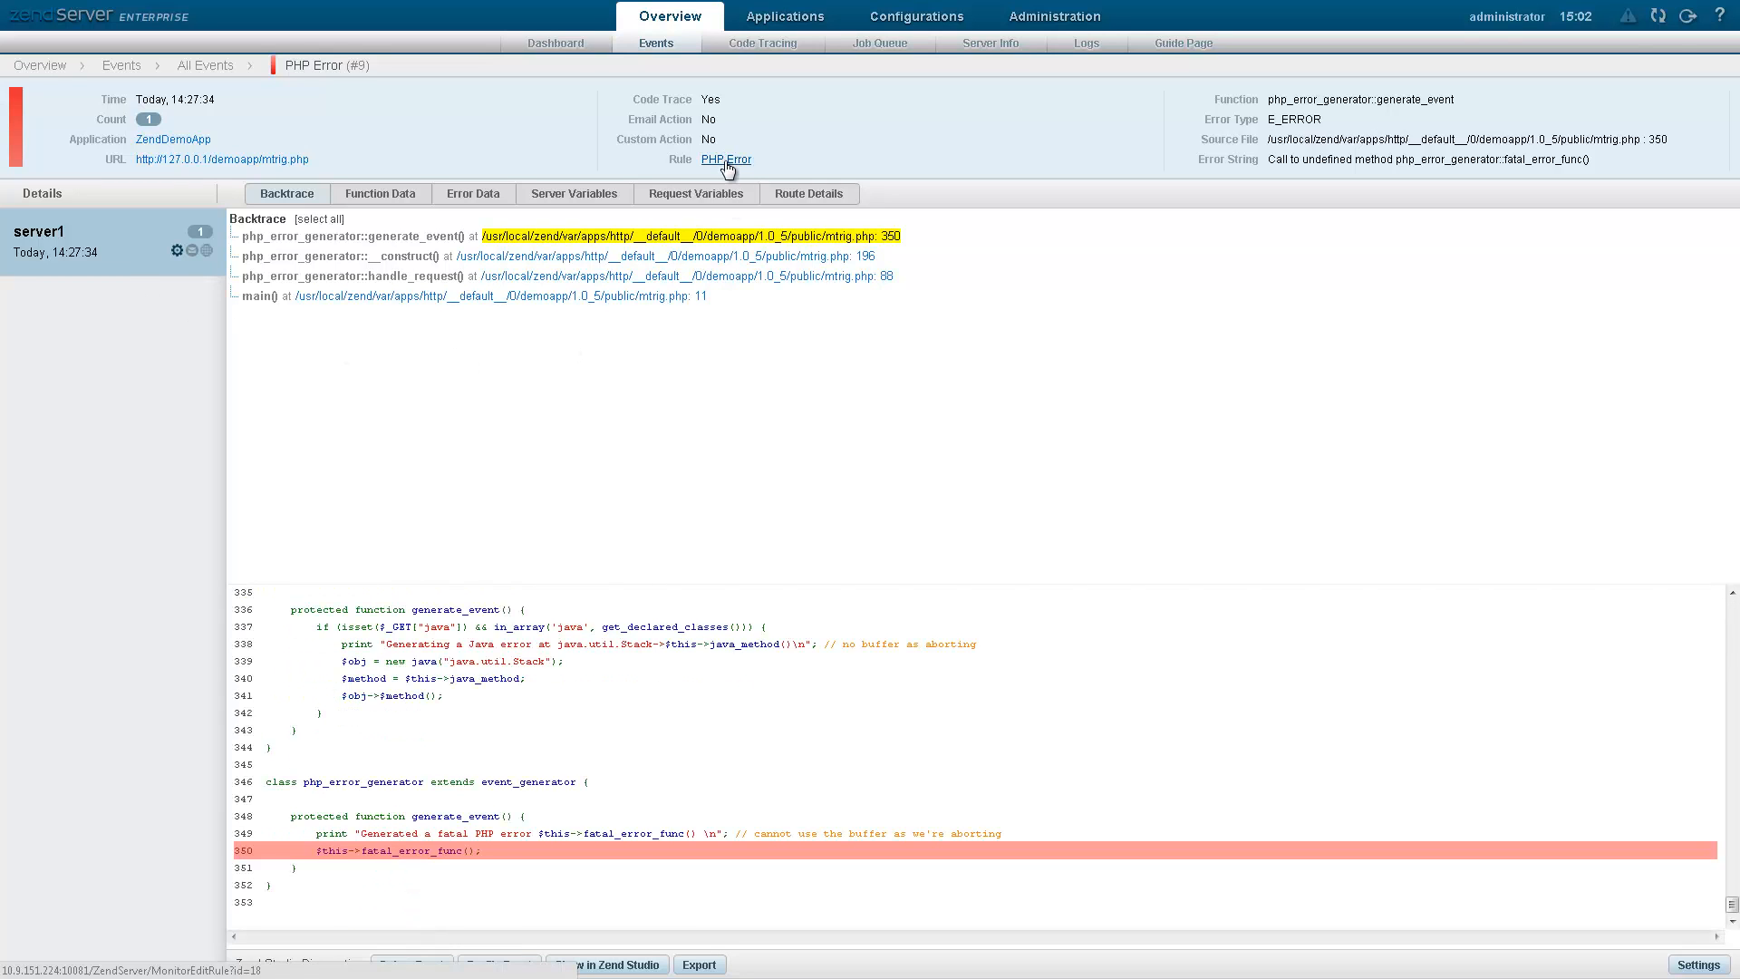
{"action": "left_click", "coordinate": [725, 159]}
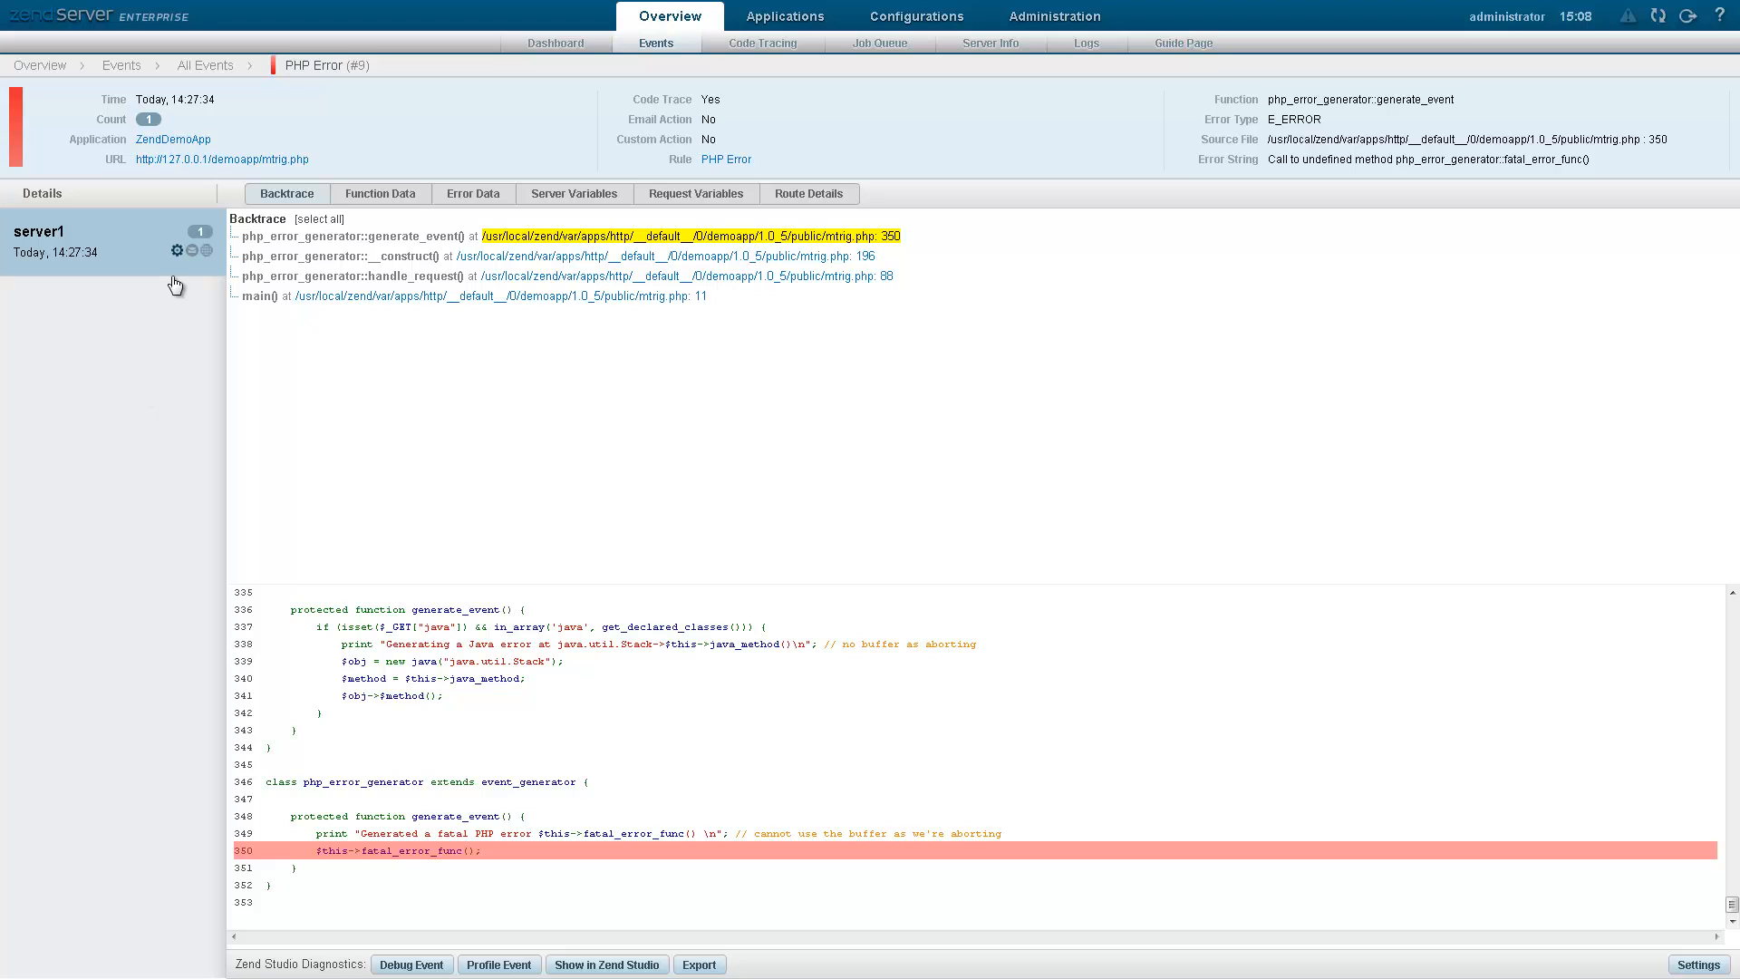
{"action": "left_click", "coordinate": [179, 250]}
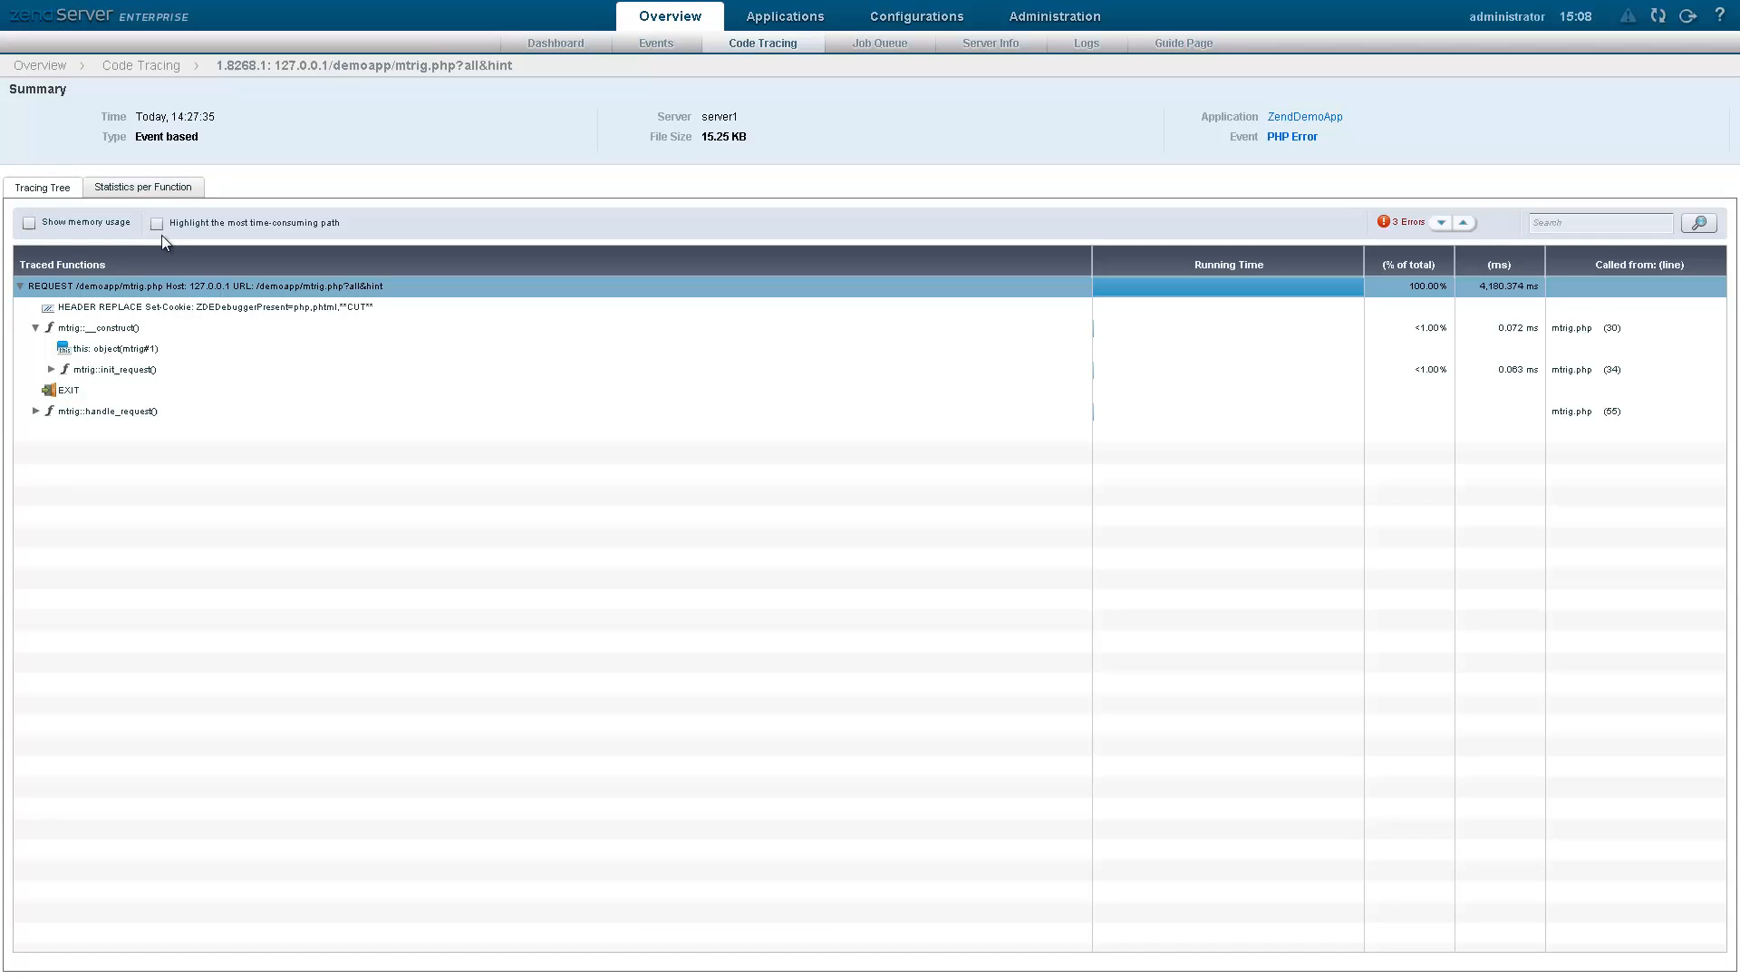
- Highlight the most time-consuming path and view per-function trace statistics
{"action": "left_click", "coordinate": [156, 221]}
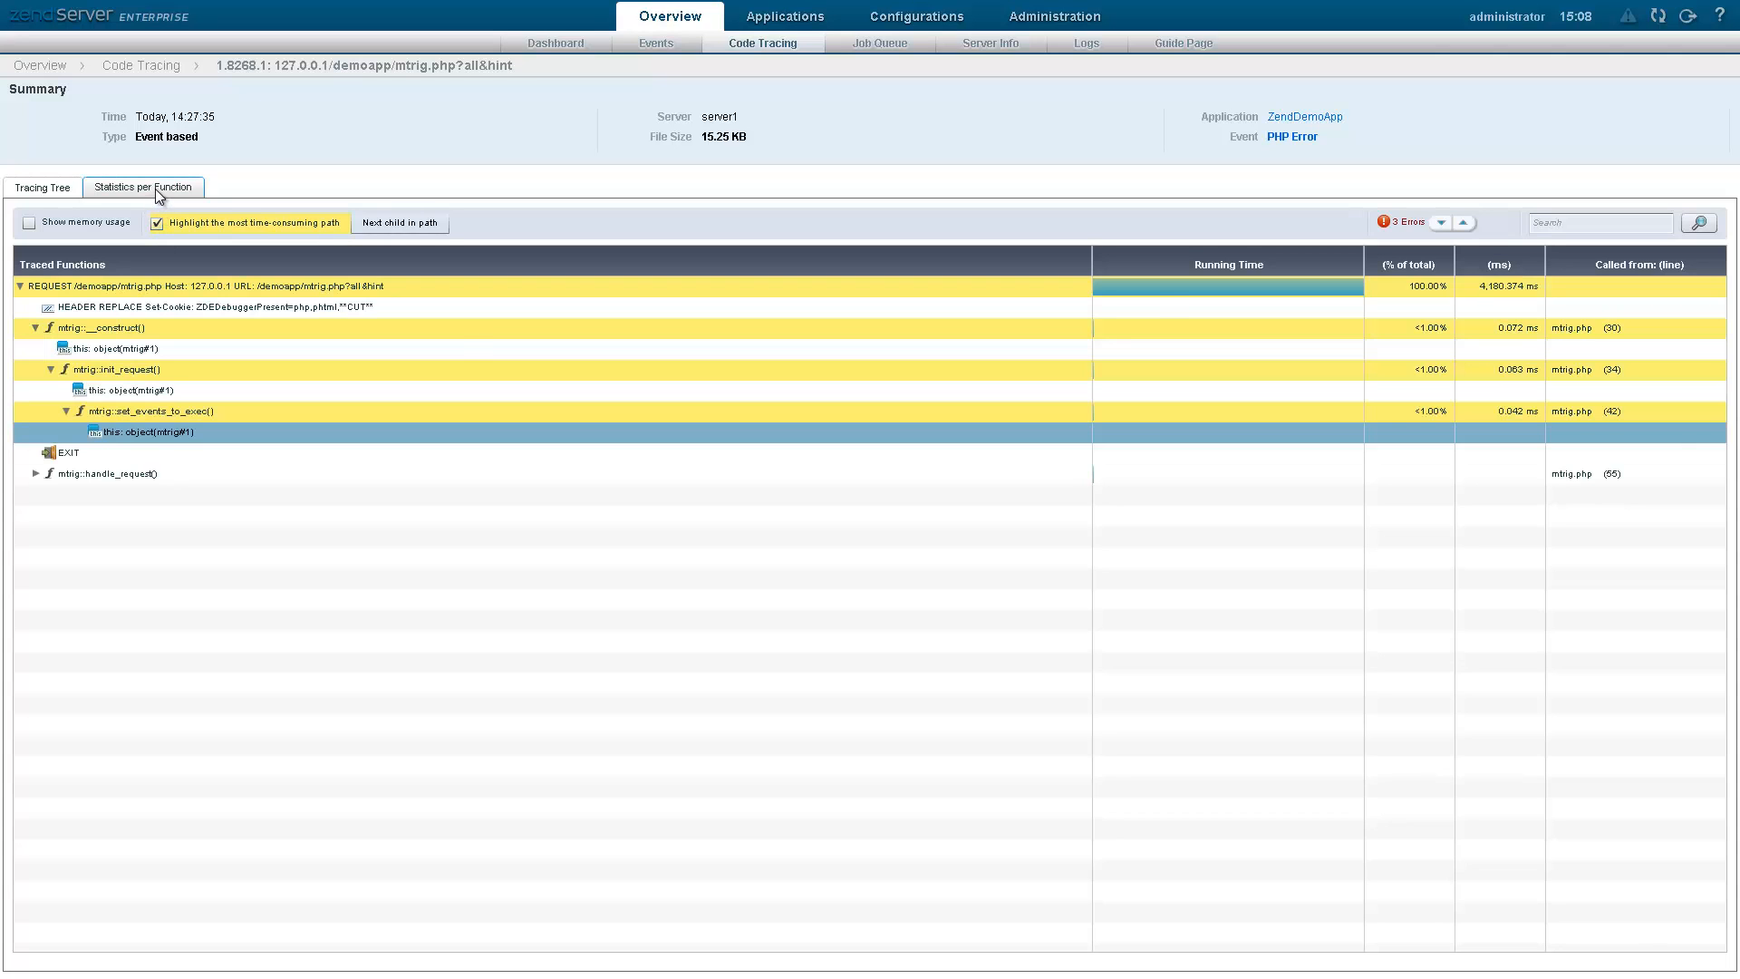
{"action": "left_click", "coordinate": [141, 186]}
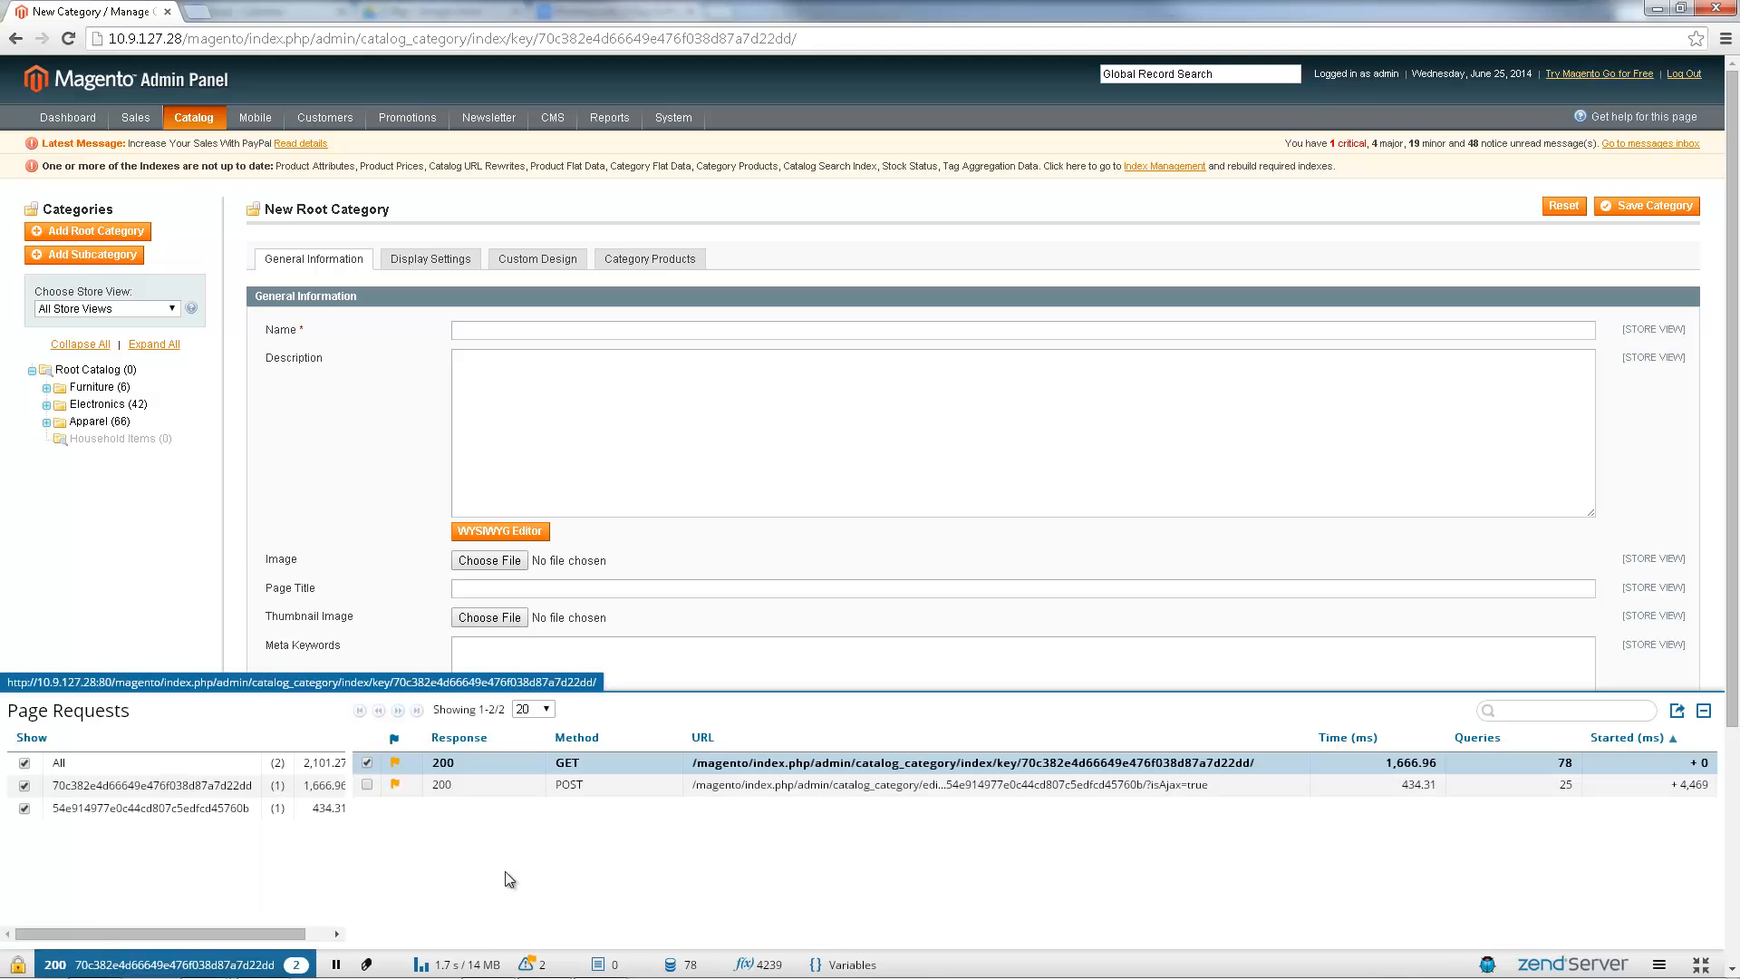
{"action": "mouse_move", "coordinate": [515, 877]}
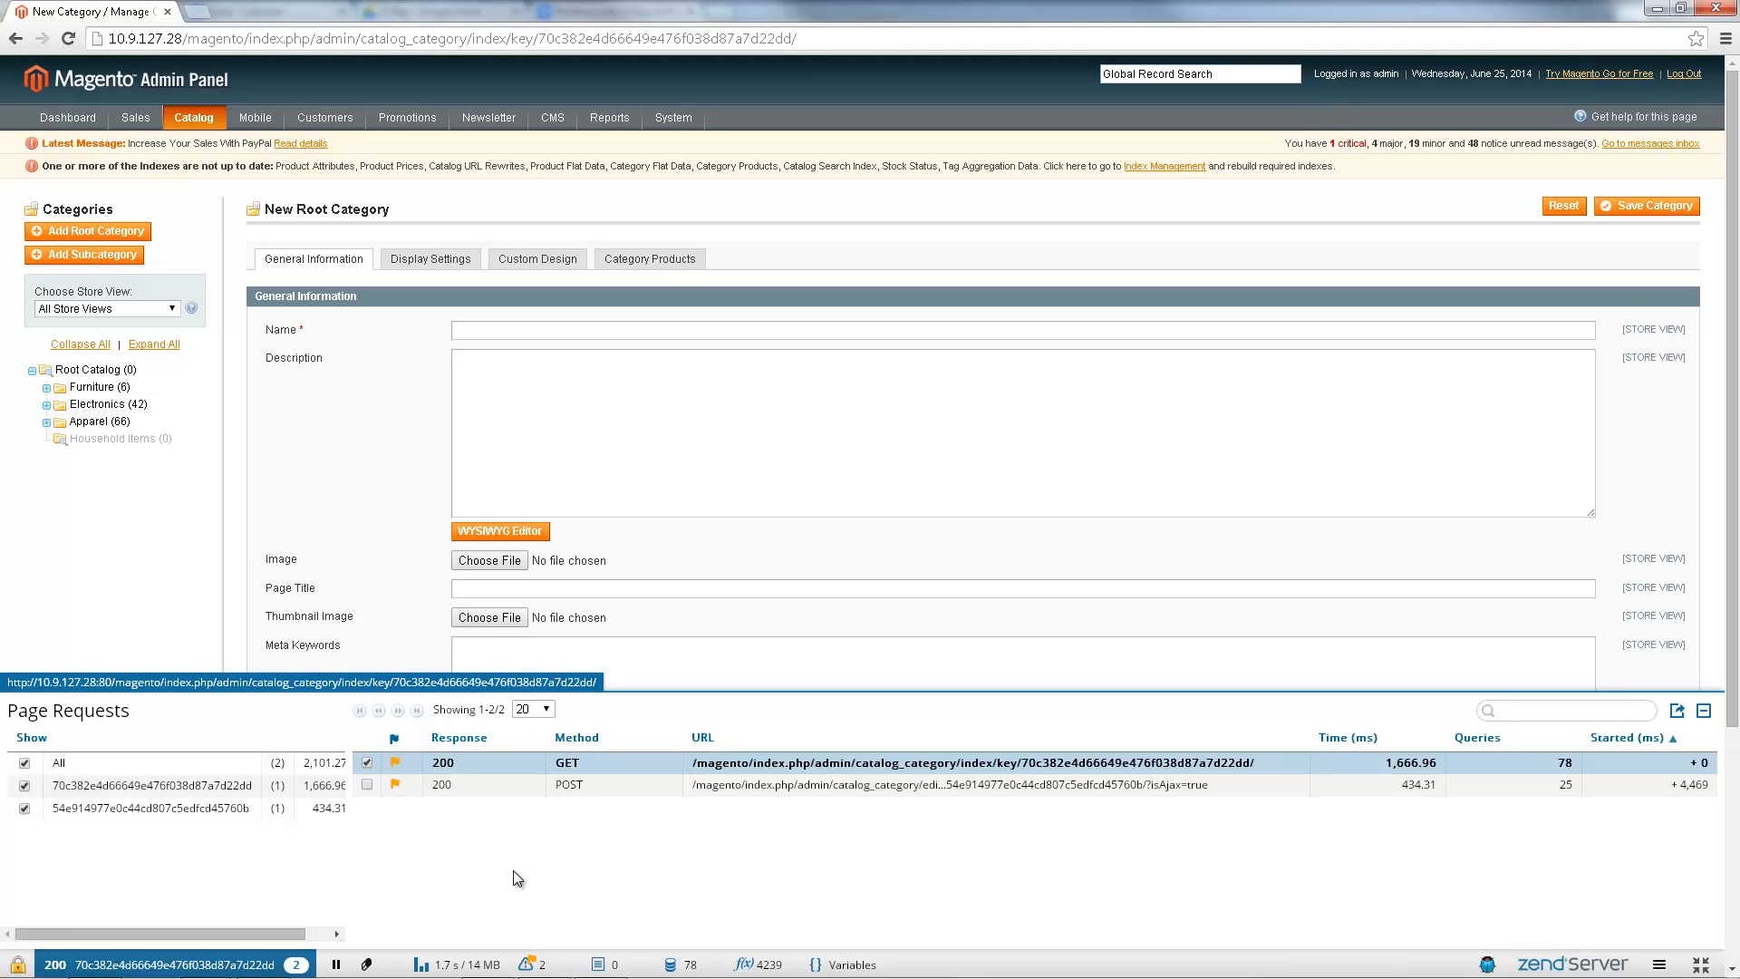
{"action": "mouse_move", "coordinate": [527, 951]}
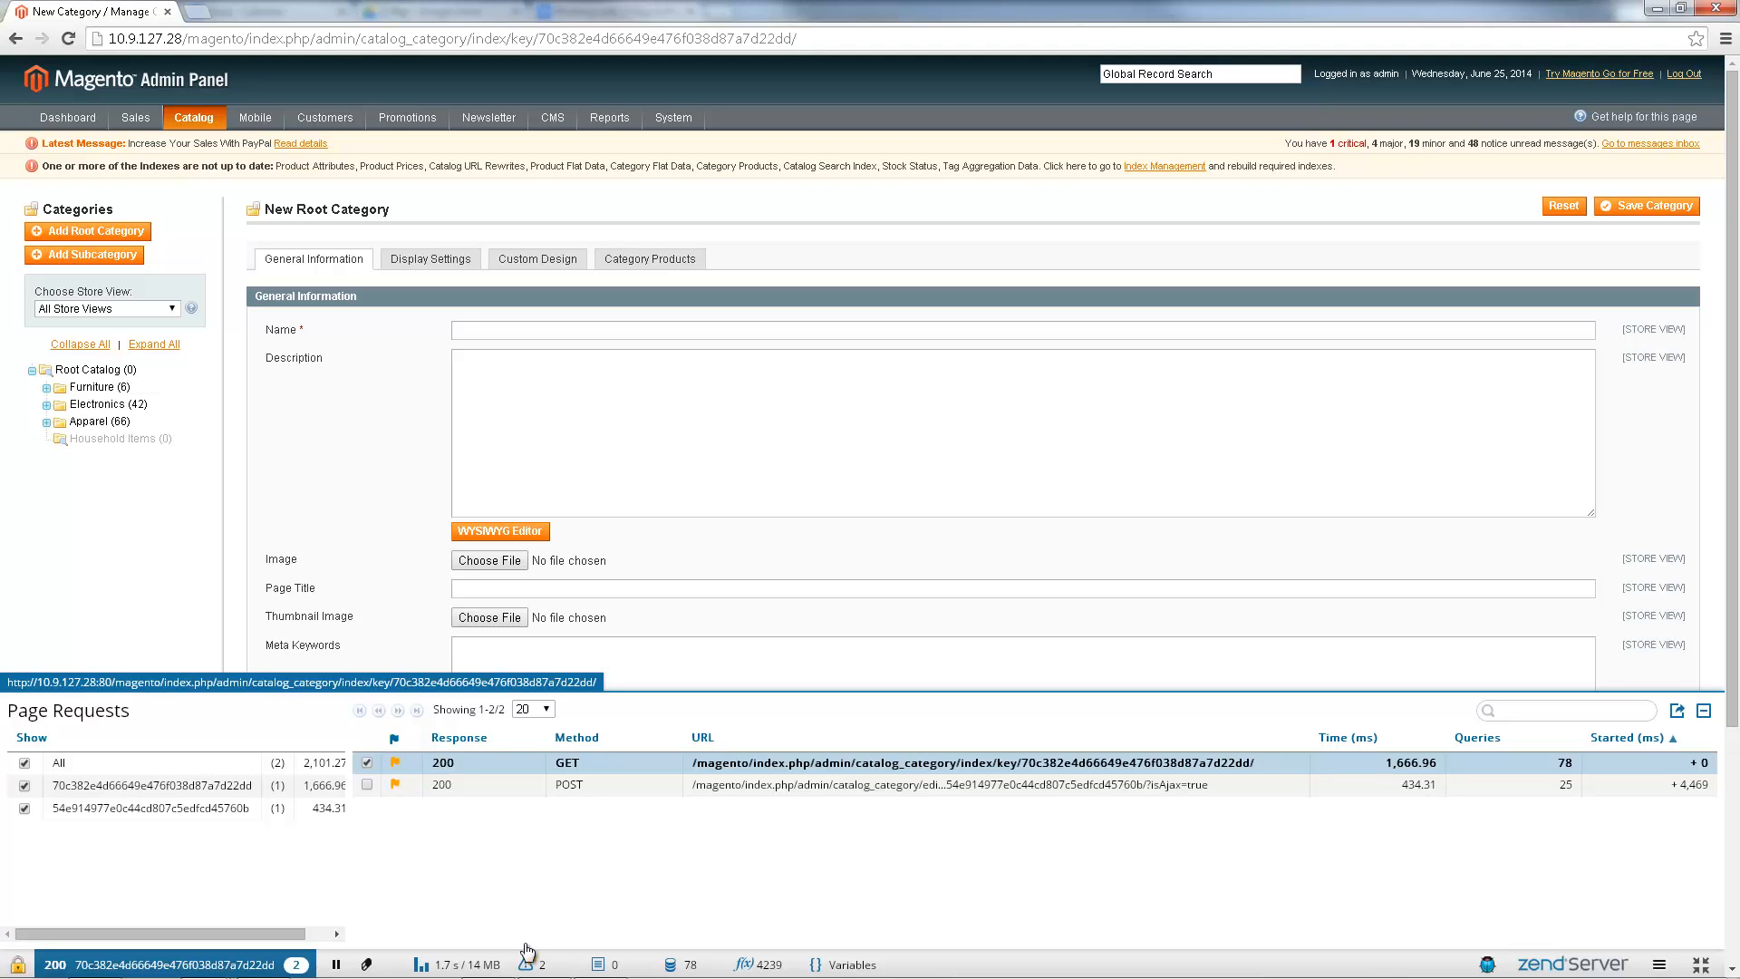
- View the request's Function Error and High Memory Usage events, then its 78 database queries
{"action": "left_click", "coordinate": [533, 962]}
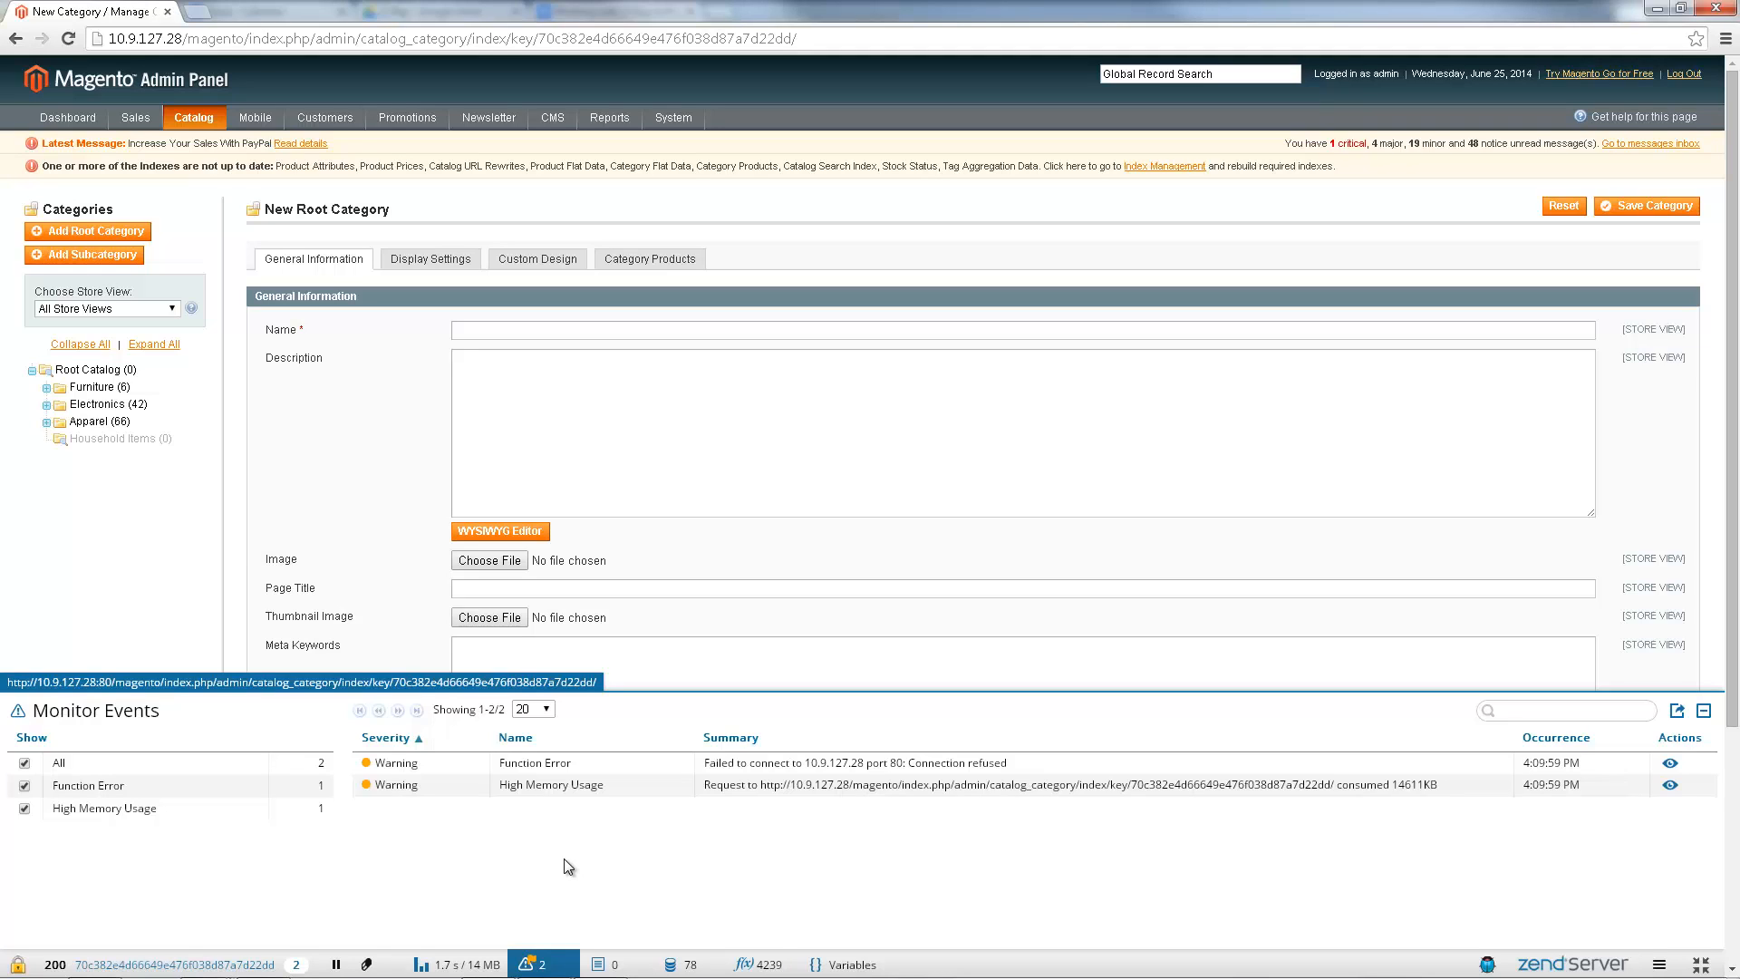
{"action": "mouse_move", "coordinate": [591, 888]}
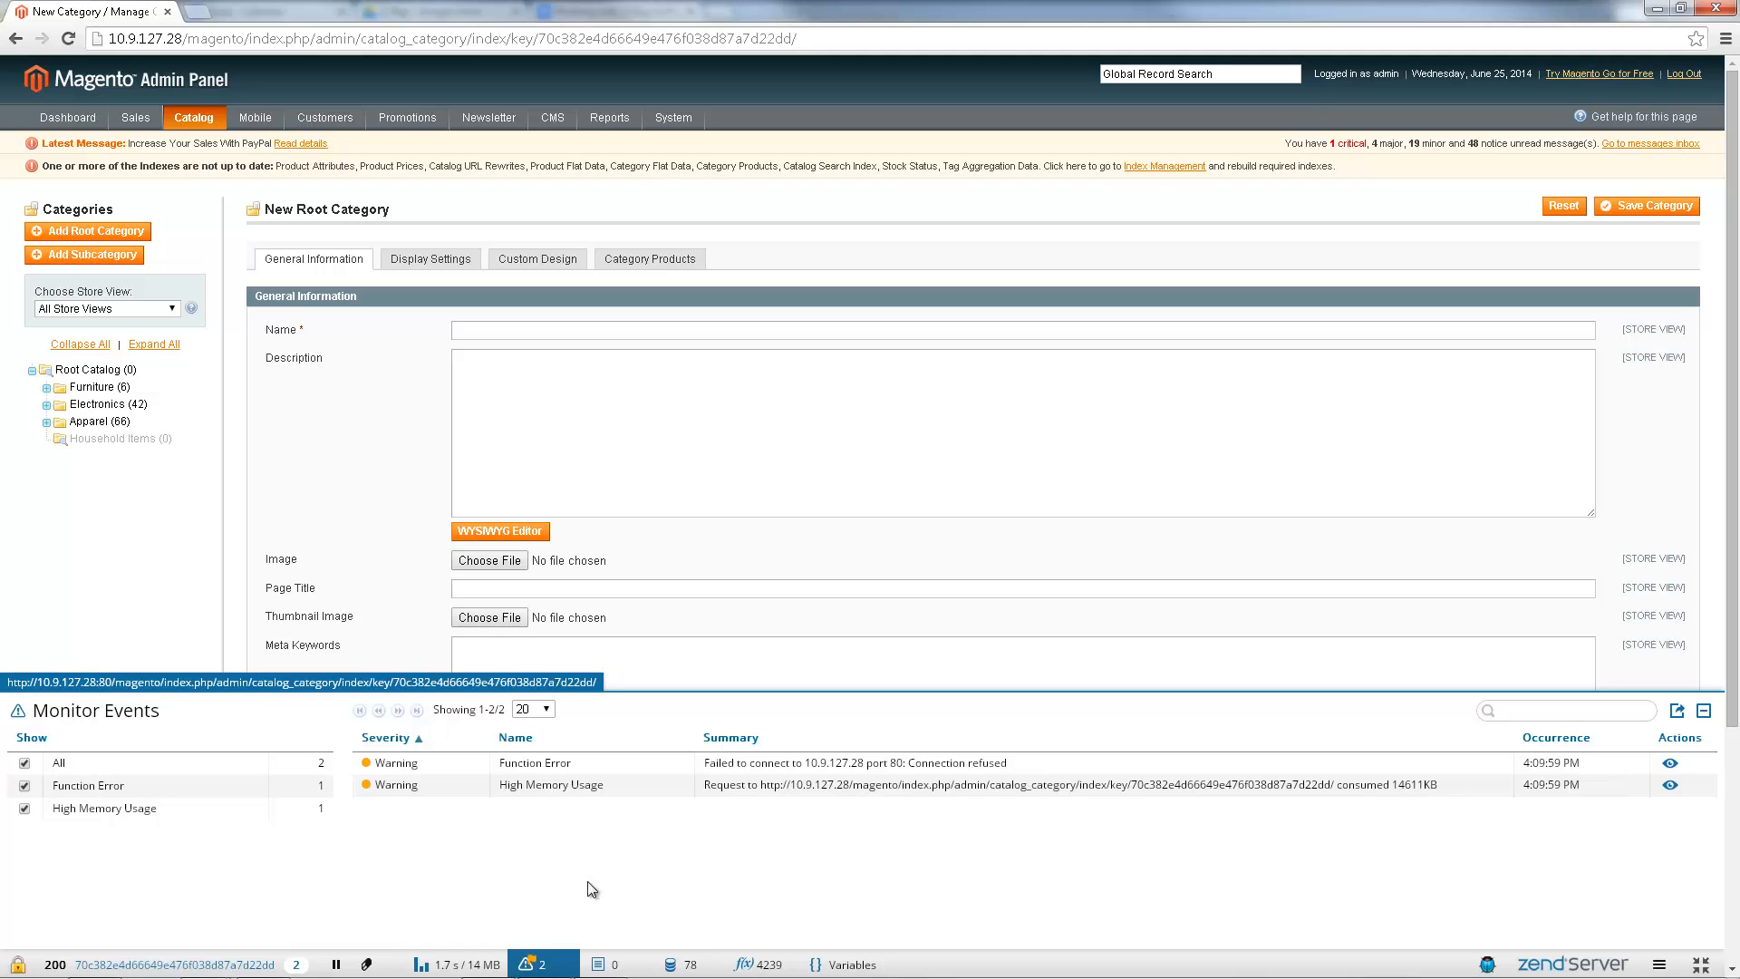
{"action": "left_click", "coordinate": [679, 963]}
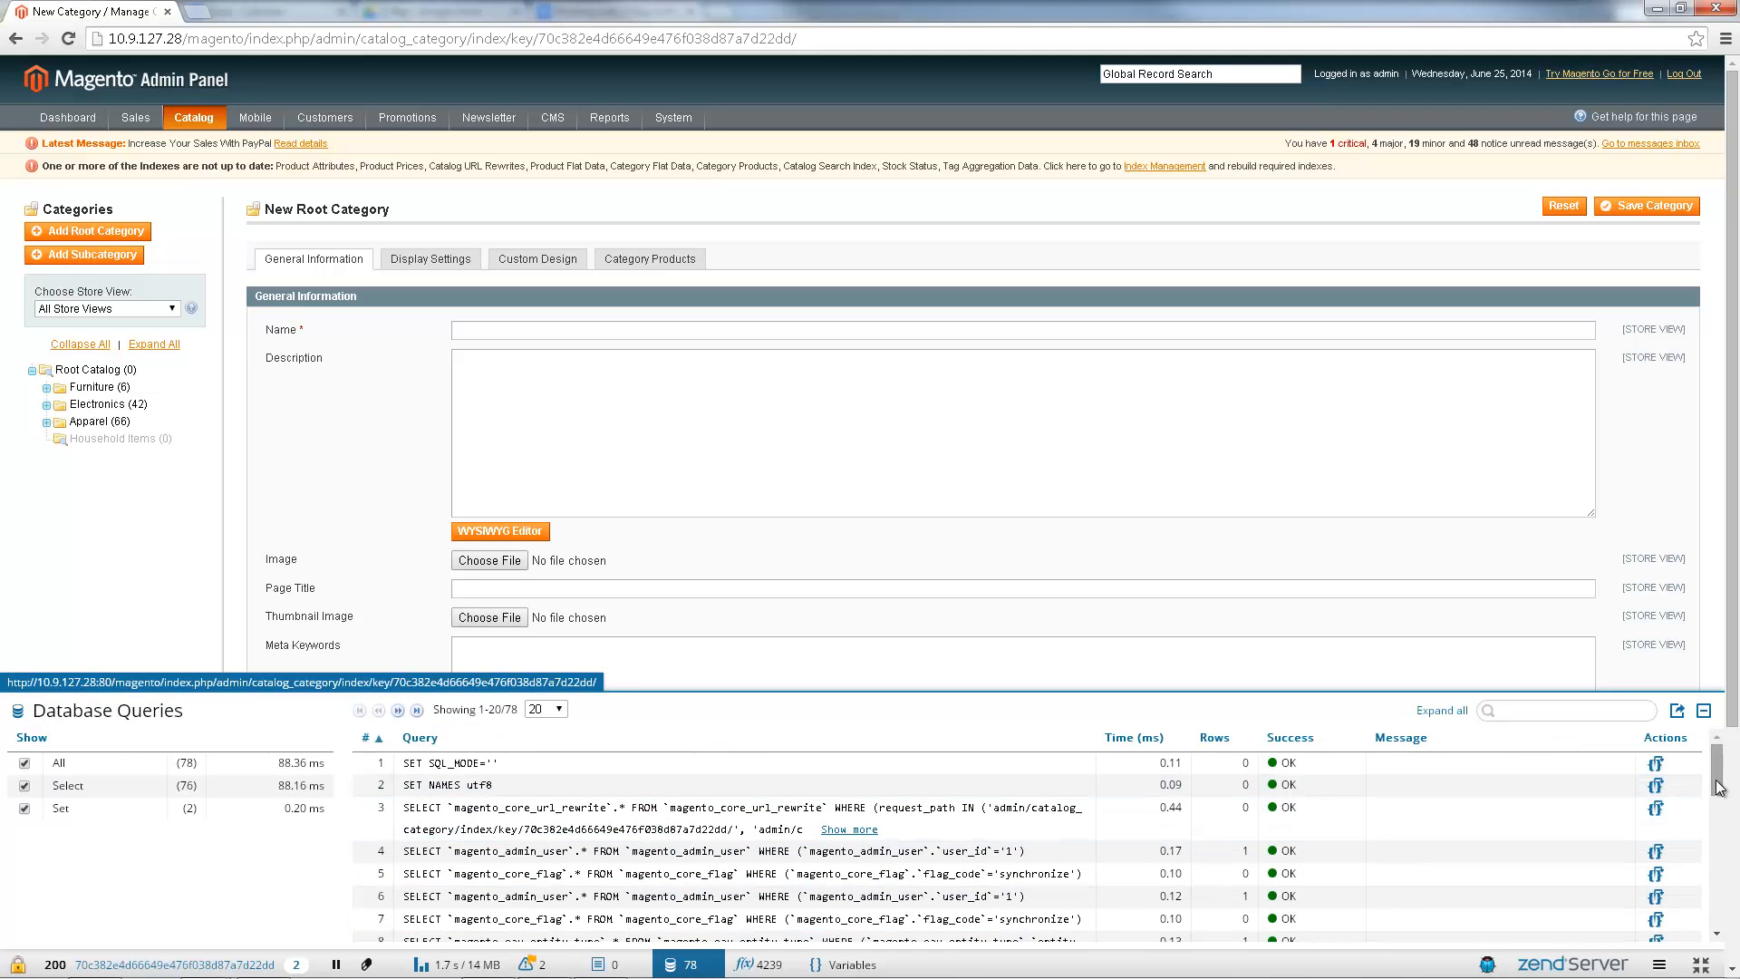
- Inspect the backtrace of the synchronize flag SQL query
{"action": "scroll", "scroll_direction": "down", "scroll_amount": 3}
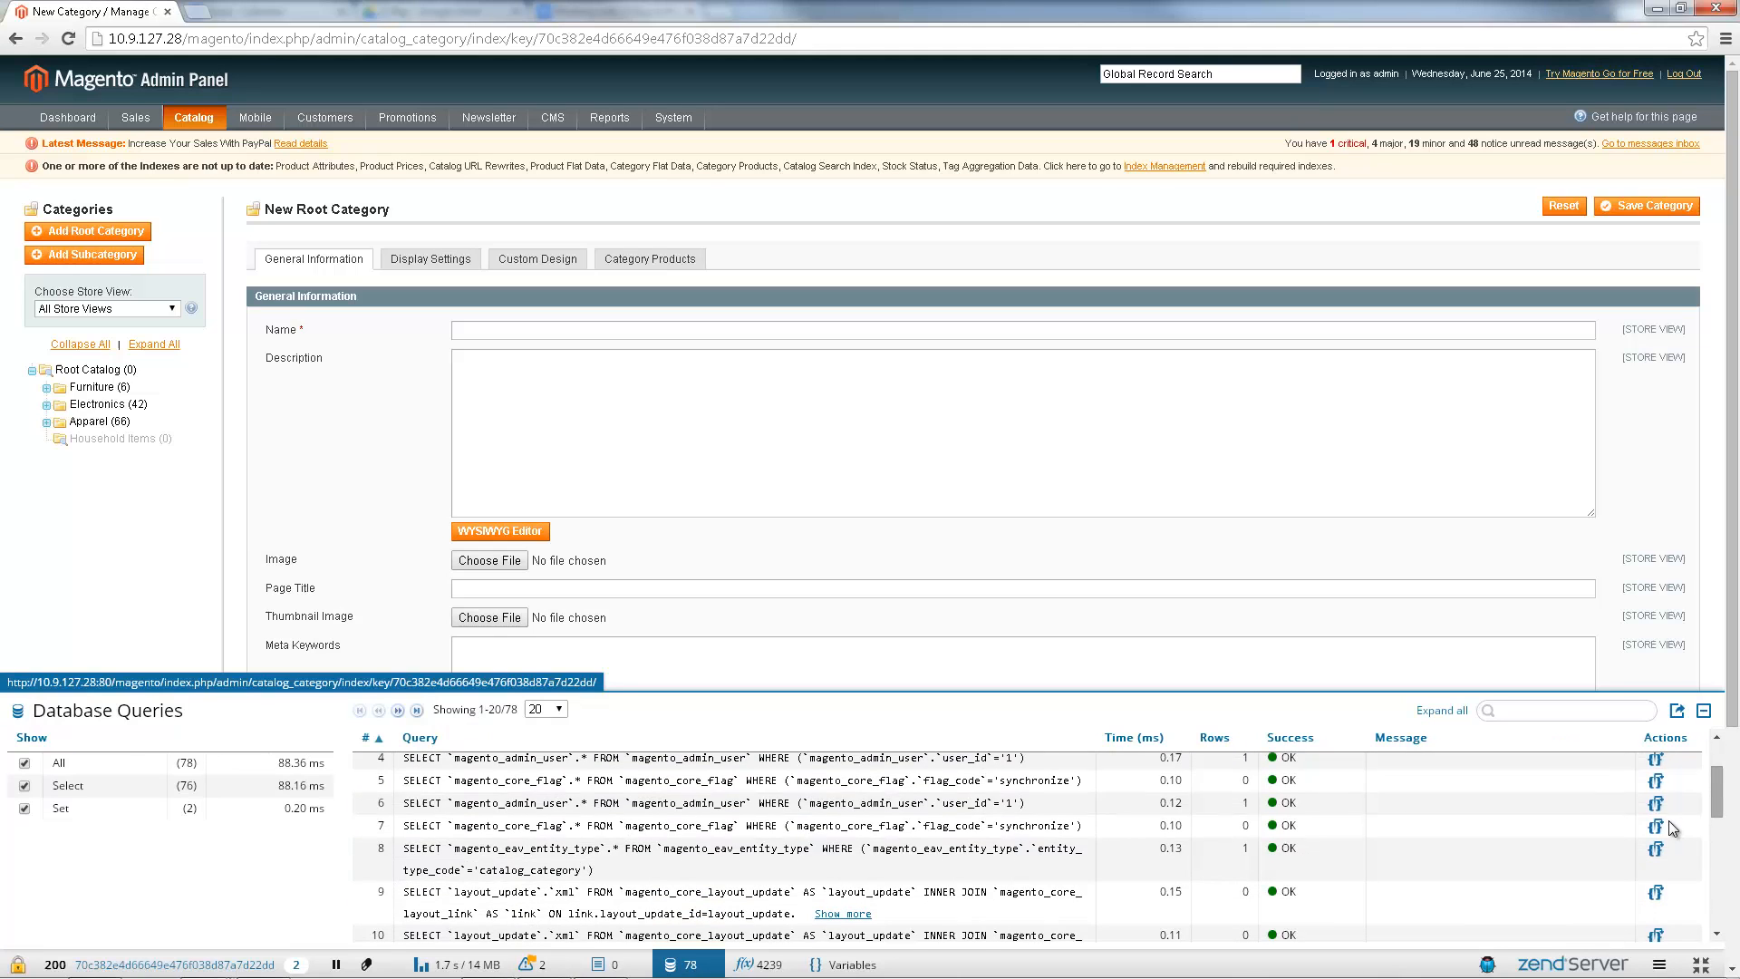
{"action": "left_click", "coordinate": [1654, 826]}
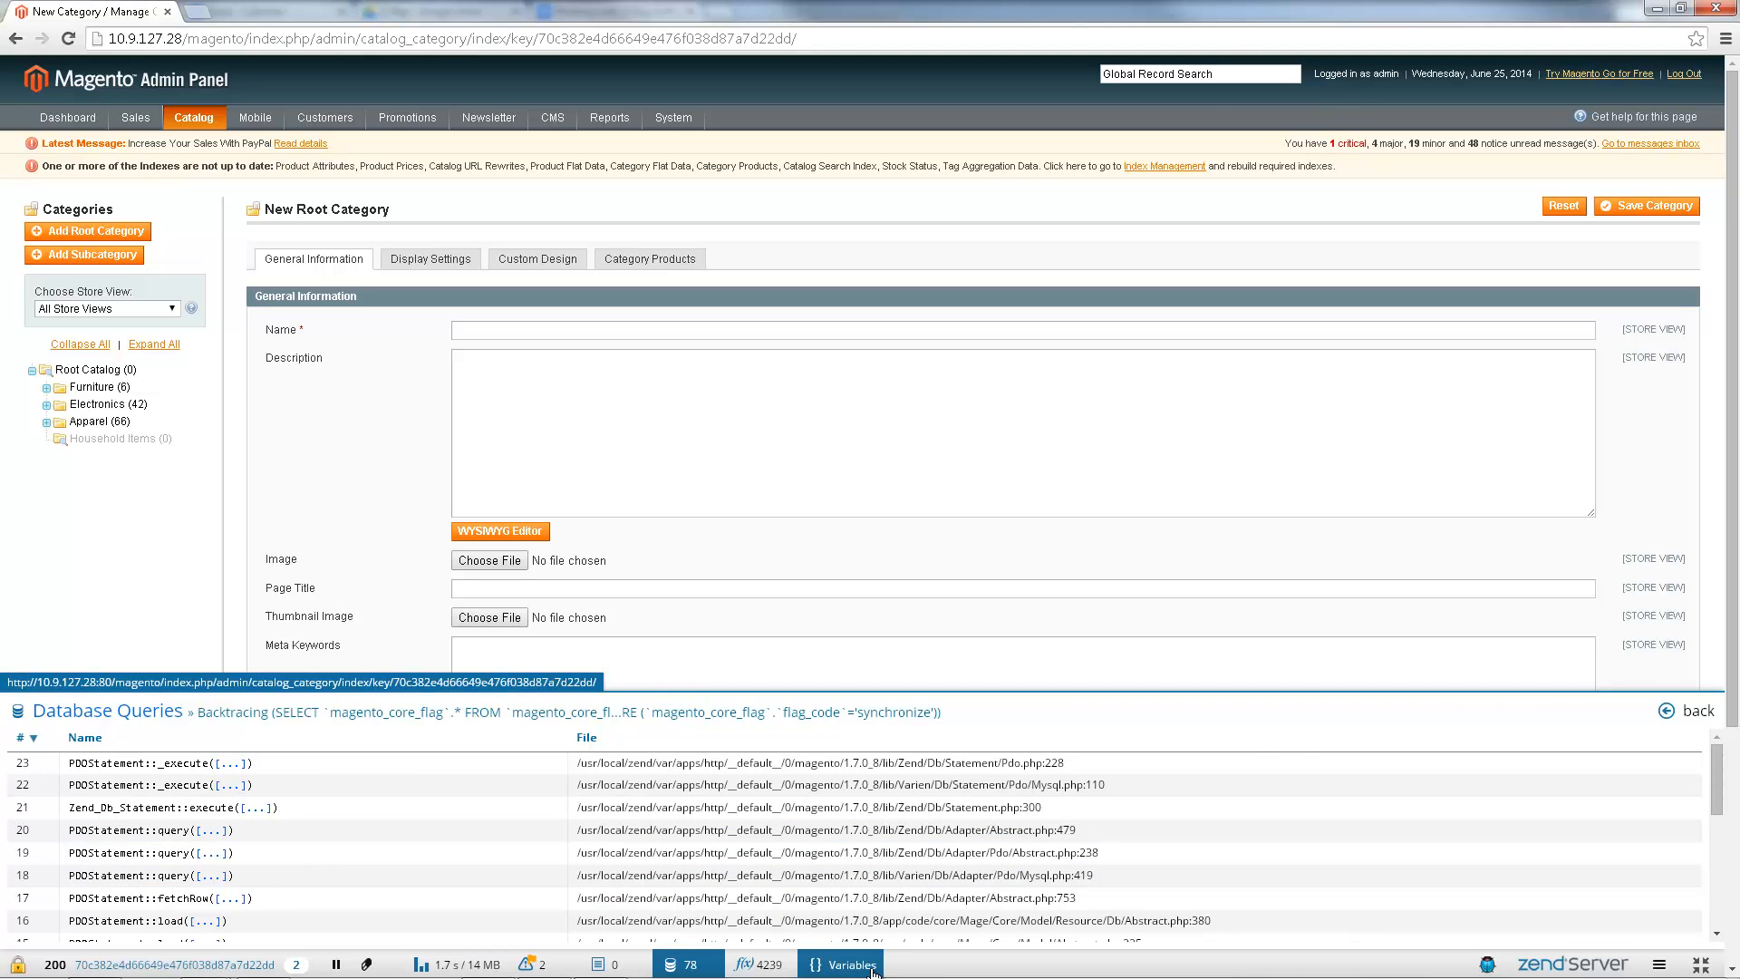
- View the request's PHP variables with the $_COOKIE array expanded
{"action": "left_click", "coordinate": [846, 962]}
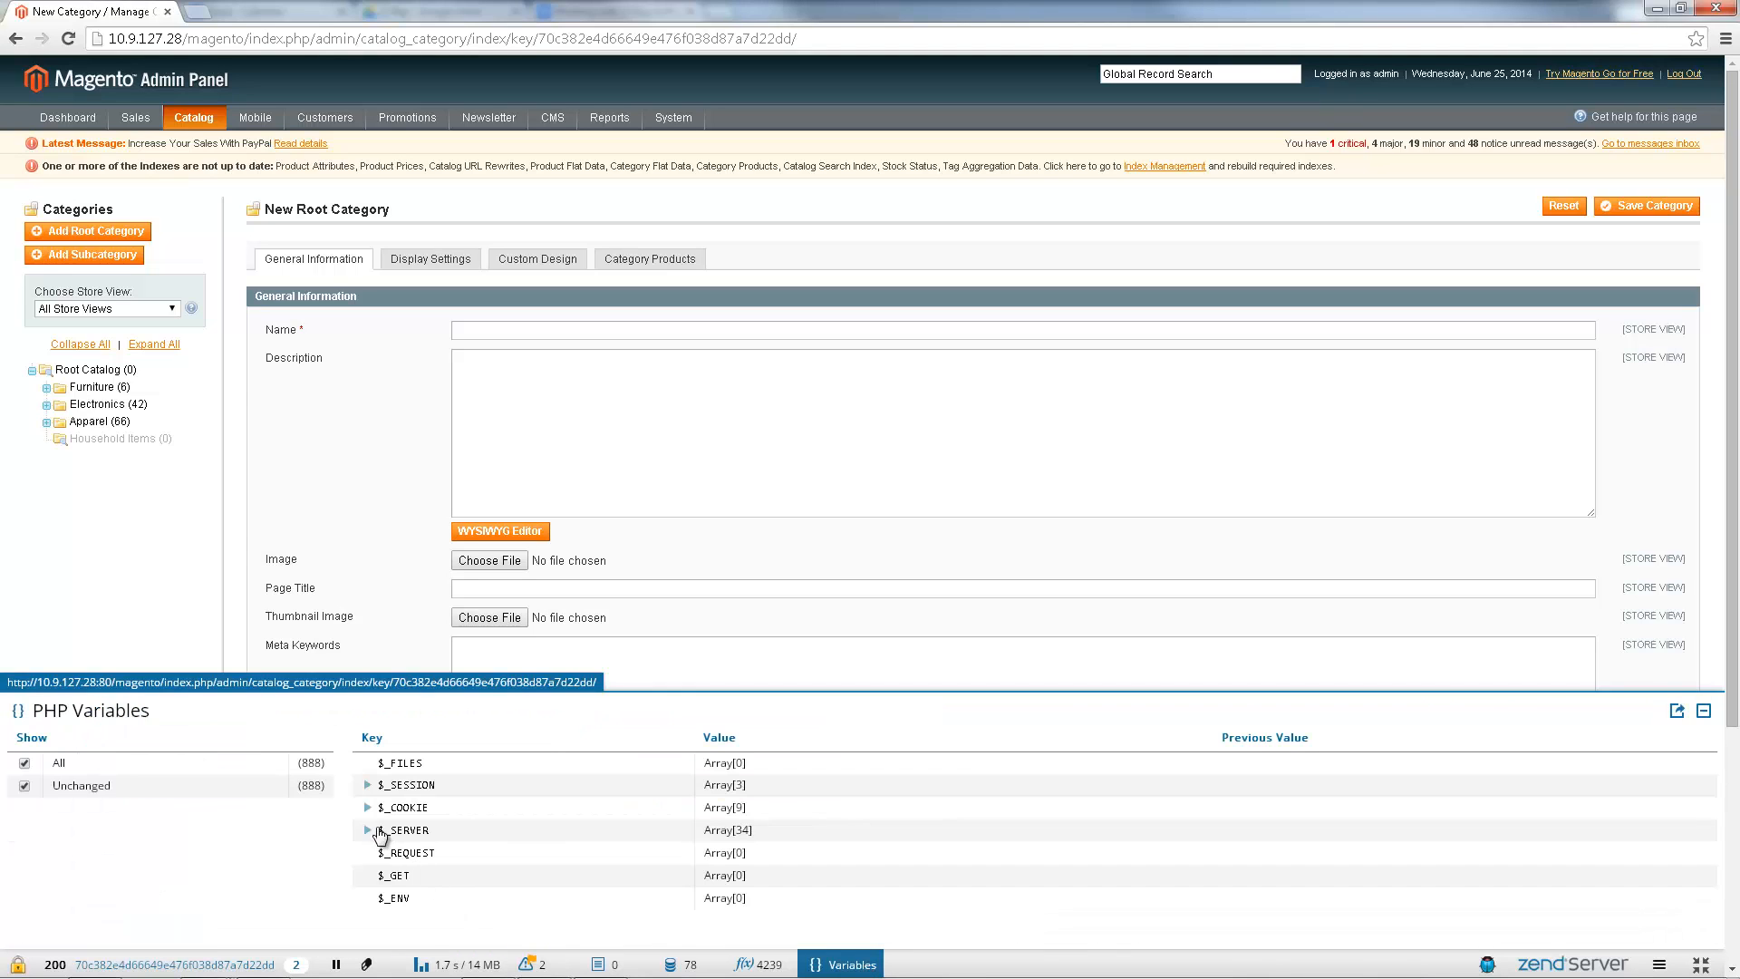
{"action": "left_click", "coordinate": [368, 808]}
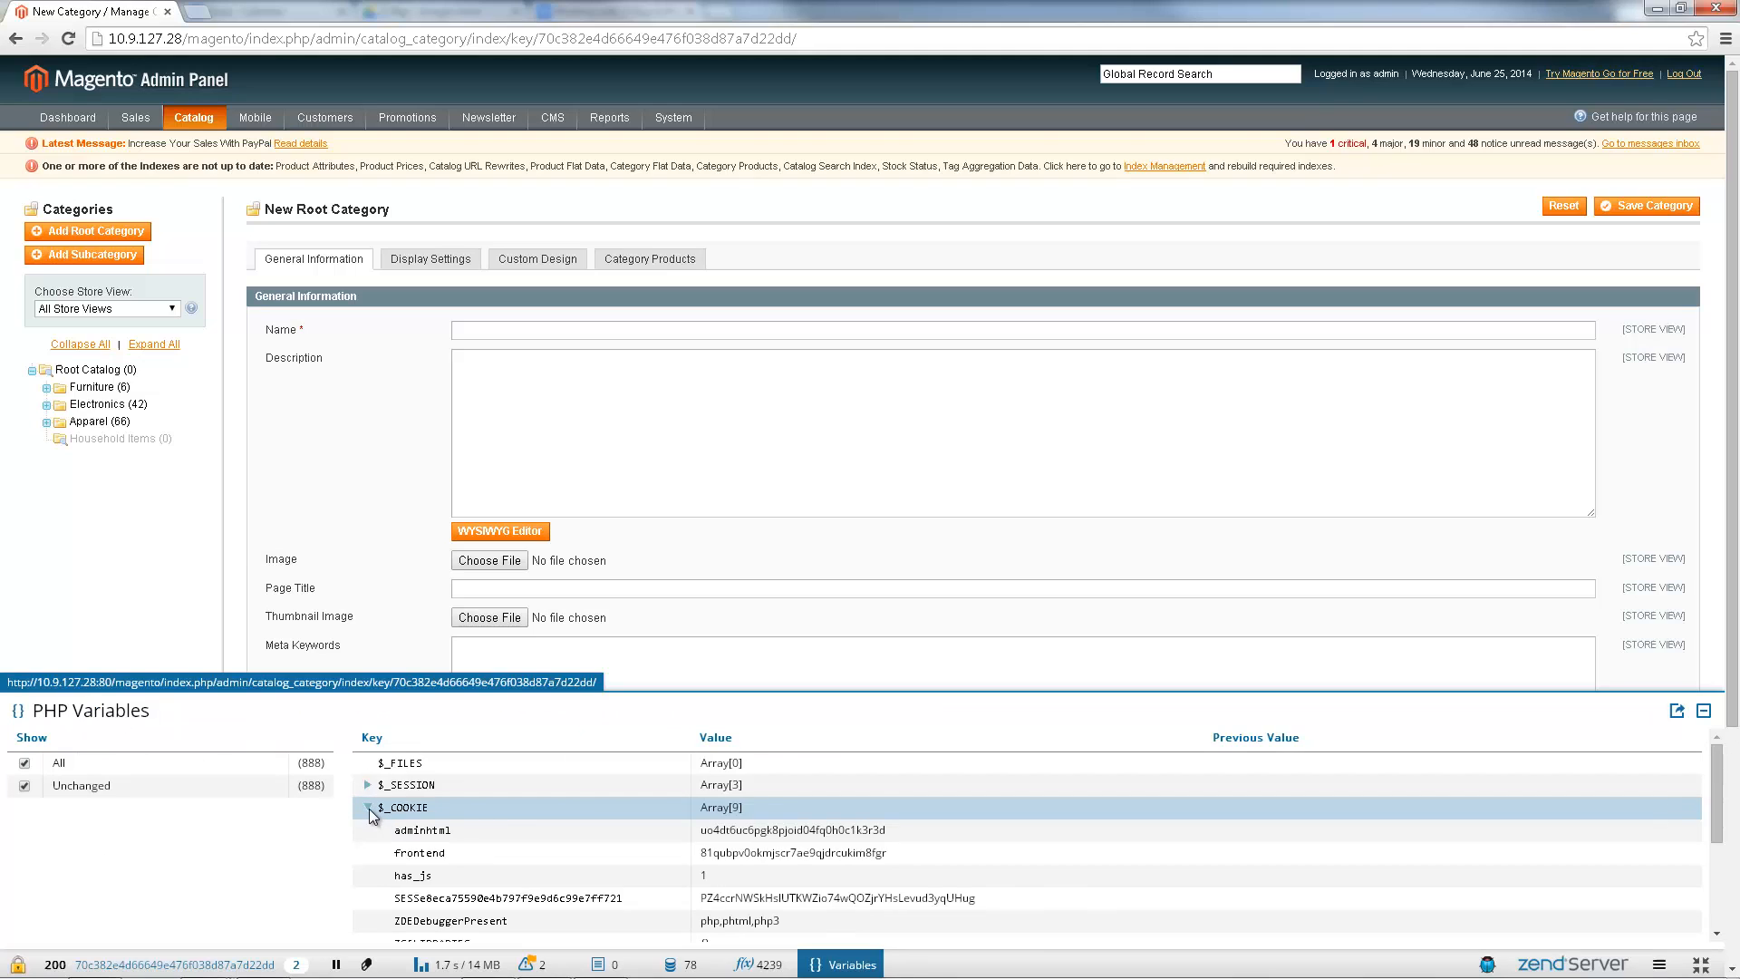
{"action": "scroll", "scroll_direction": "down", "scroll_amount": 3}
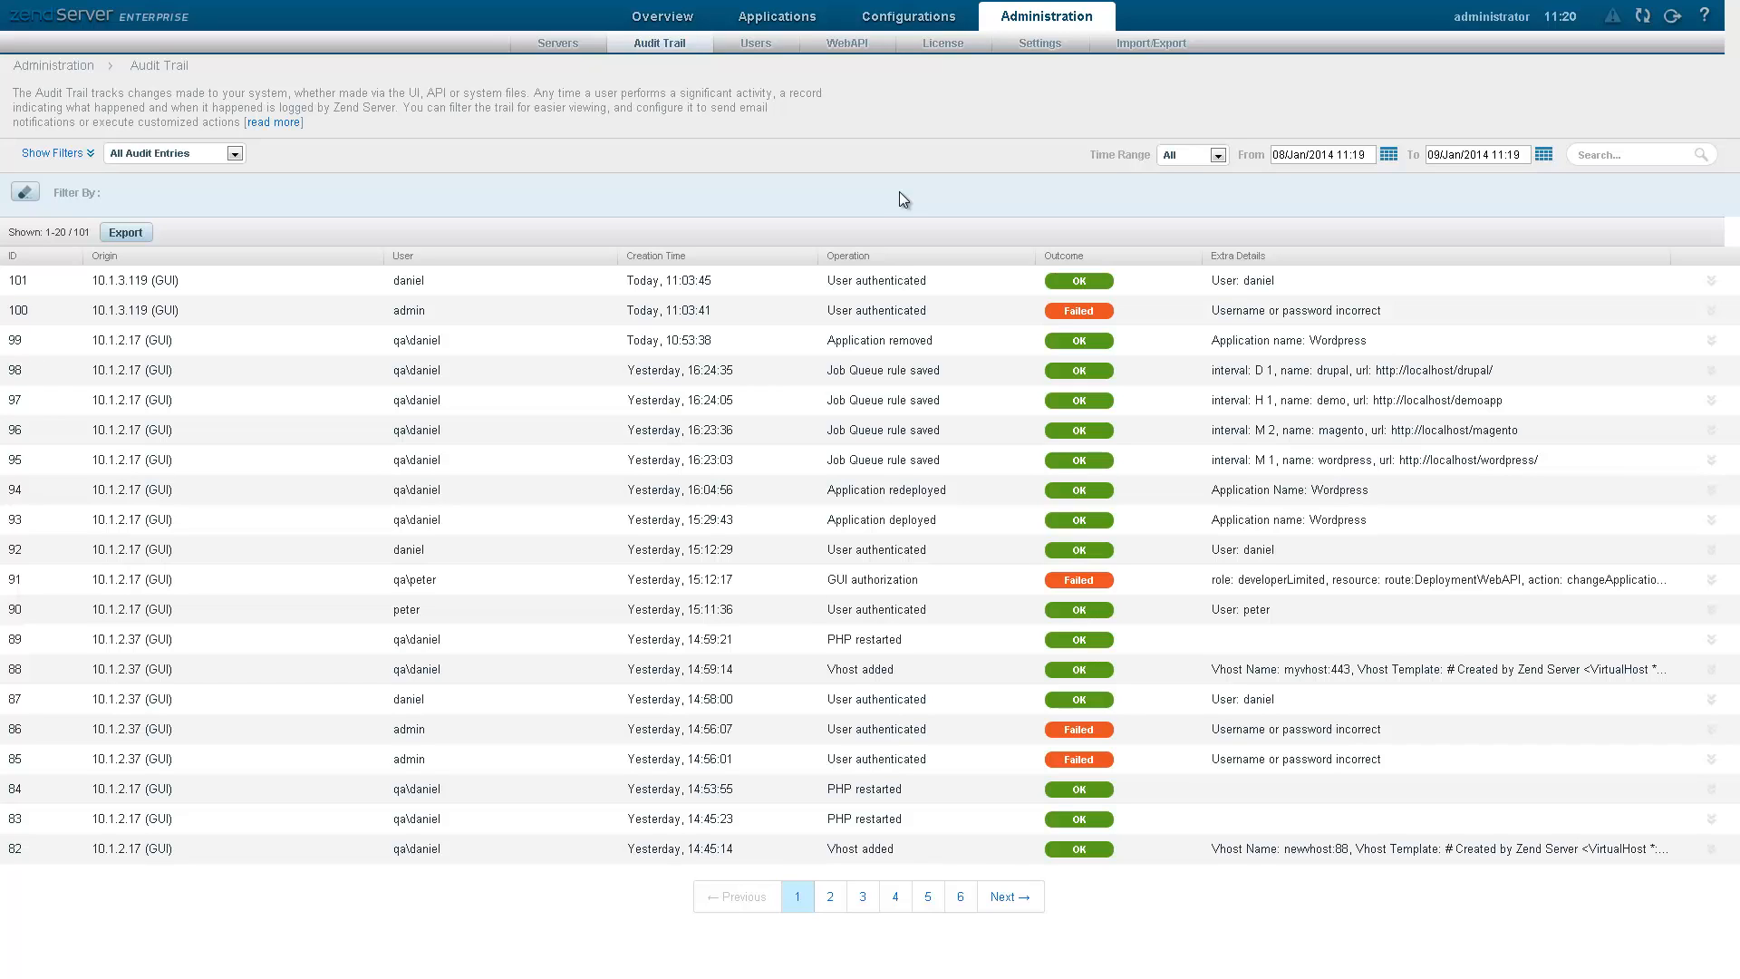
- Filter the audit trail to Deployment operations and expand the Wordpress removal entry
{"action": "left_click", "coordinate": [53, 152]}
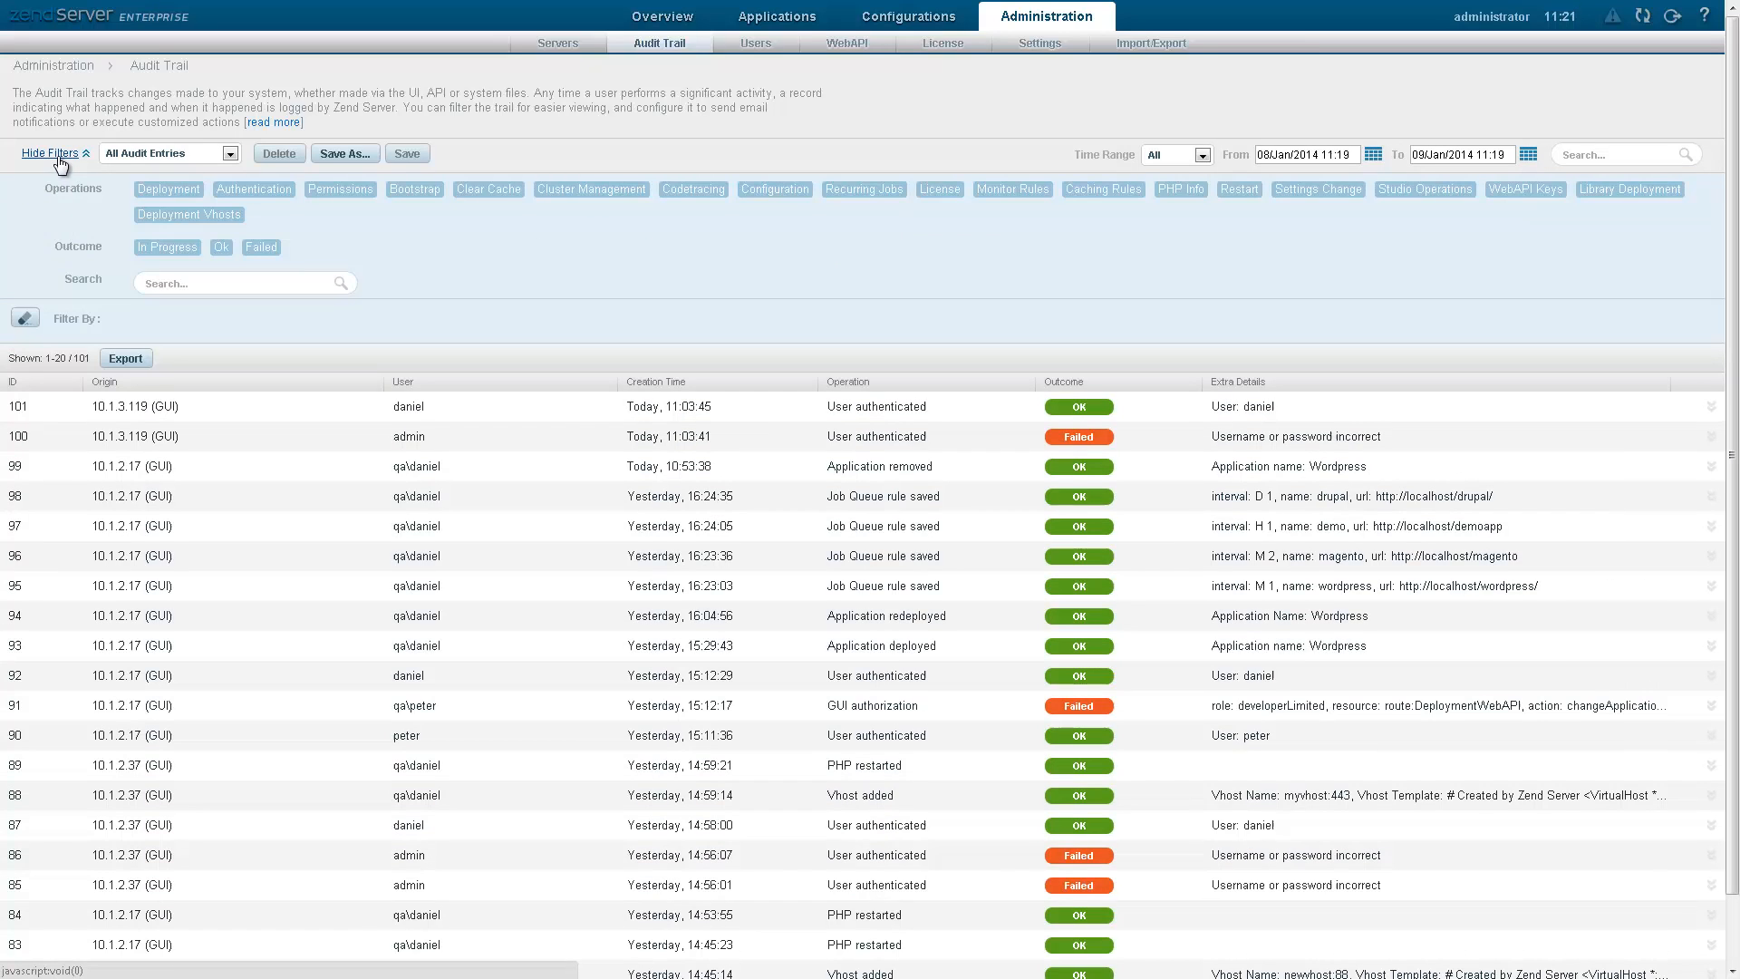
{"action": "left_click", "coordinate": [166, 189]}
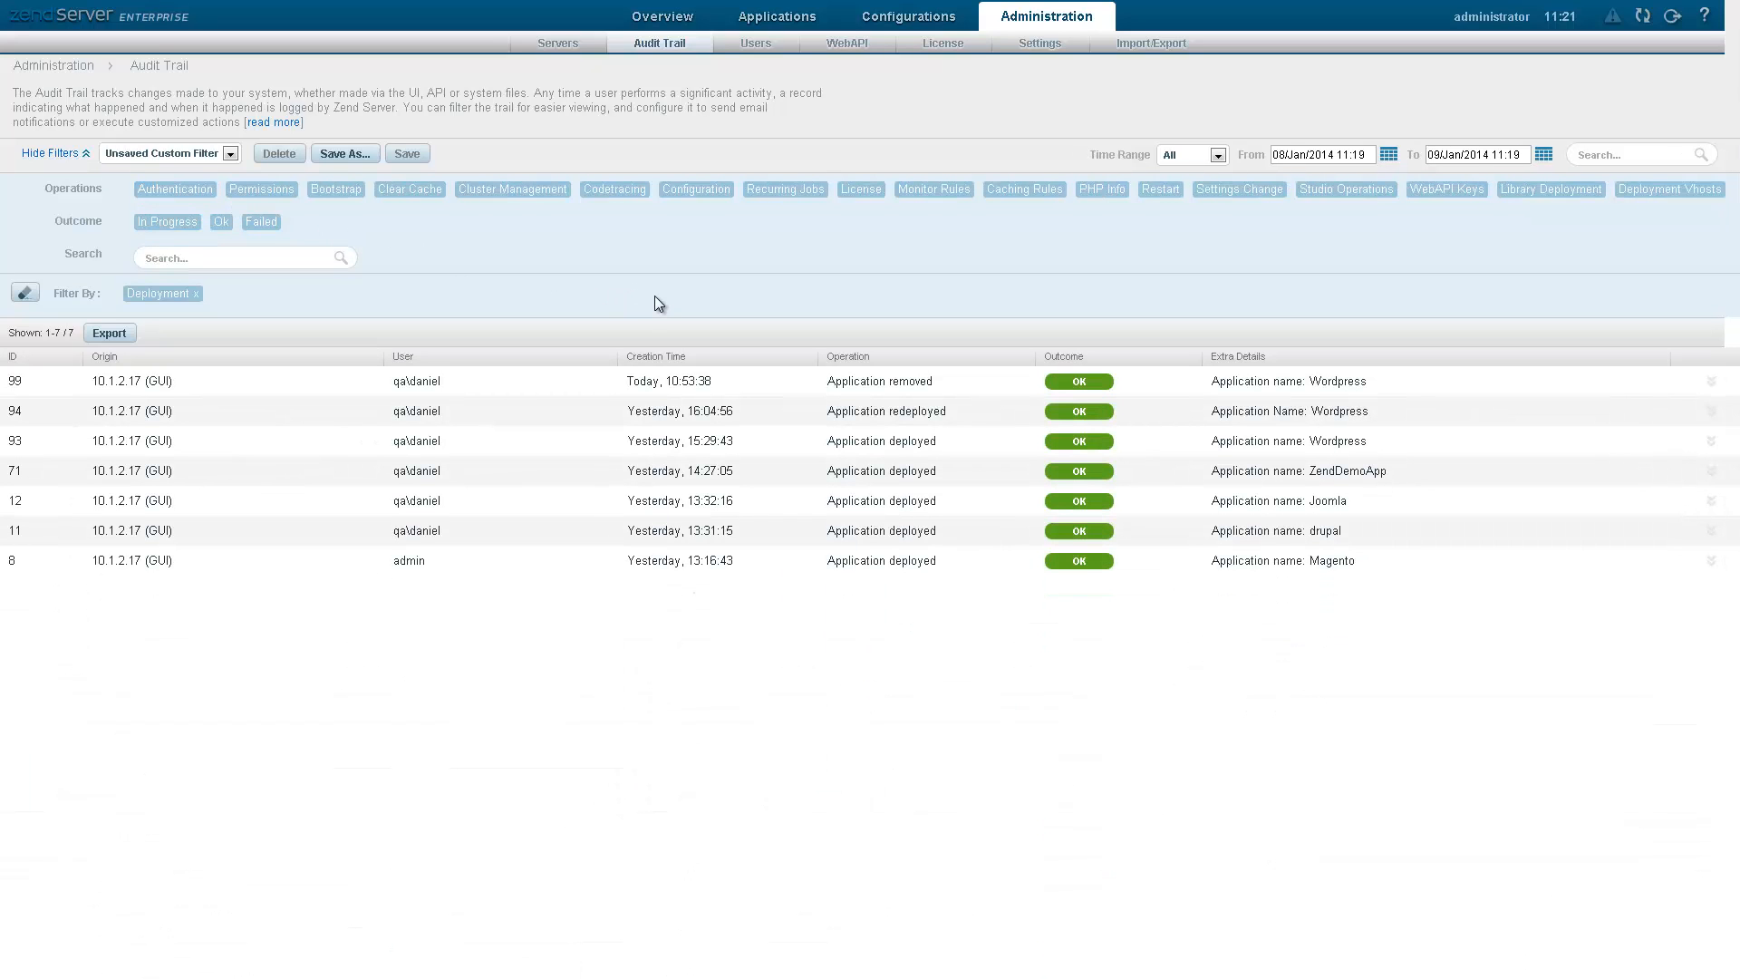
{"action": "left_click", "coordinate": [665, 380]}
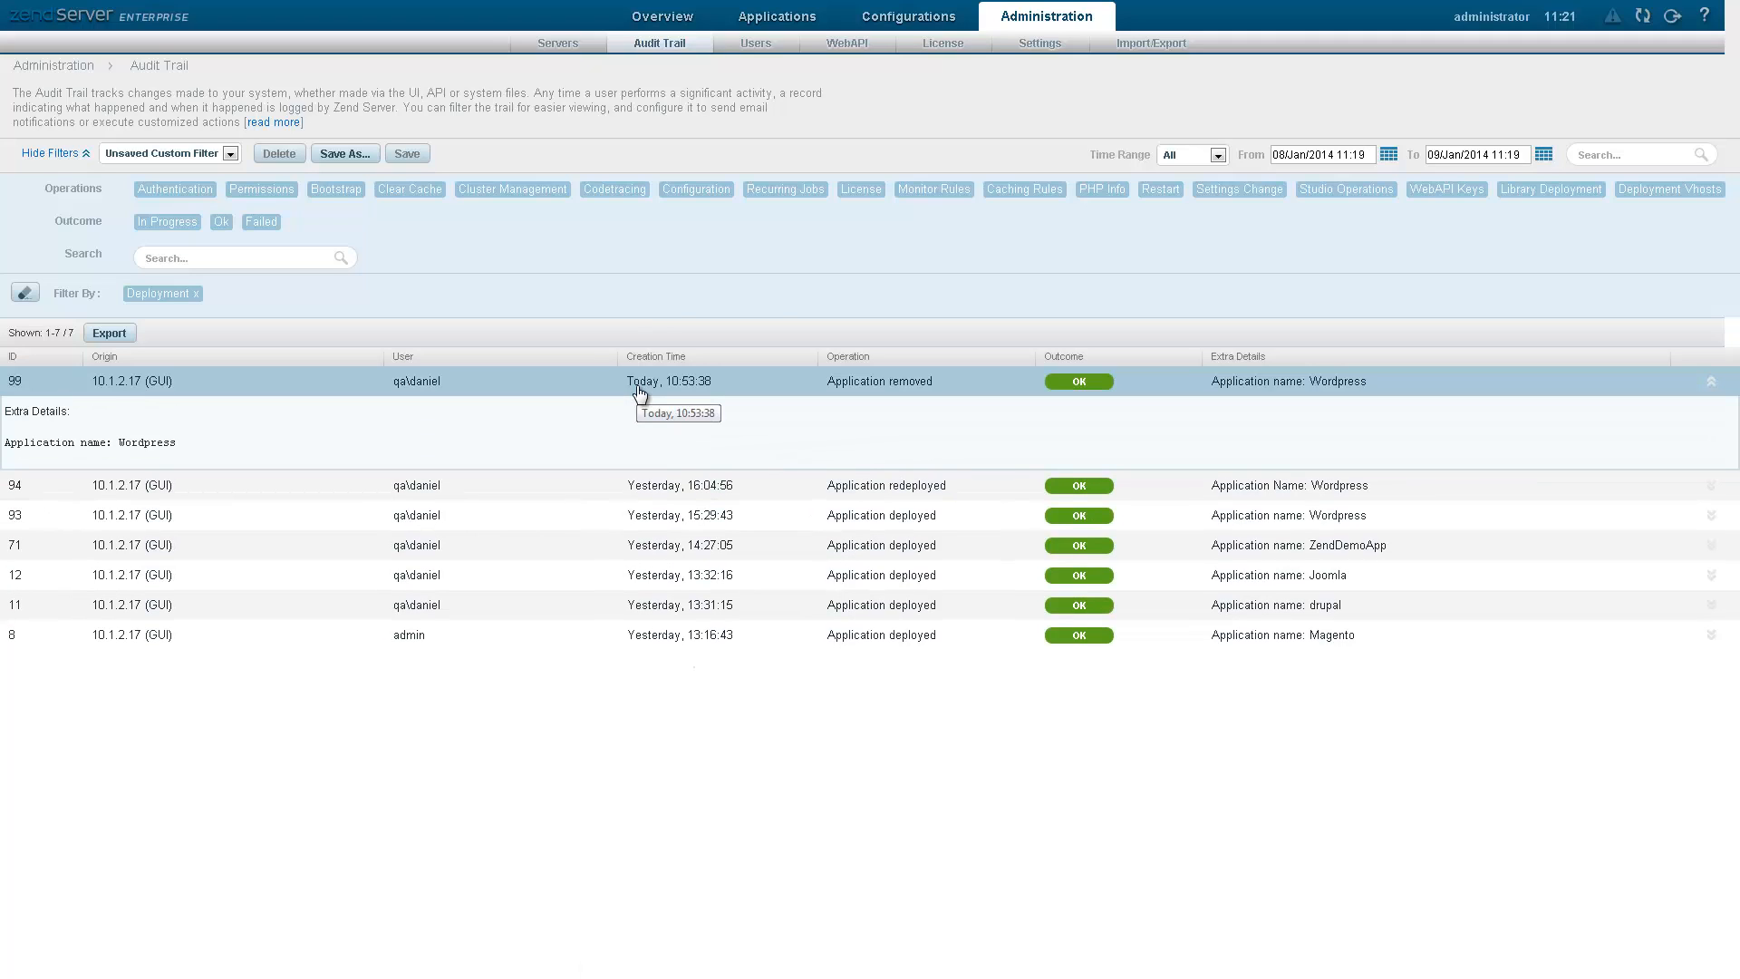
{"action": "mouse_move", "coordinate": [756, 41]}
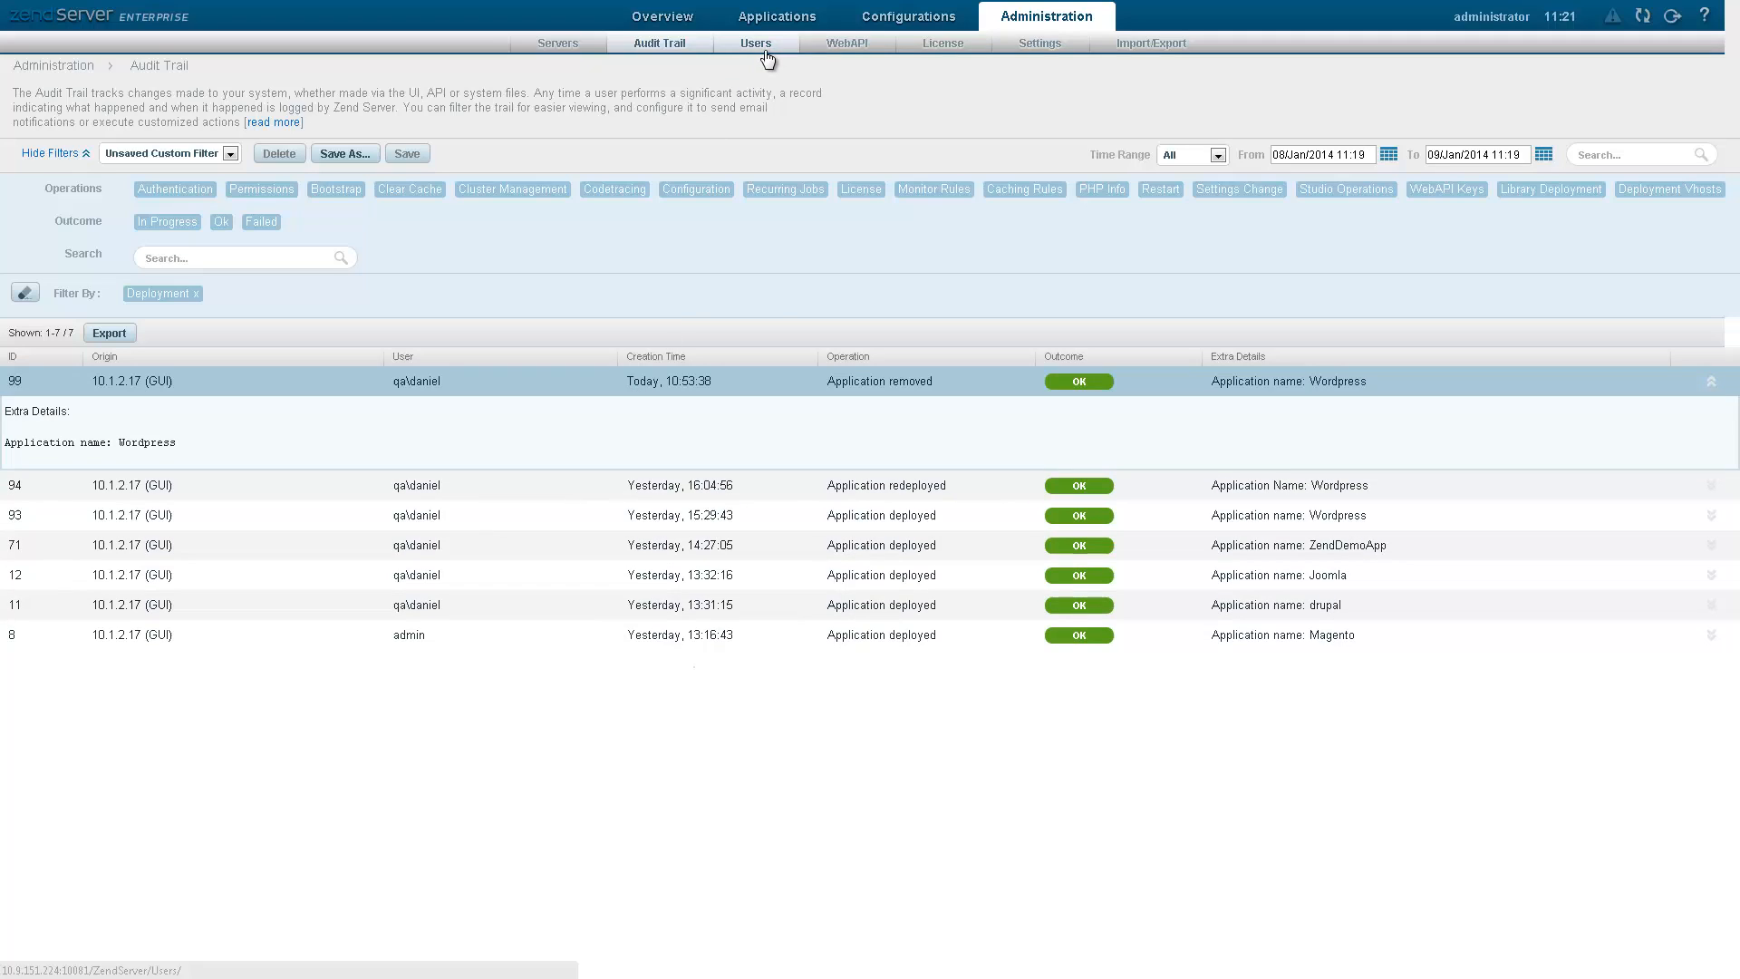
- View Users Management with its directory group mappings, then the cluster servers list
{"action": "left_click", "coordinate": [756, 42]}
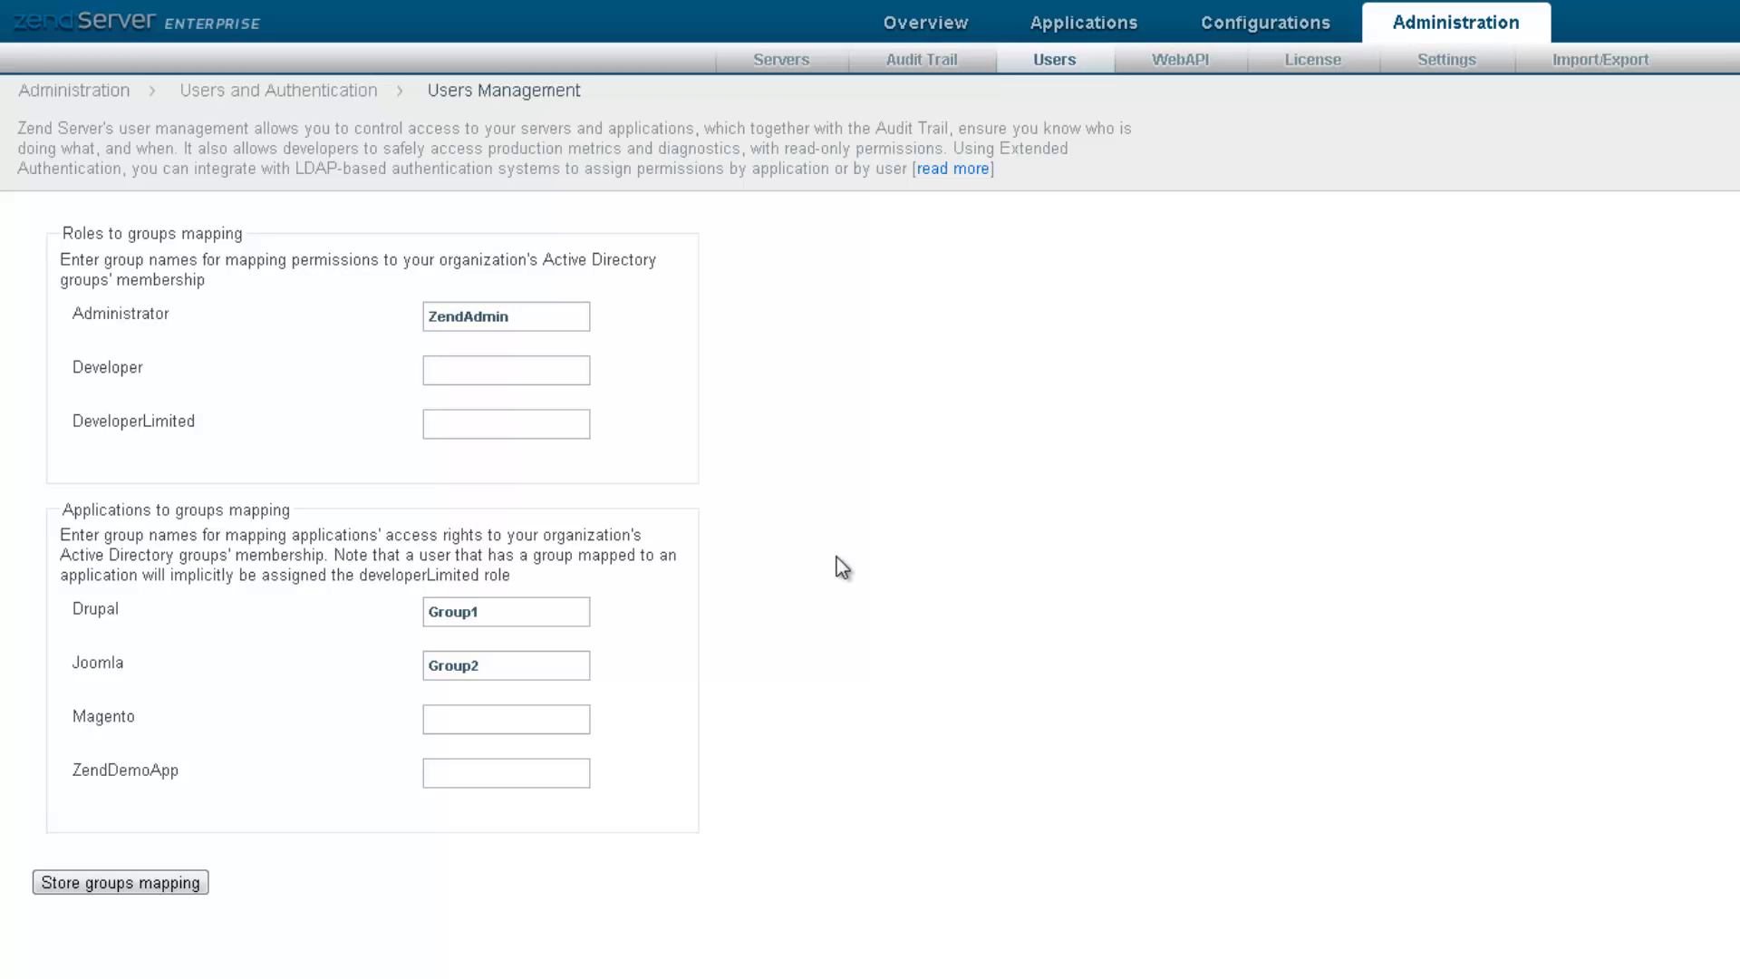
{"action": "left_click", "coordinate": [779, 60]}
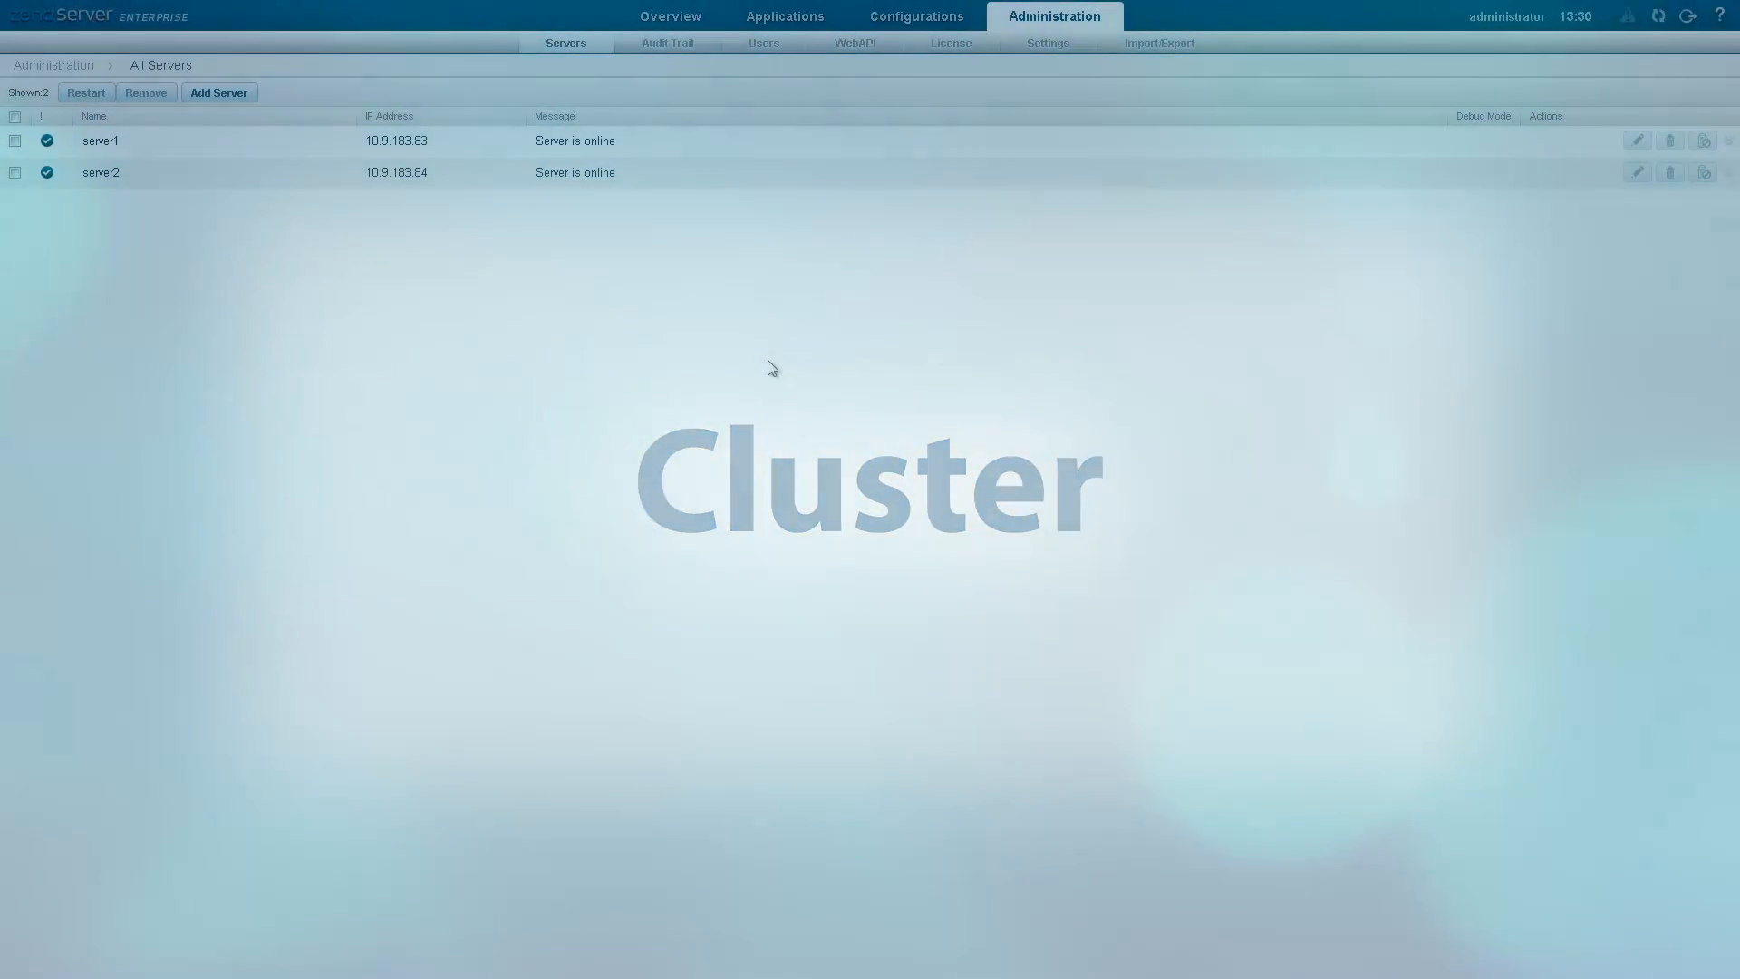
- Add server3 at 10.9.183.85 to the cluster and wait until it is online
{"action": "left_click", "coordinate": [218, 92]}
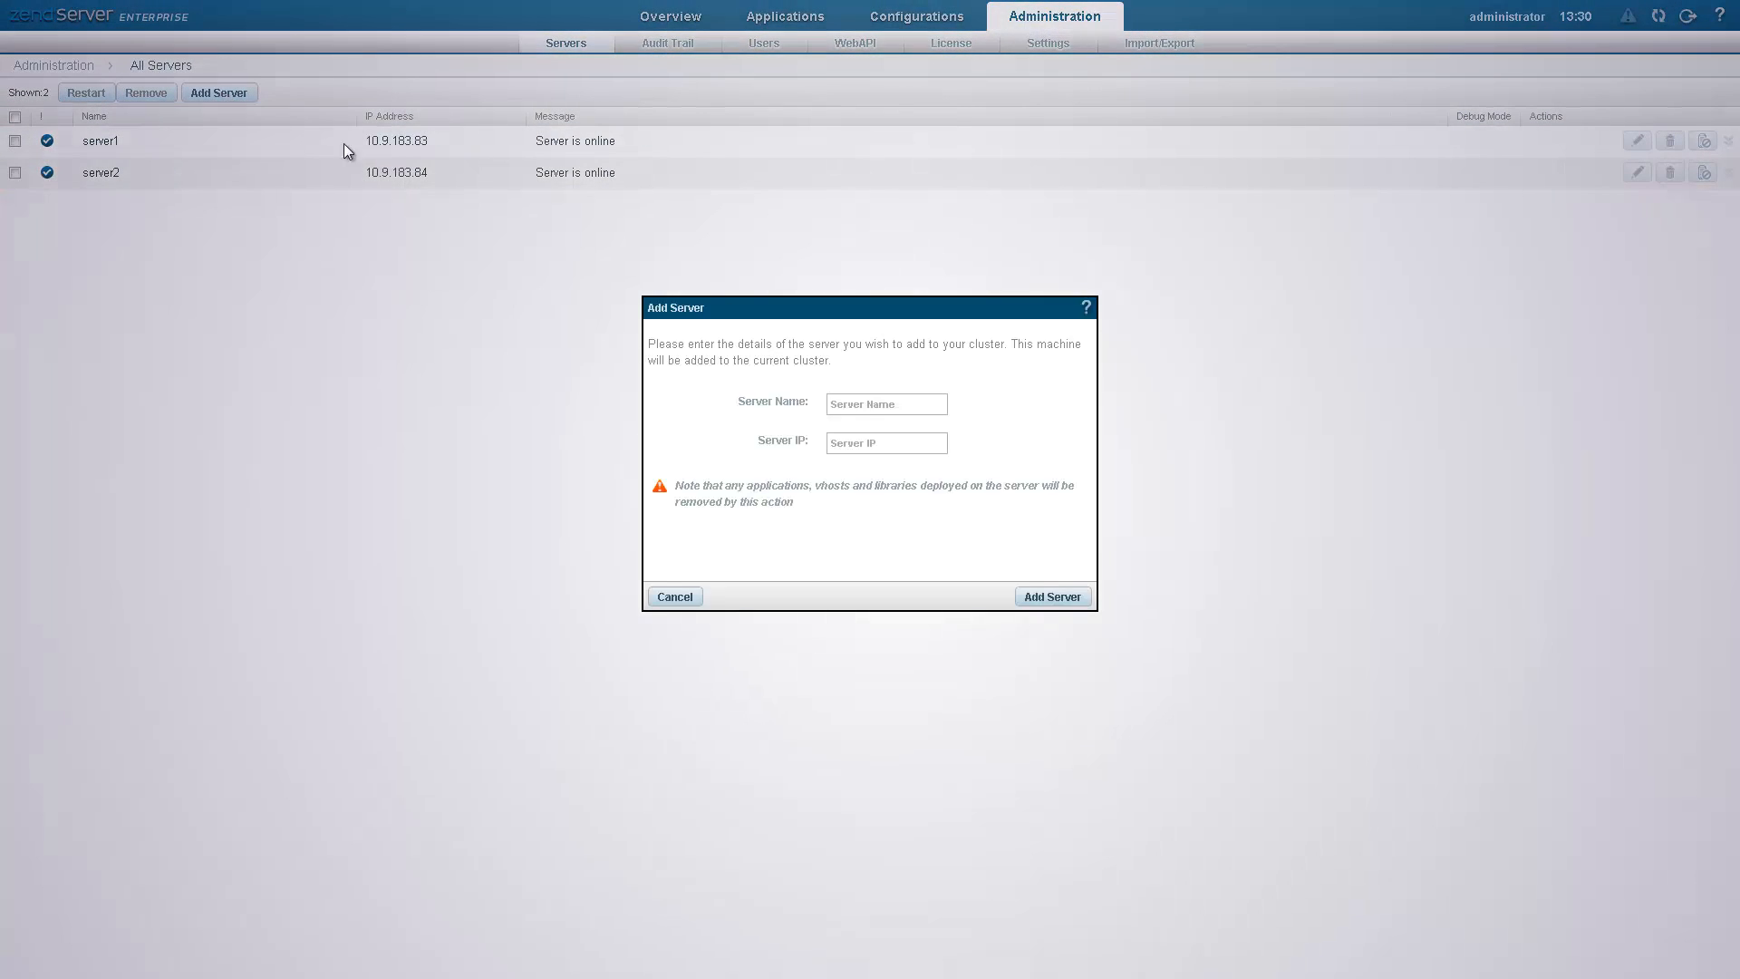
{"action": "type", "text": "server3"}
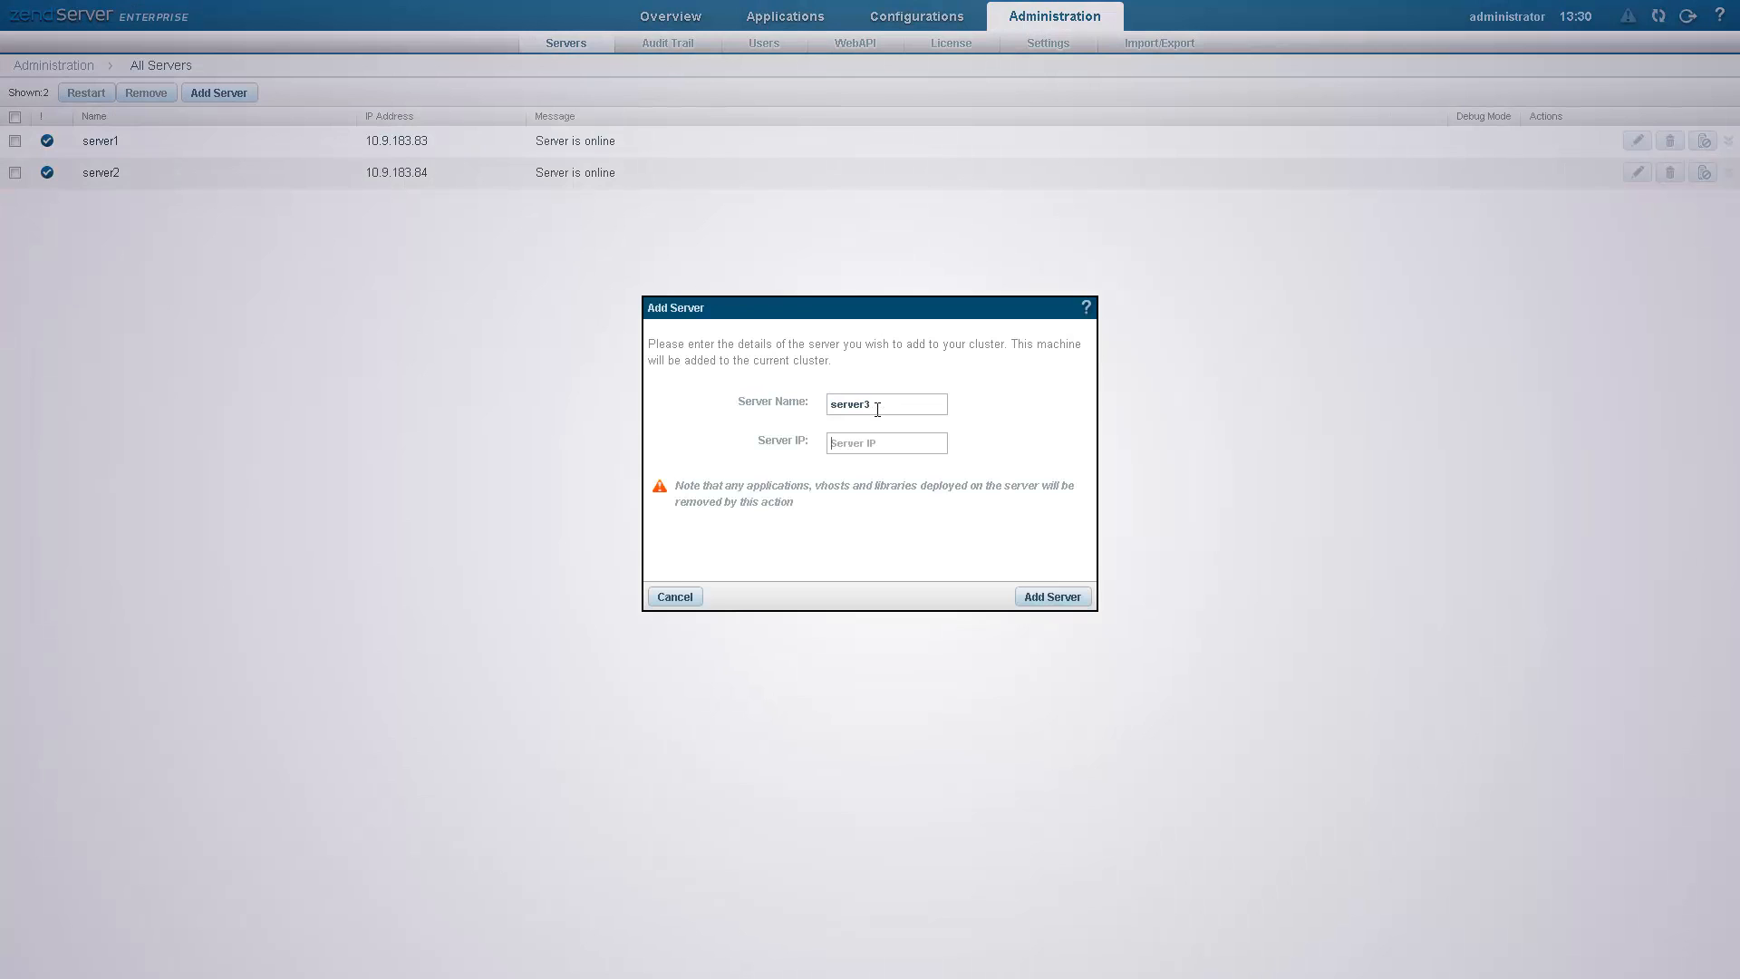
{"action": "type", "text": "10.9.183.85"}
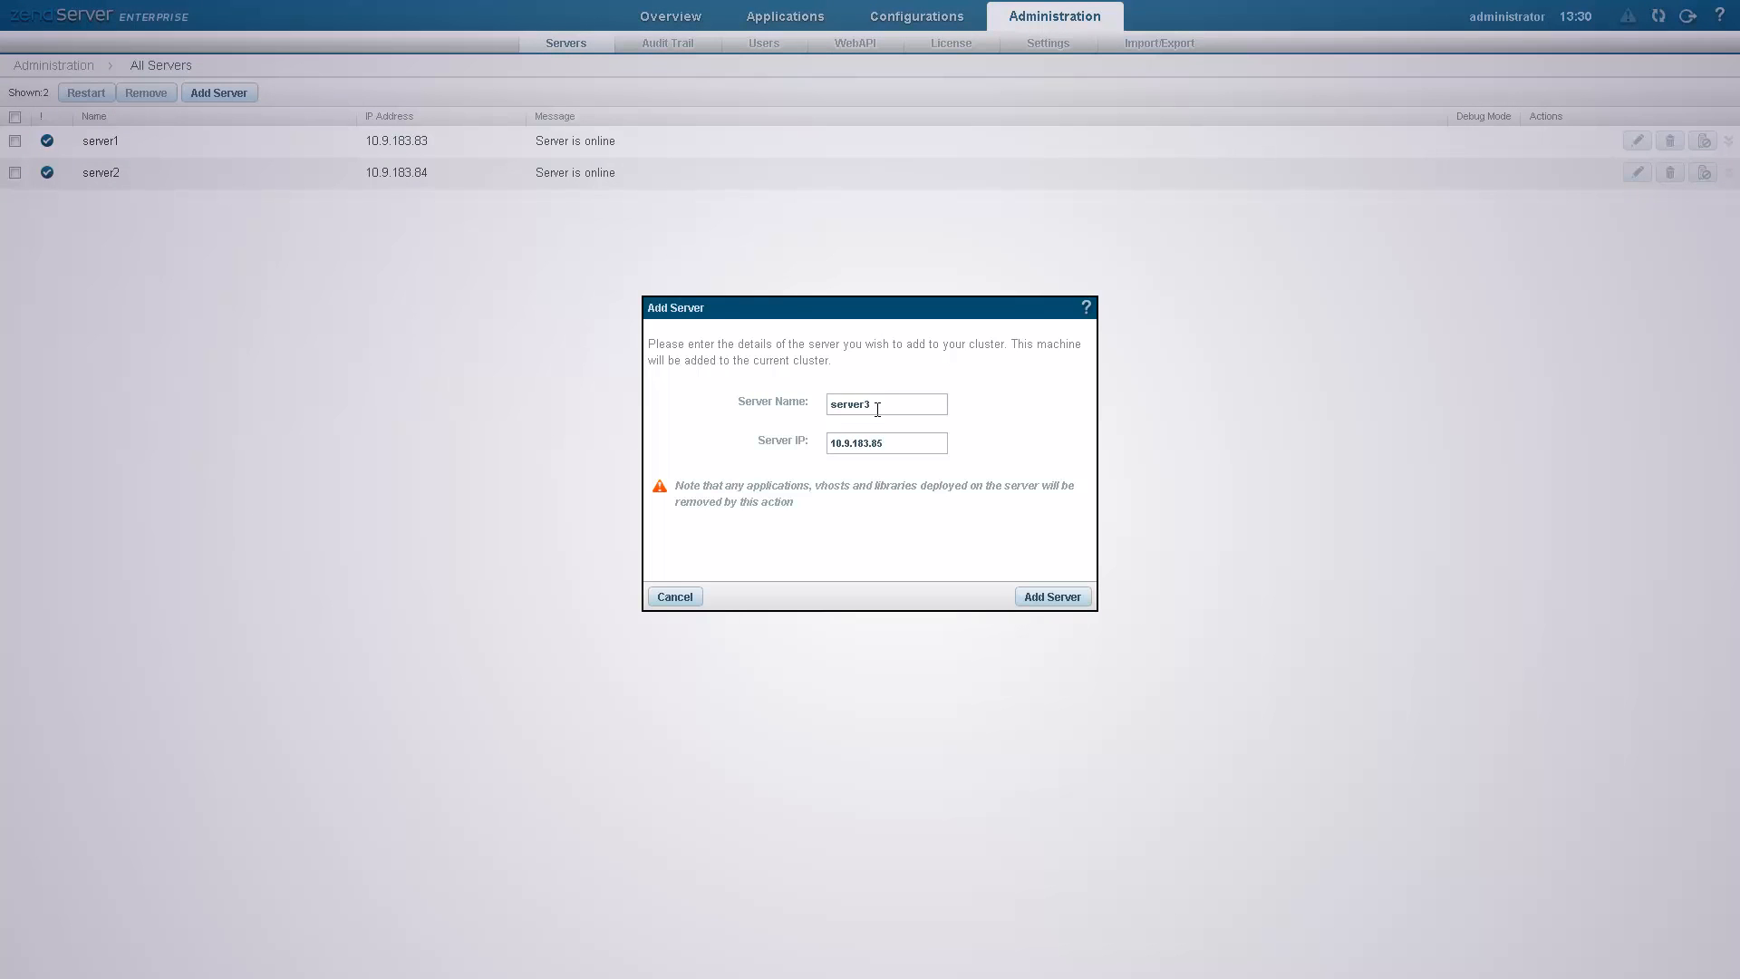
{"action": "left_click", "coordinate": [1050, 596]}
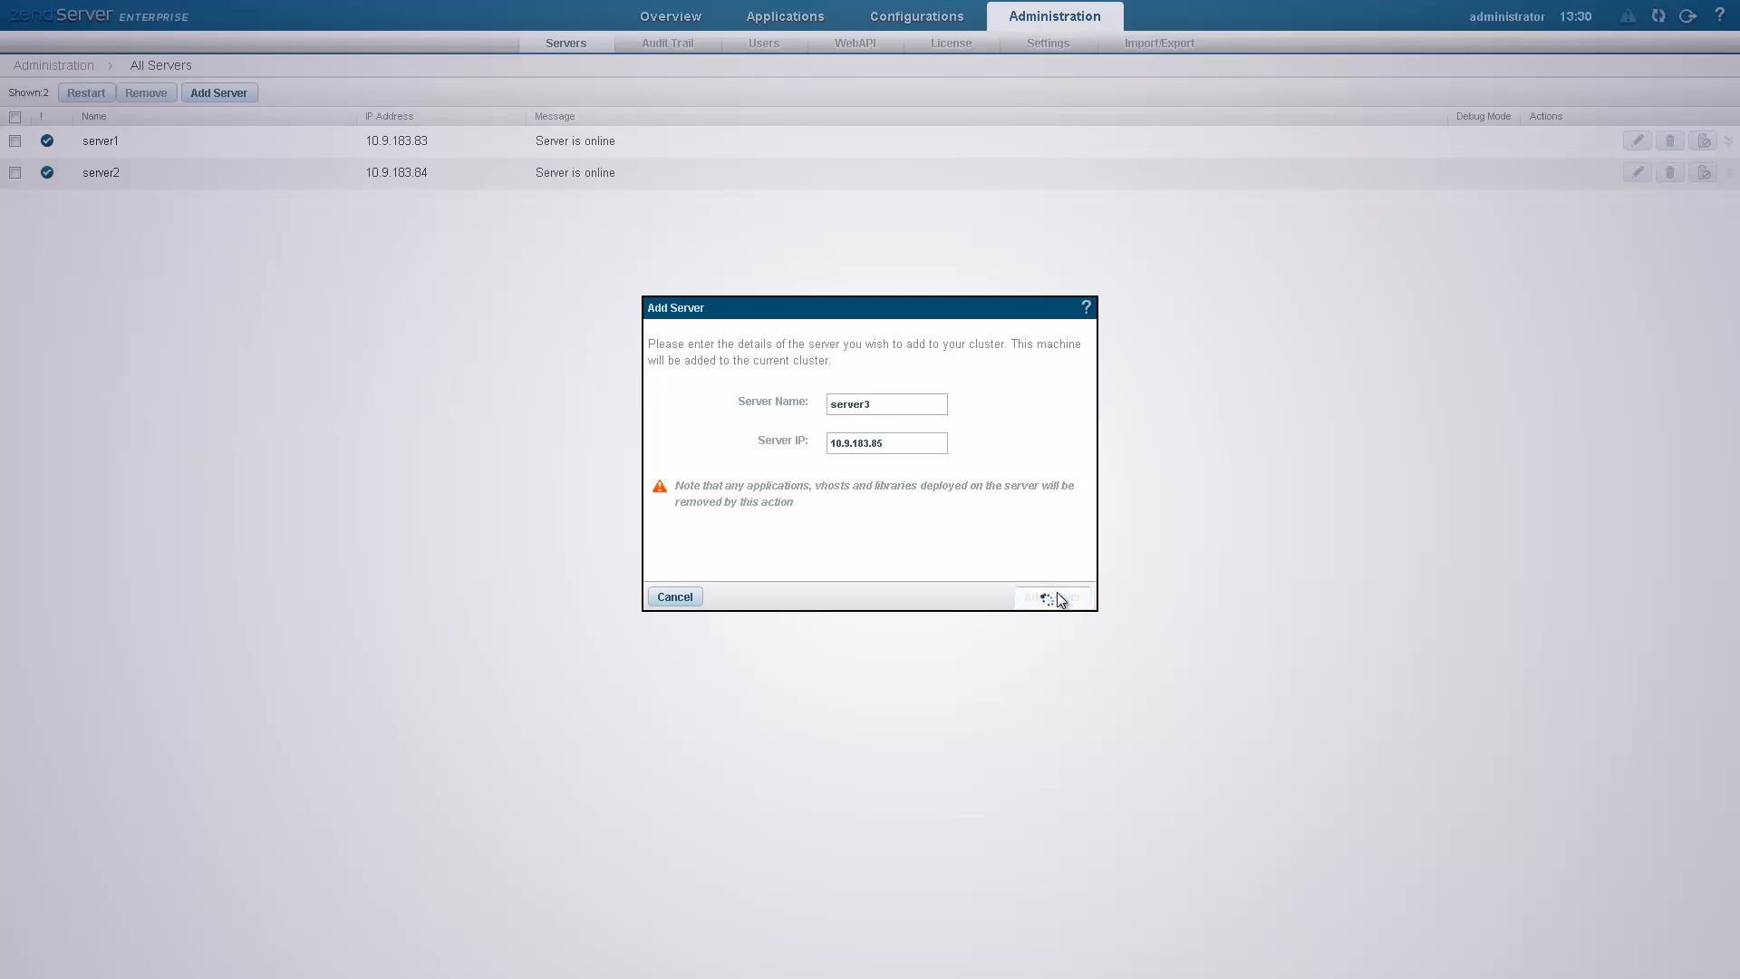
{"action": "left_click", "coordinate": [1052, 596]}
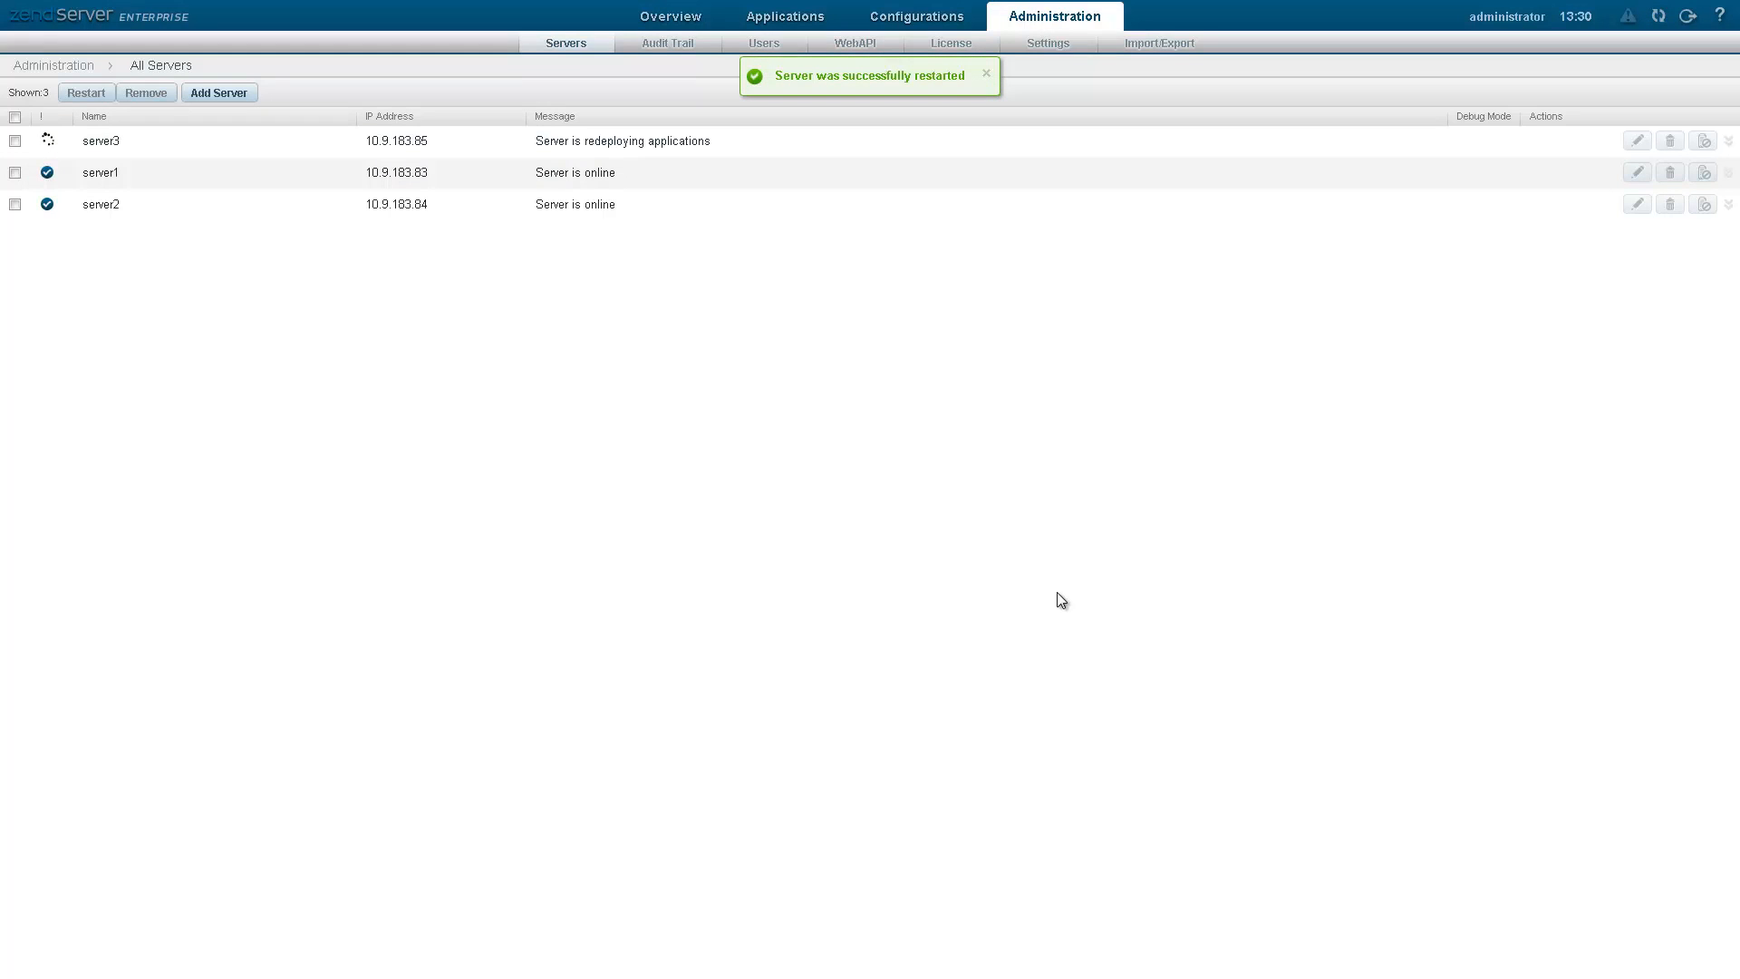
{"action": "left_click", "coordinate": [985, 73]}
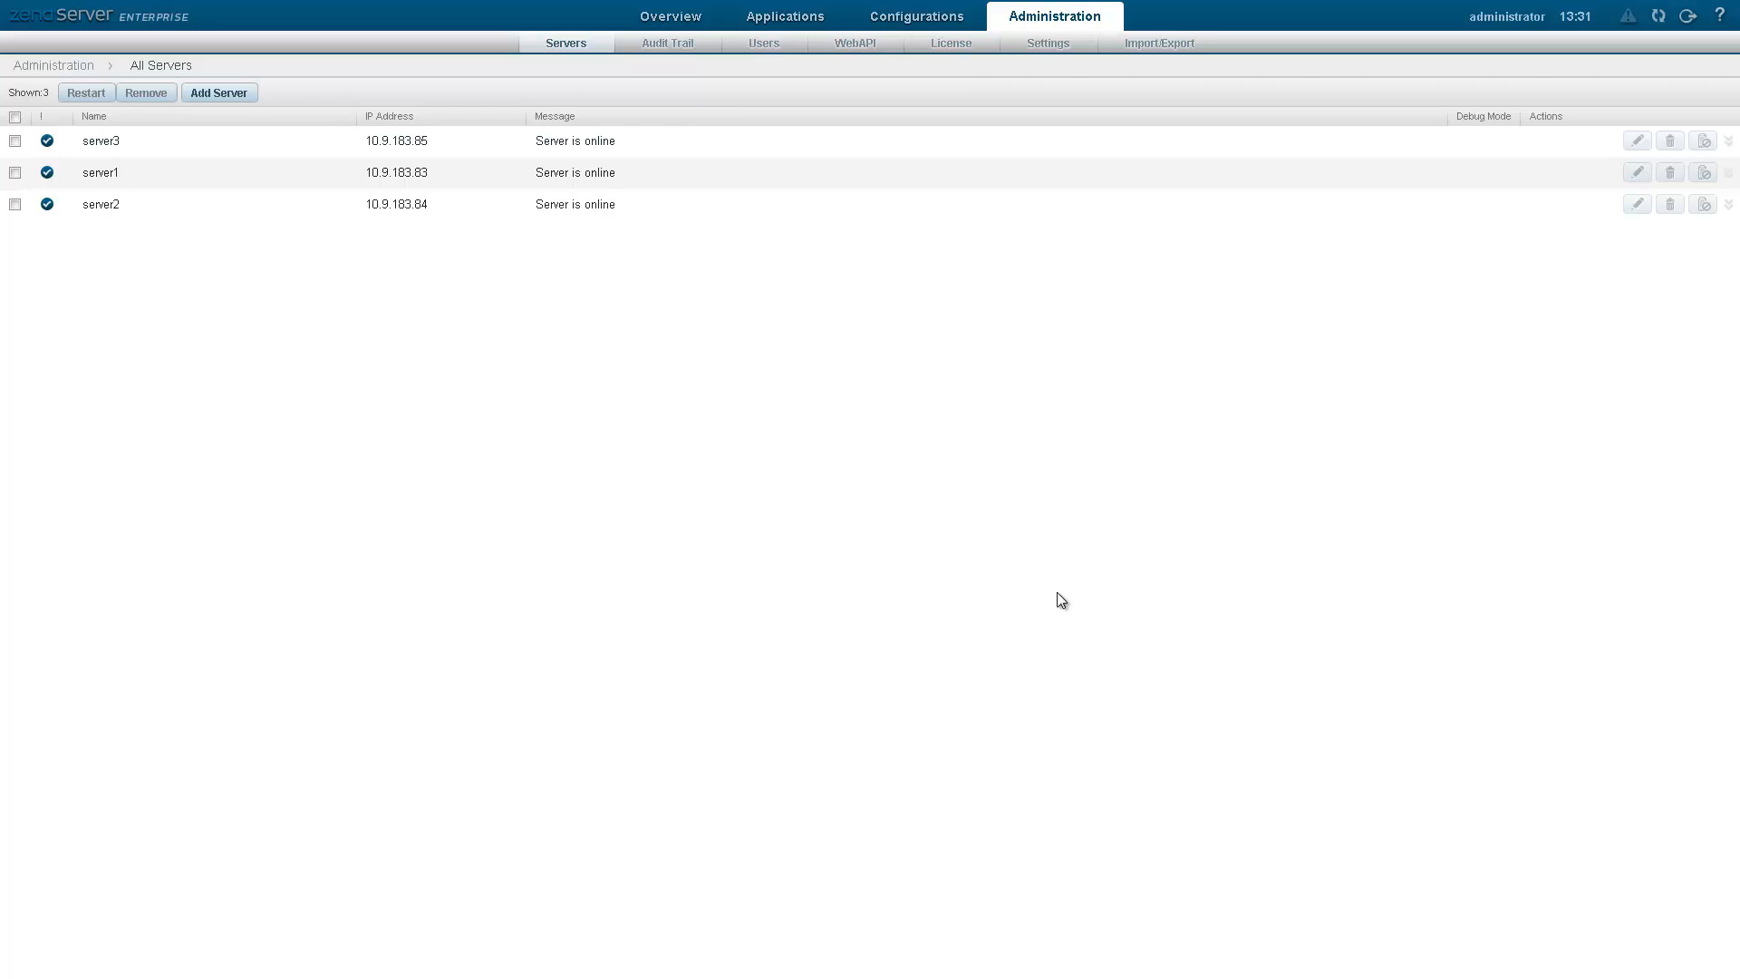
- Go to the Session Clustering configuration listing all three hosts
{"action": "left_click", "coordinate": [915, 16]}
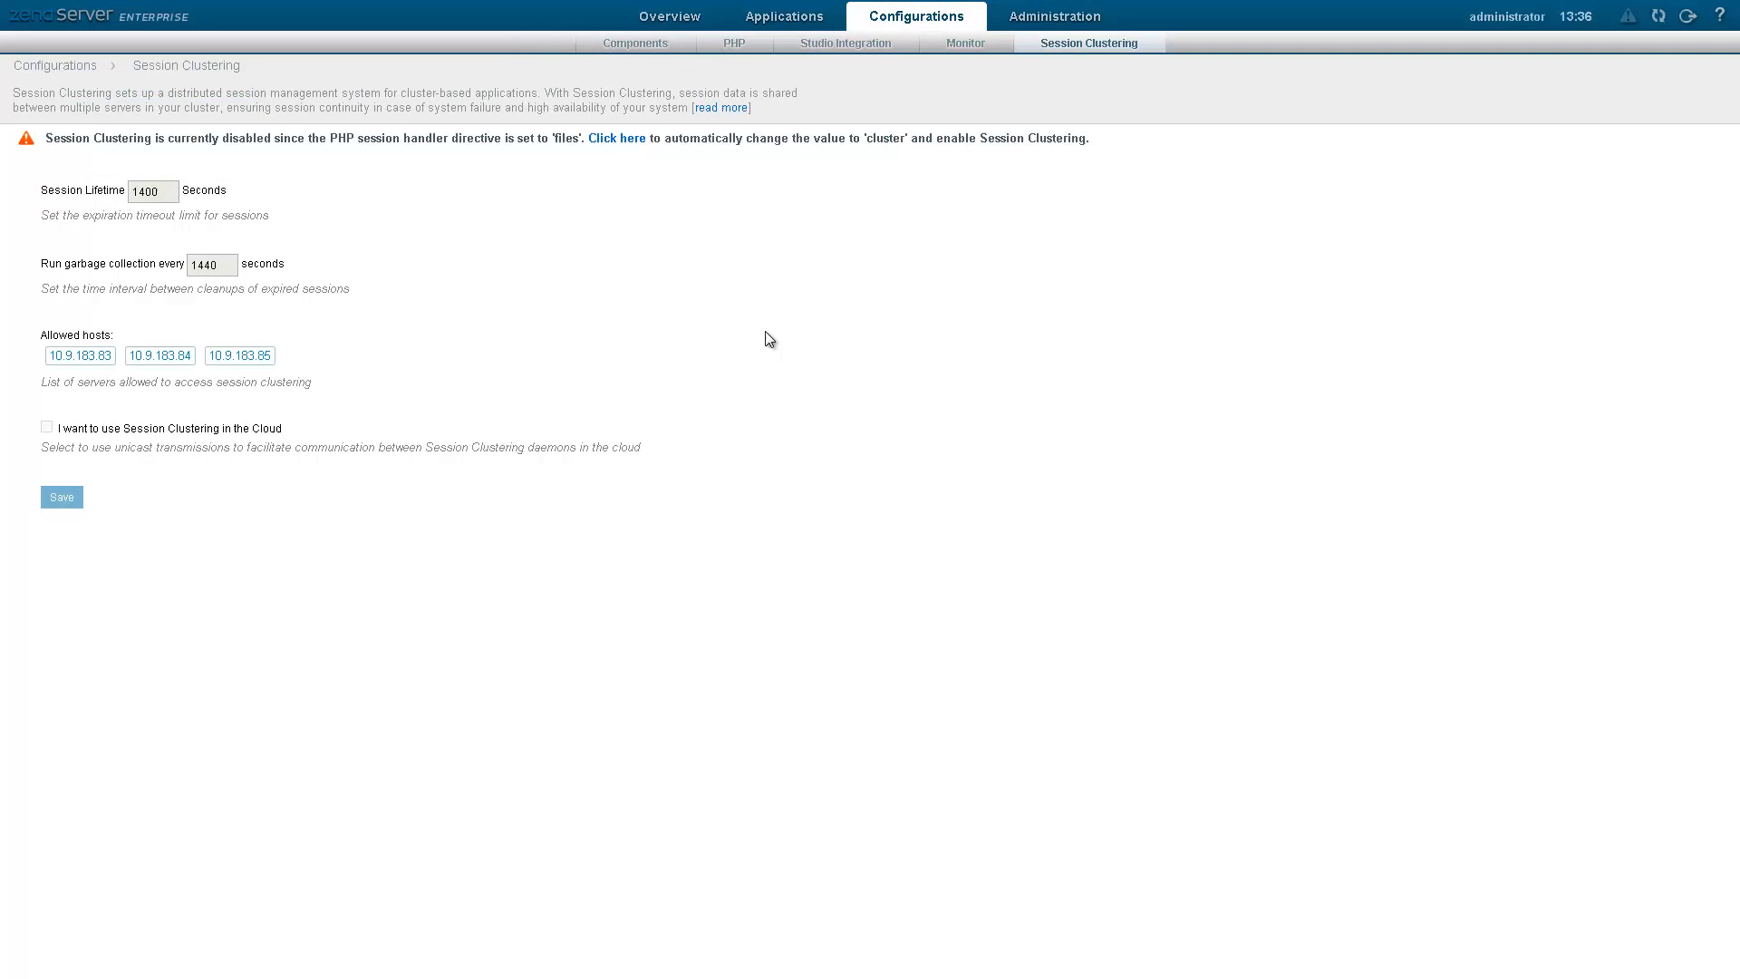
{"action": "mouse_move", "coordinate": [730, 295]}
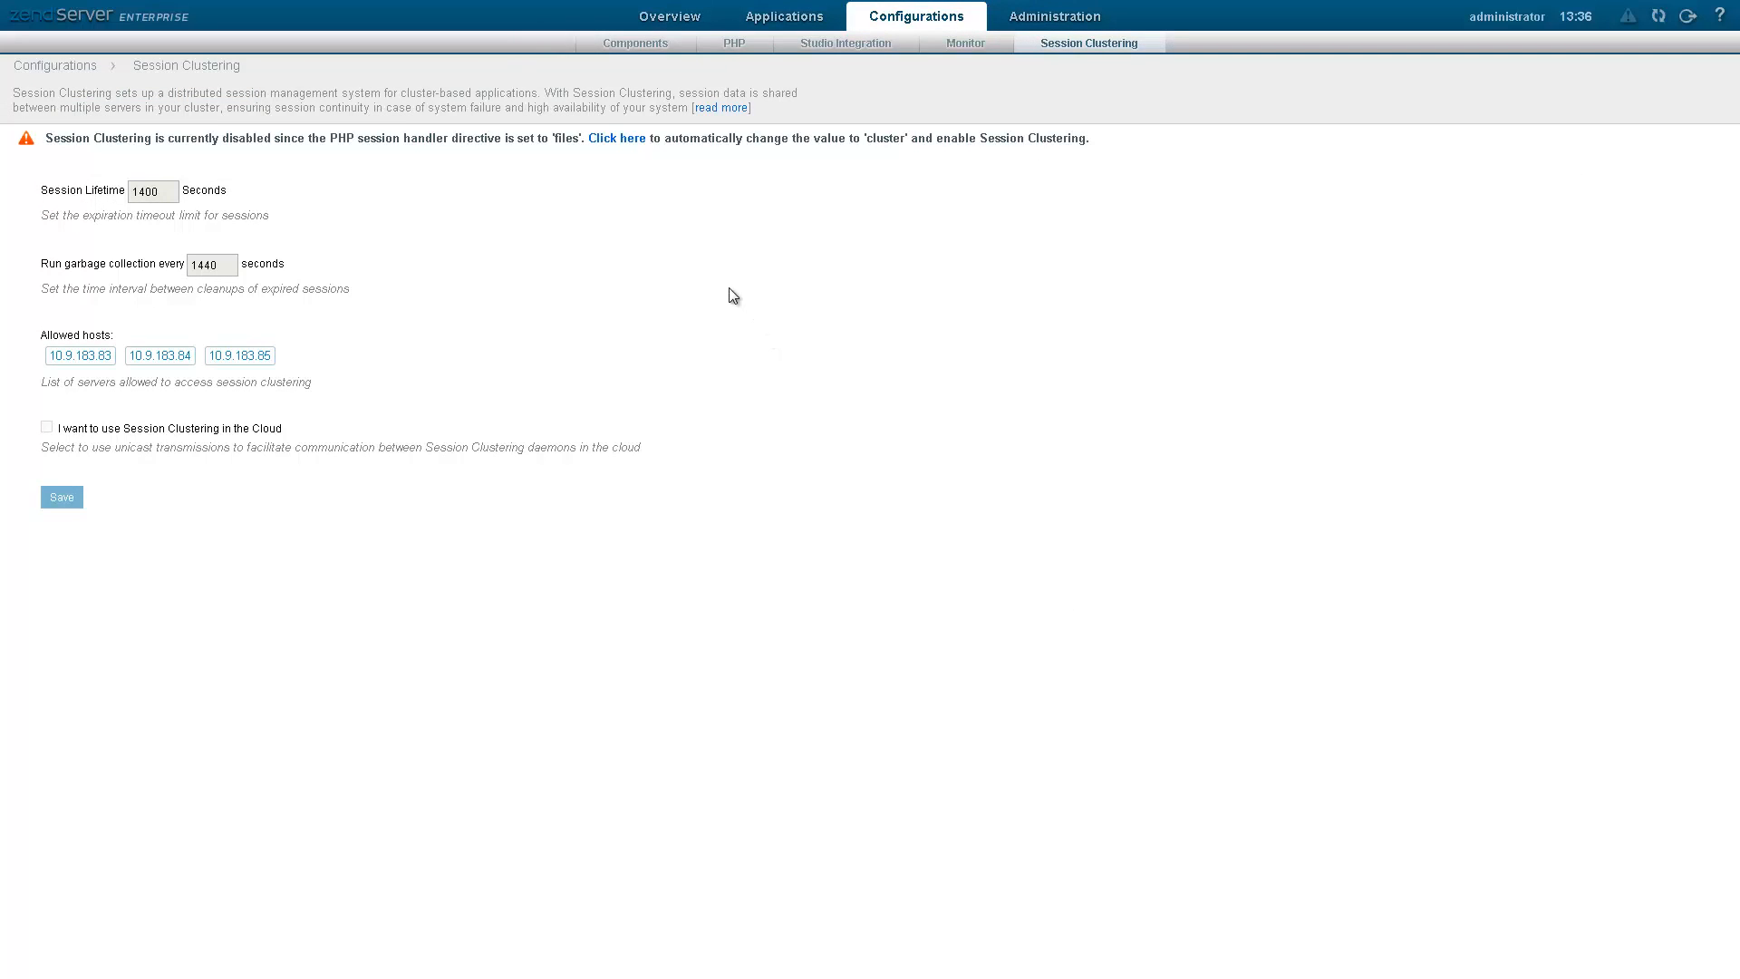
- Switch the PHP session handler to cluster, bringing up the data-loss confirmation prompt
{"action": "left_click", "coordinate": [616, 138]}
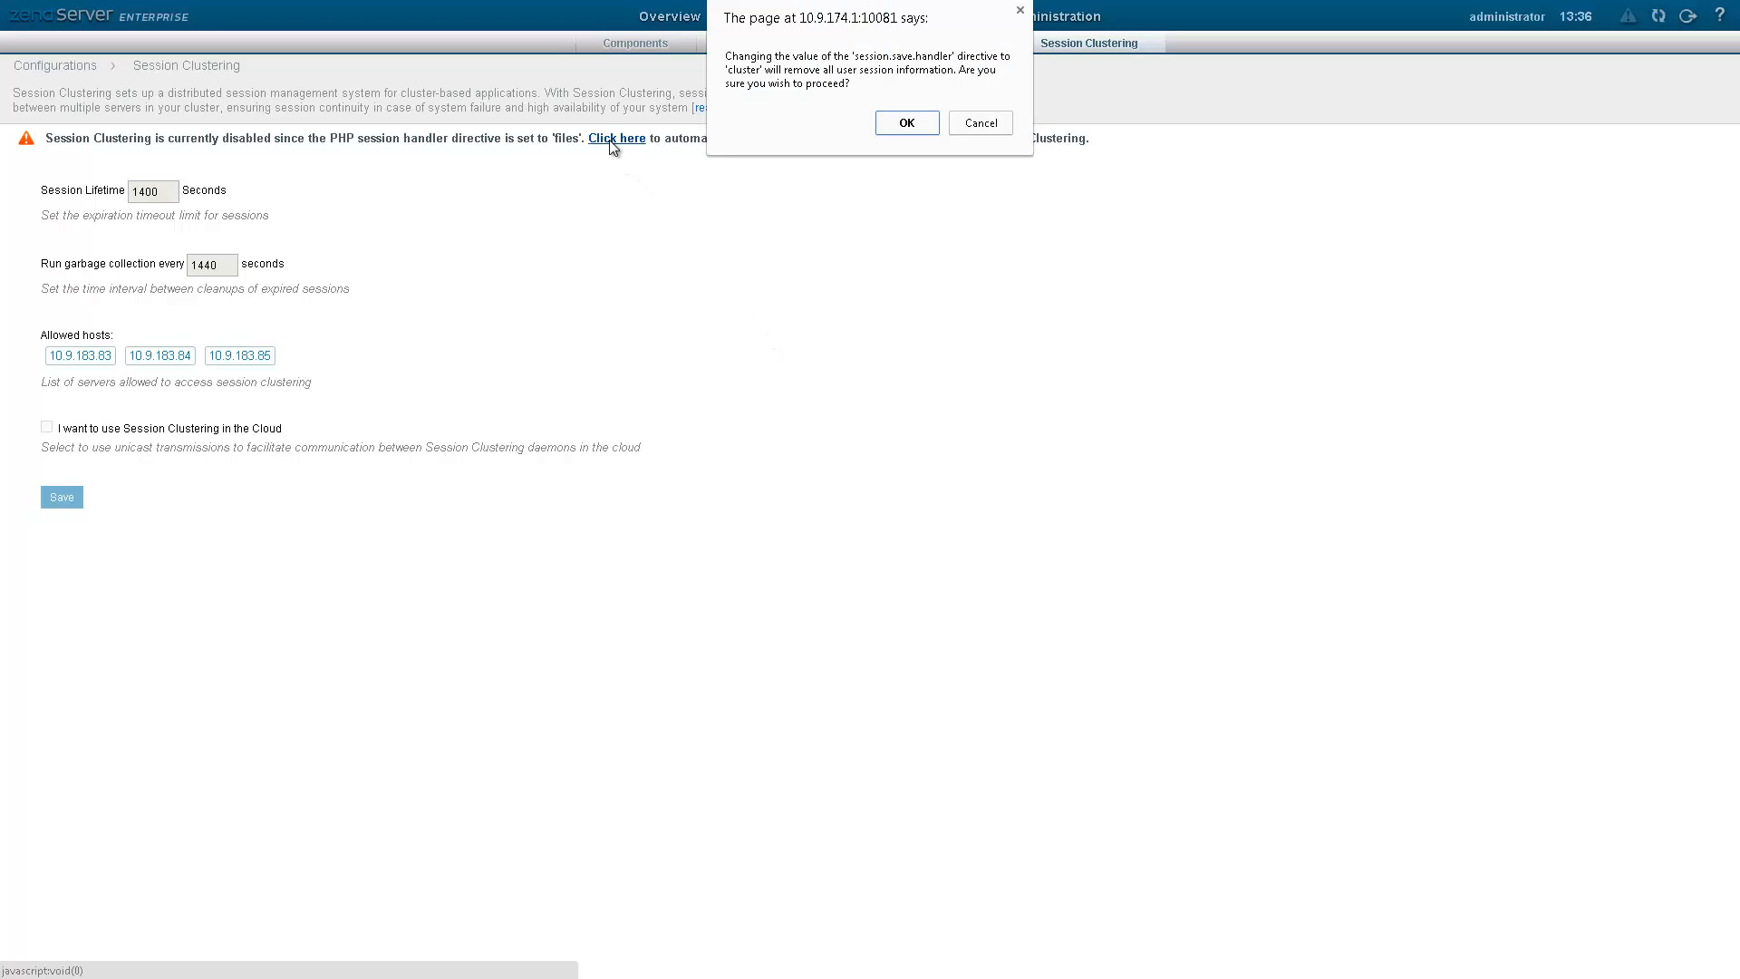